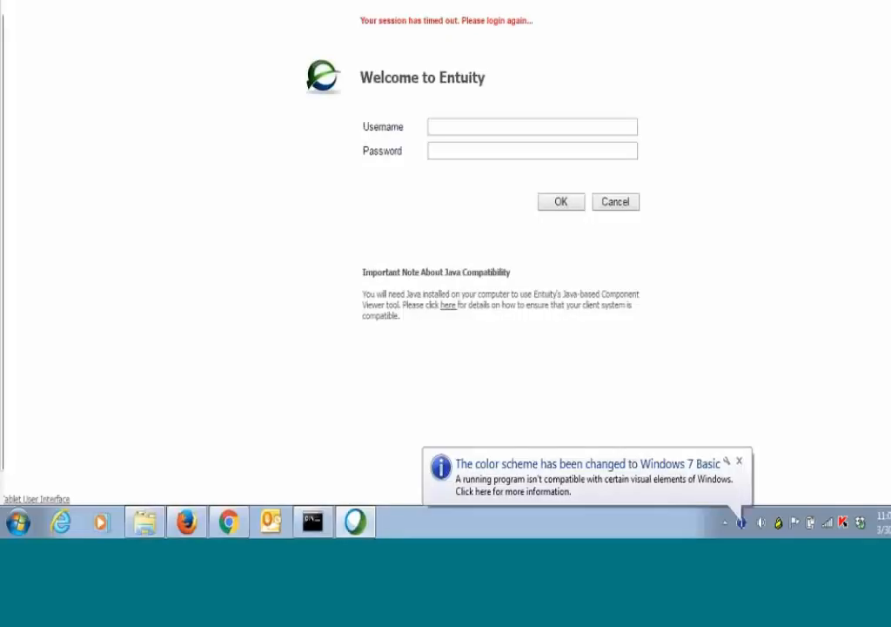
Click repeatedly on the Entuity login page while waiting for it to respond
left_click(532, 126)
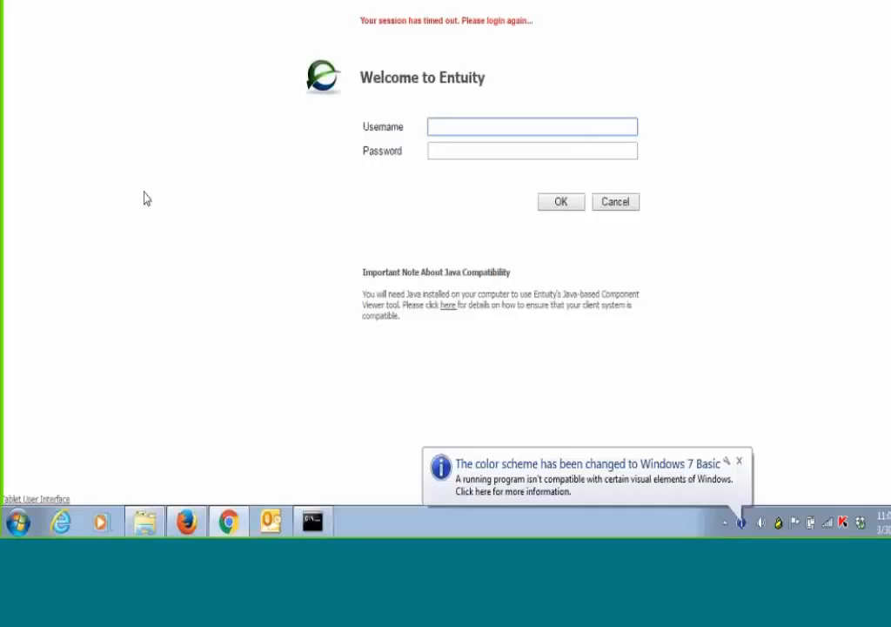
left_click(739, 459)
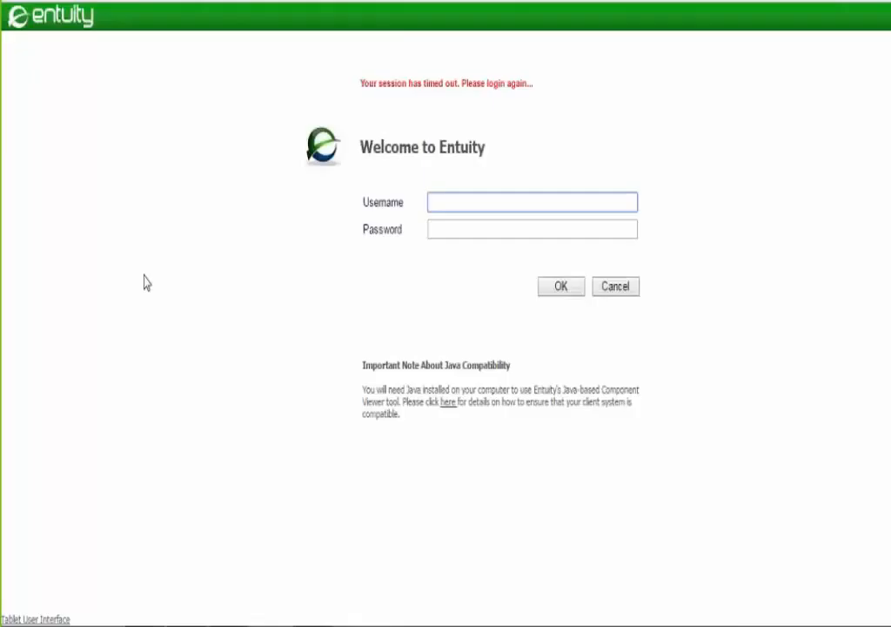
left_click(531, 202)
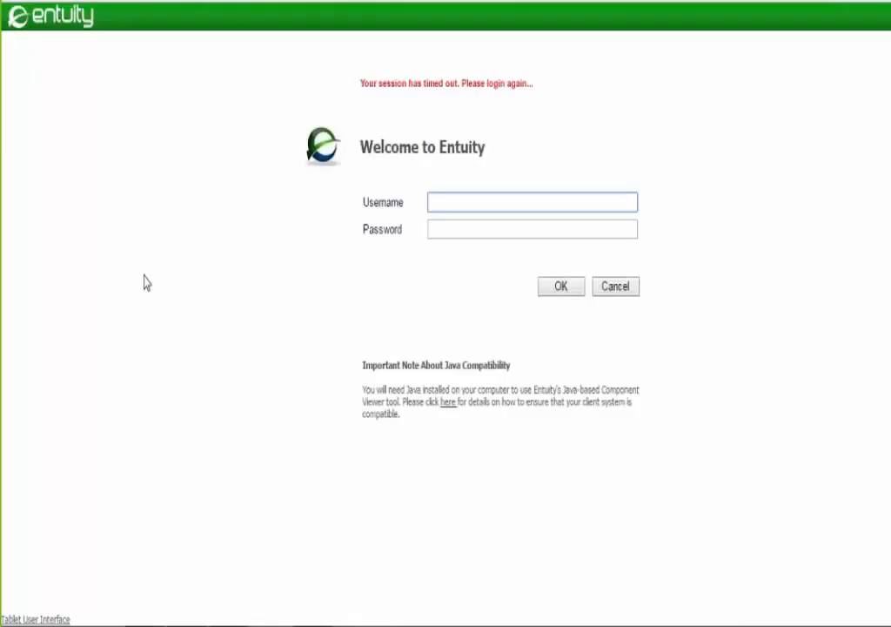
left_click(532, 202)
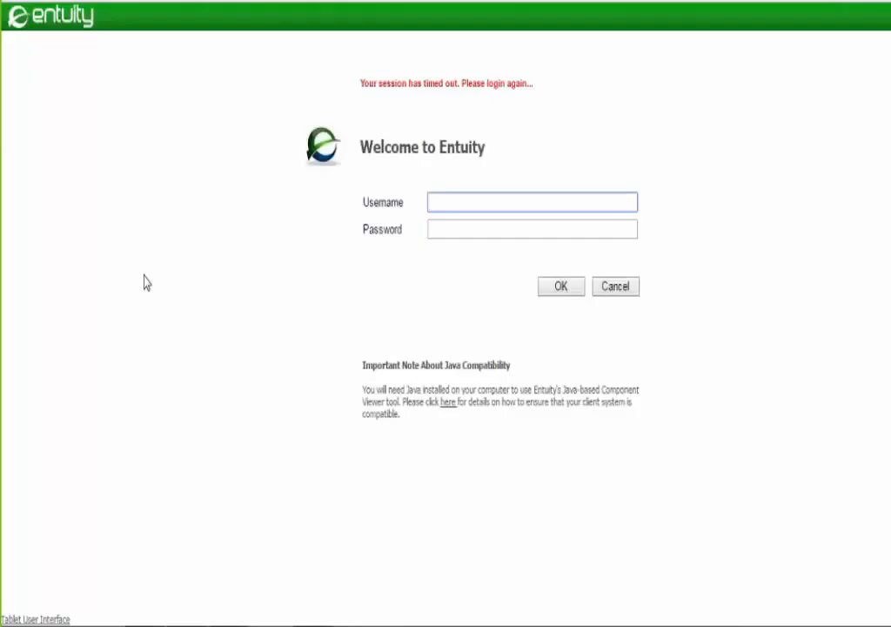
left_click(531, 202)
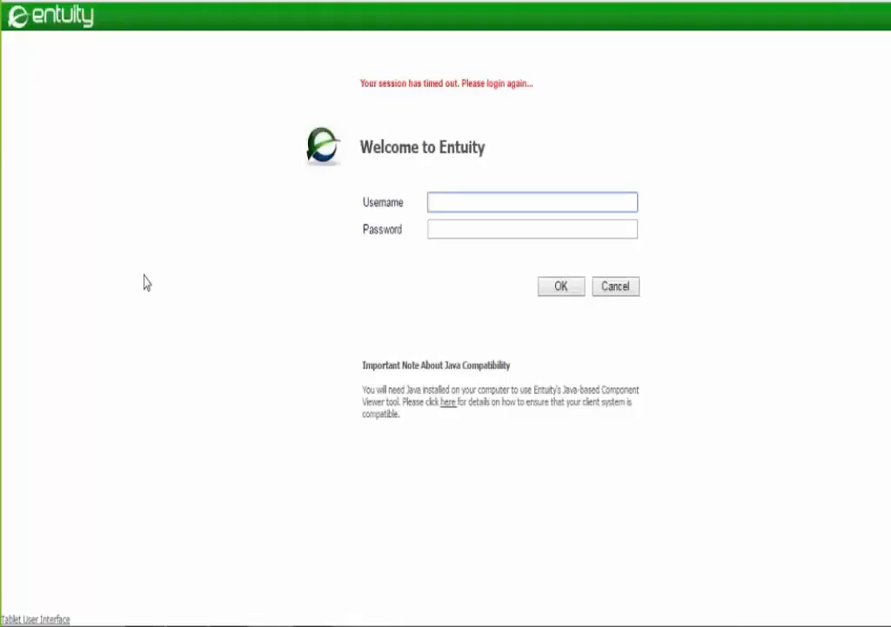
left_click(532, 202)
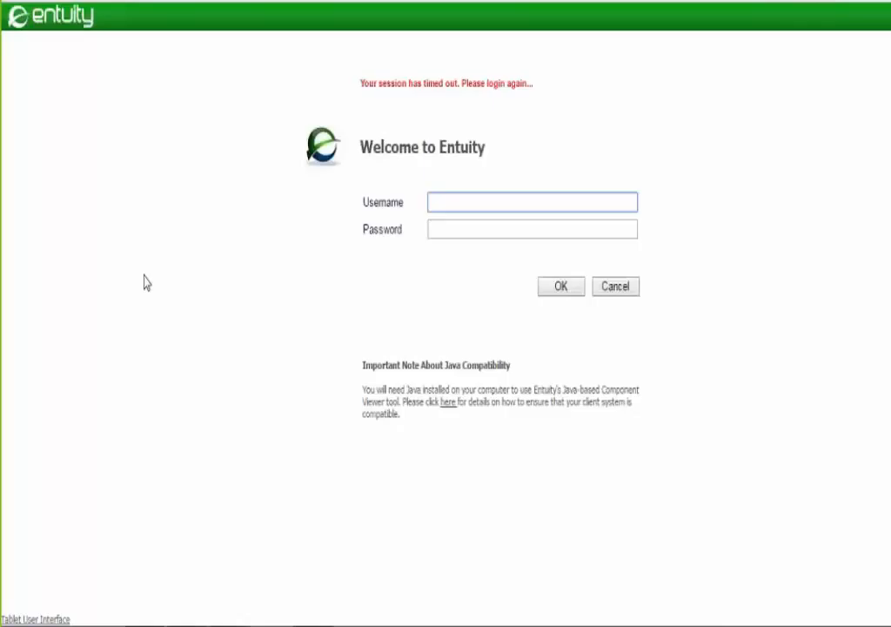
left_click(532, 202)
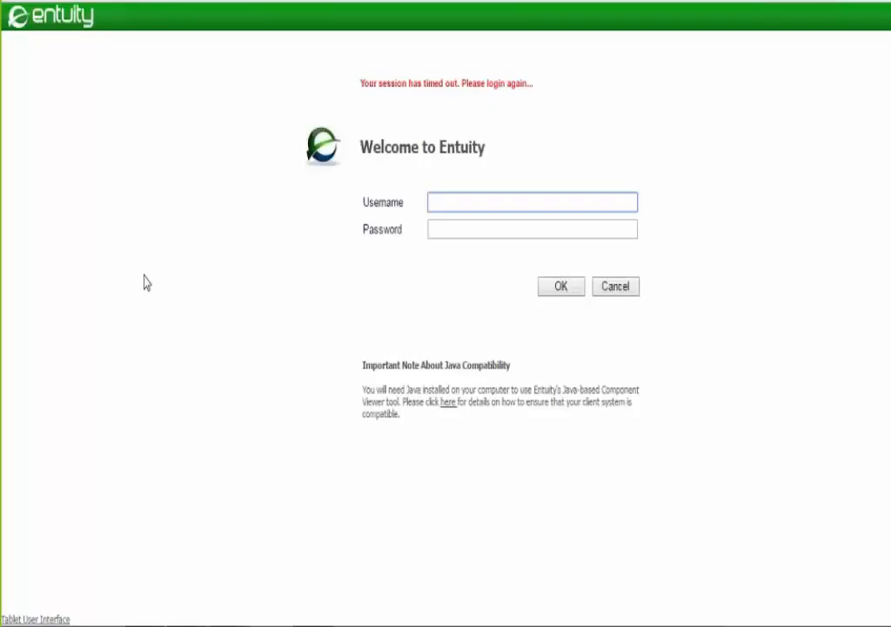
left_click(531, 202)
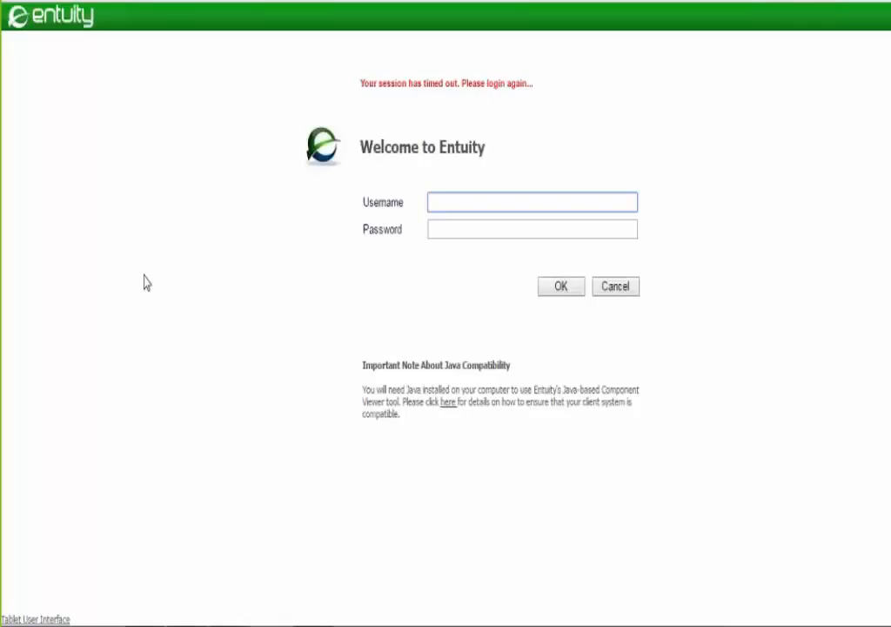
left_click(531, 202)
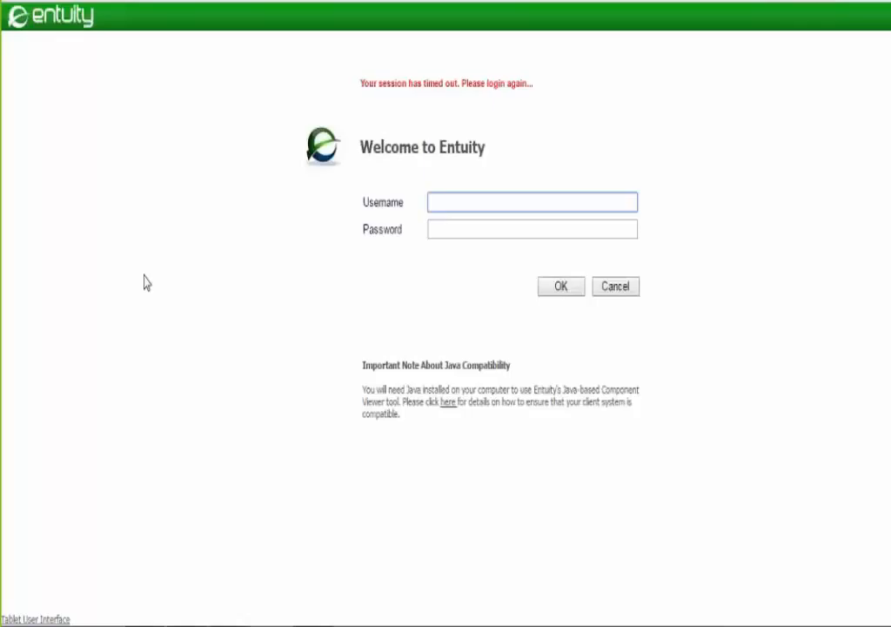
Log in with username and password, then go to the Maps page
left_click(532, 202)
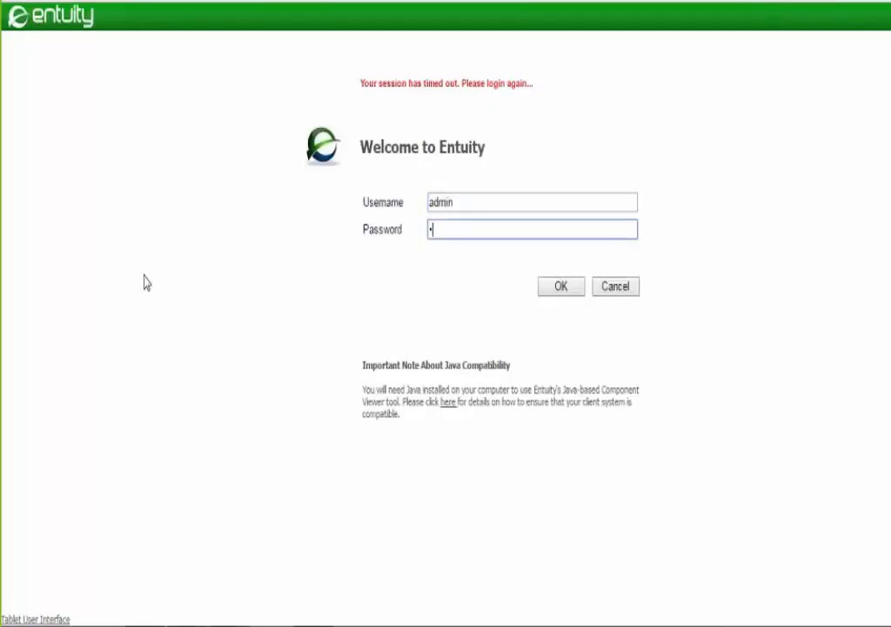
left_click(561, 286)
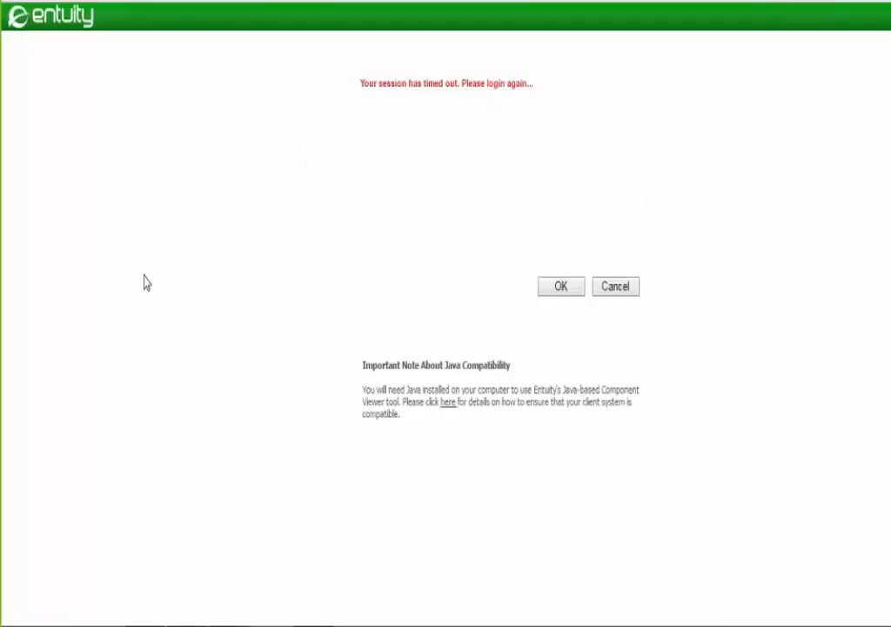
left_click(560, 285)
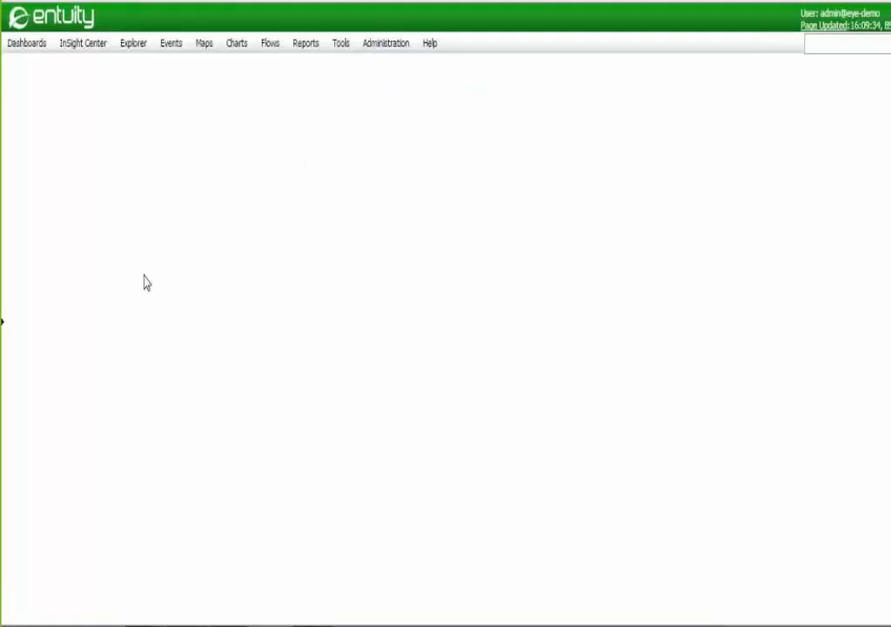
left_click(132, 42)
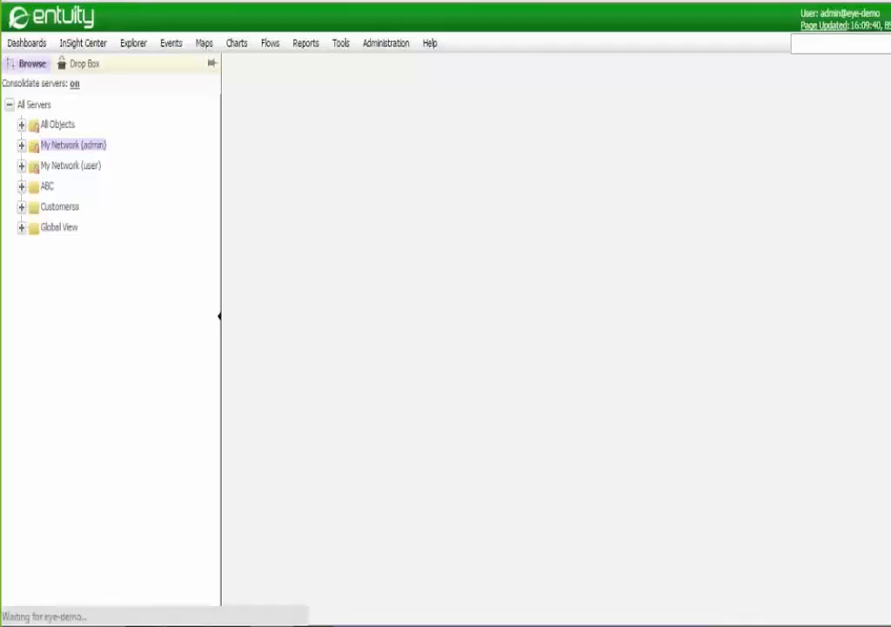
Select My Network (admin) in the Browse tree to show its device map
left_click(73, 145)
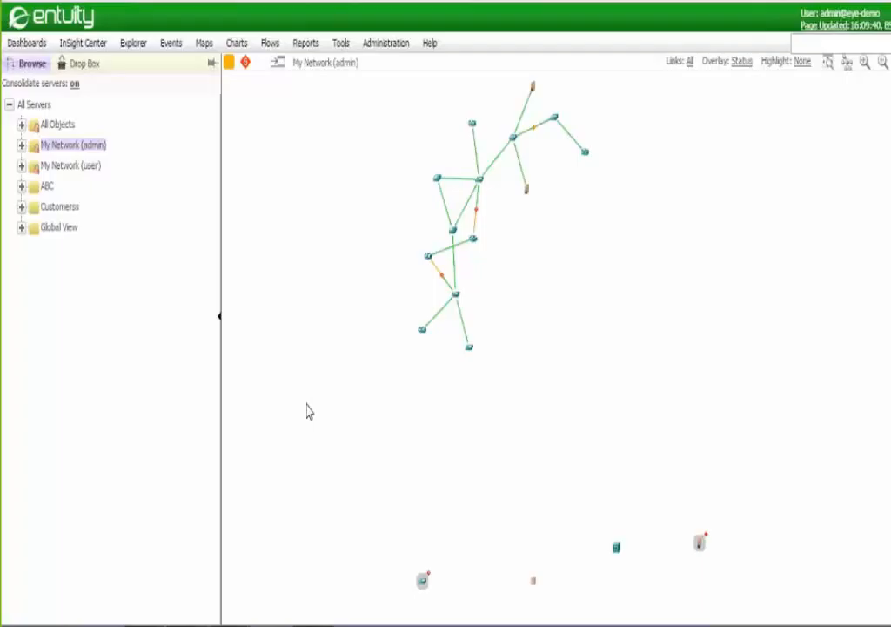
mouse_move(310, 410)
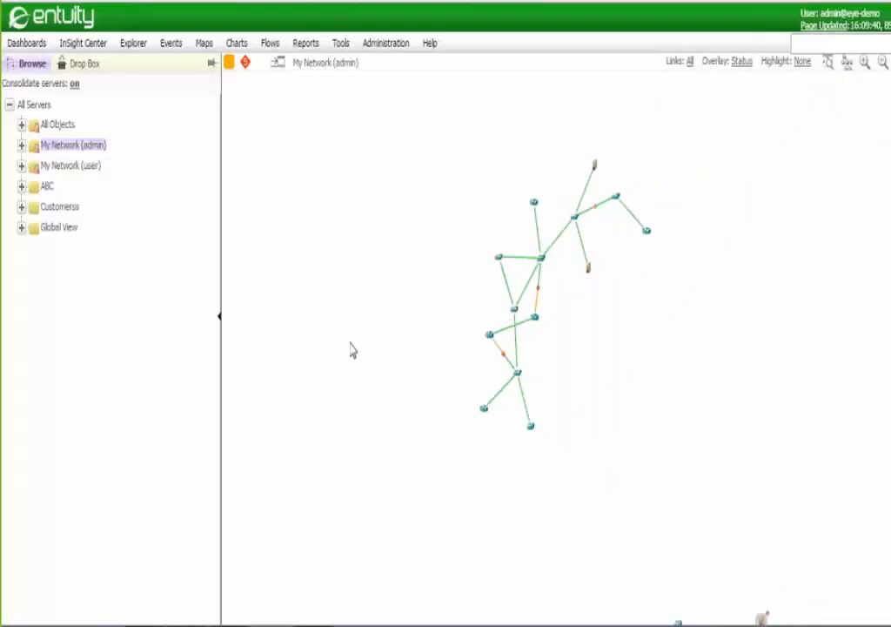
mouse_move(385, 43)
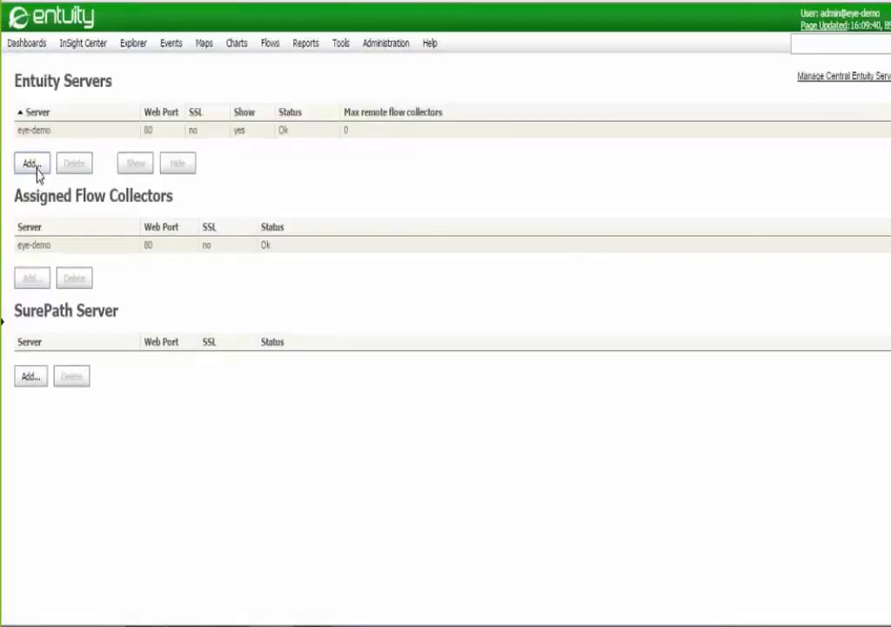
Add demo.entuity.com as a remote Entuity server and submit it
left_click(31, 162)
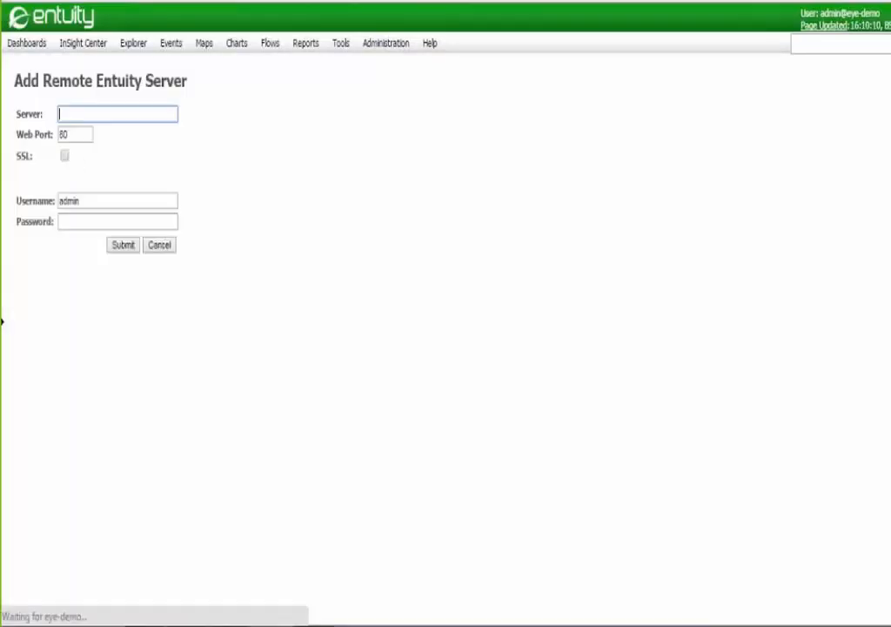
type("demo.entuity.com")
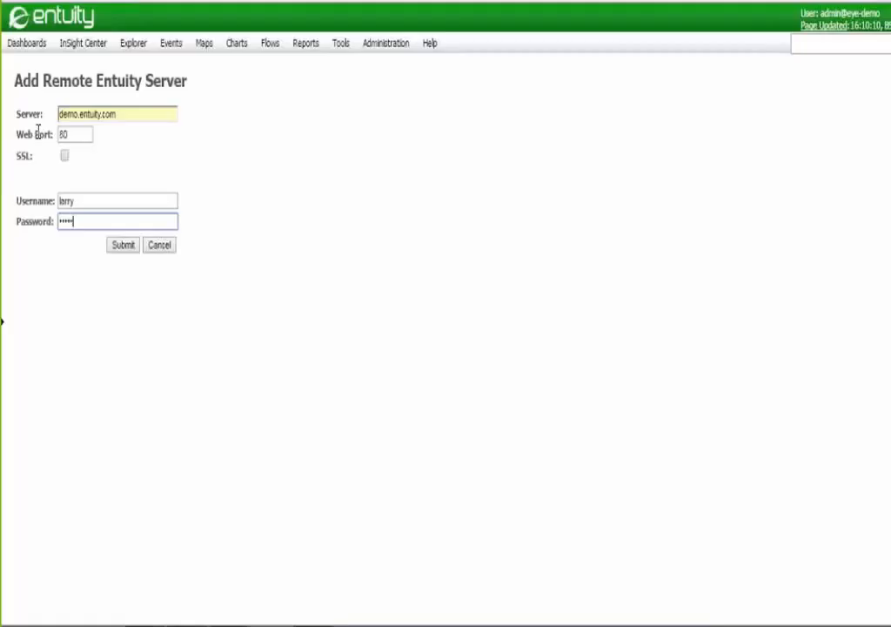
left_click(123, 245)
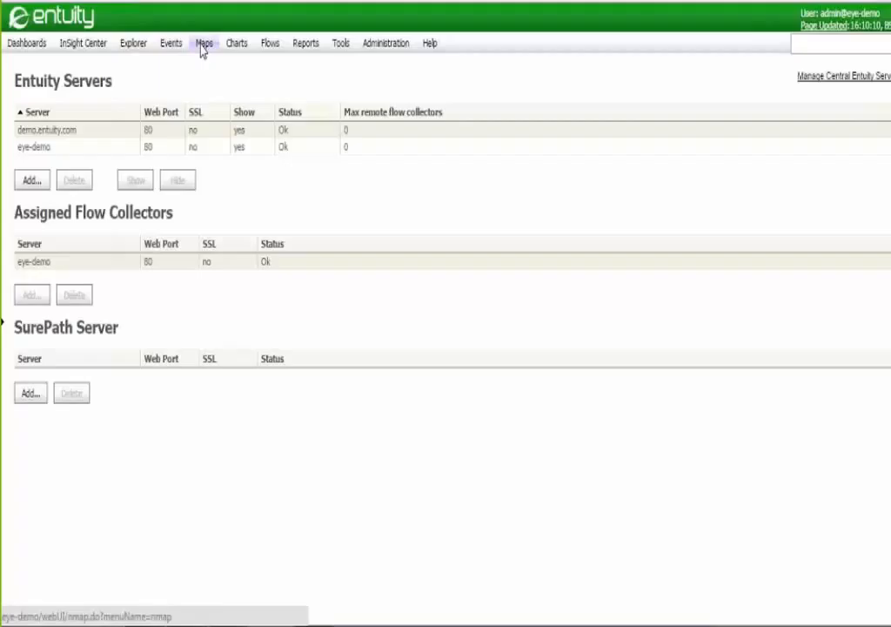
Show the consolidated My Network (admin) map and inspect devices e2821 and fl01
left_click(204, 43)
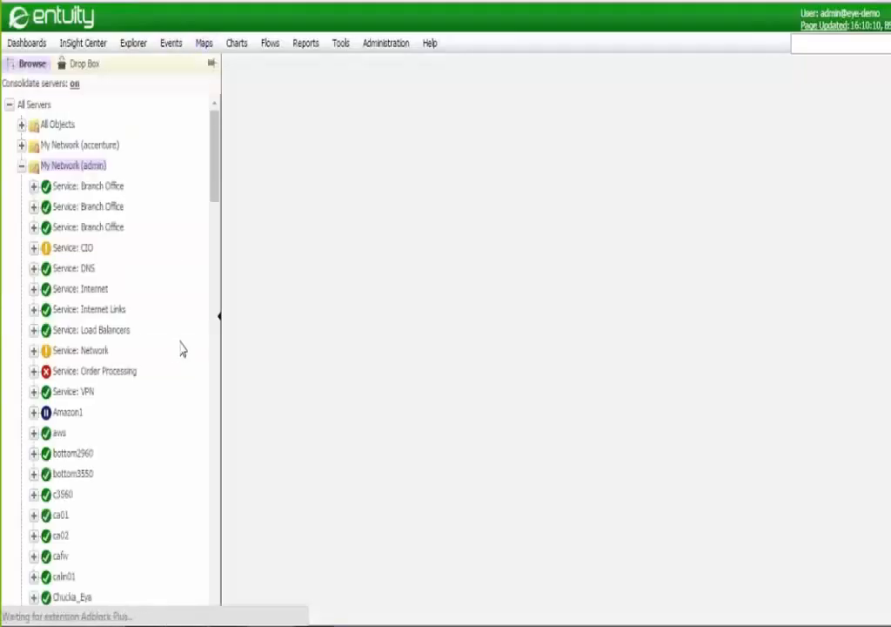
left_click(77, 165)
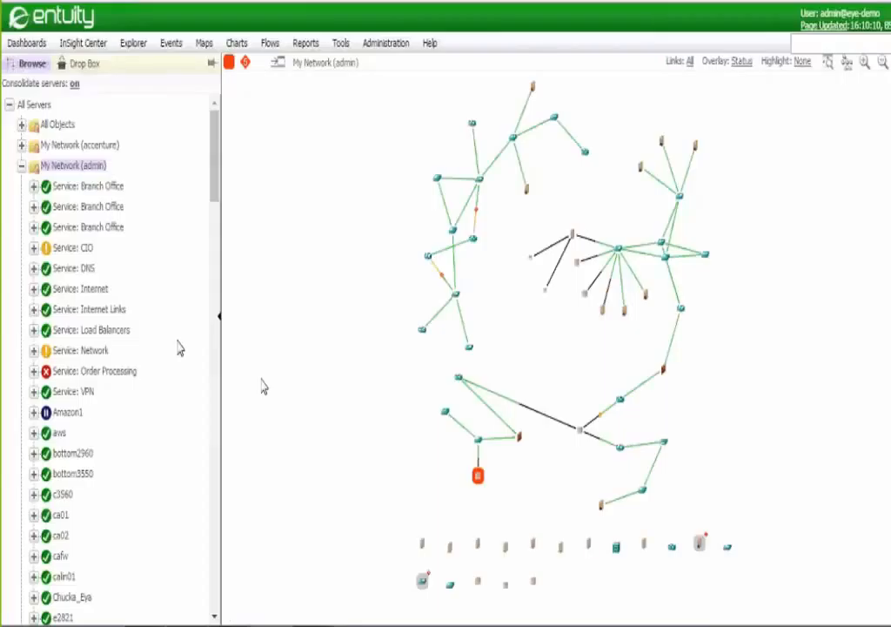
mouse_move(266, 397)
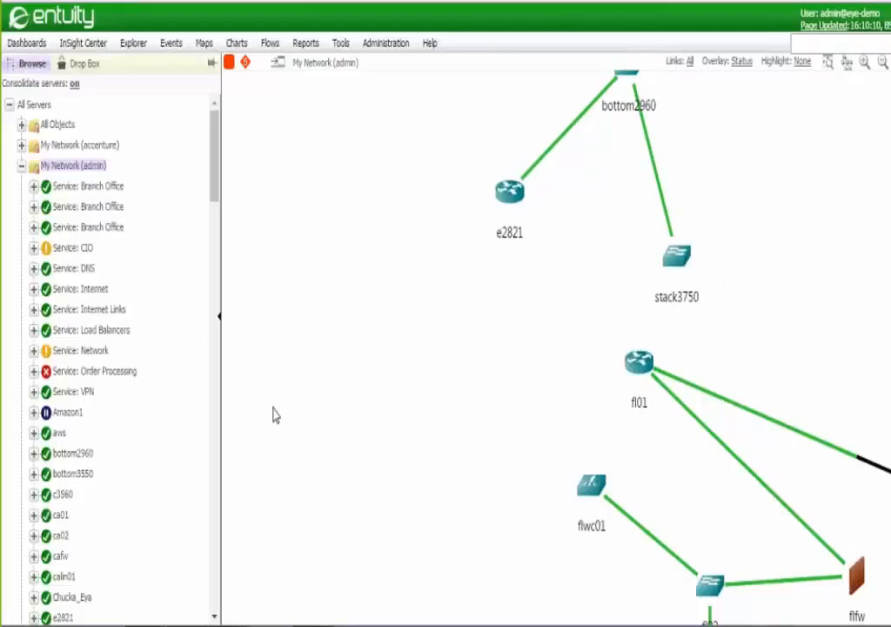
left_click(509, 190)
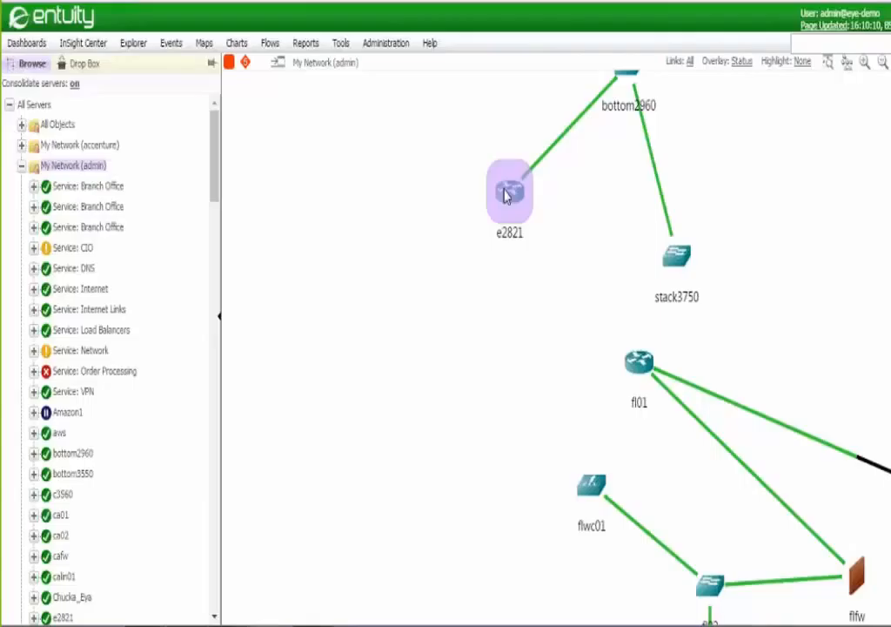
mouse_move(364, 341)
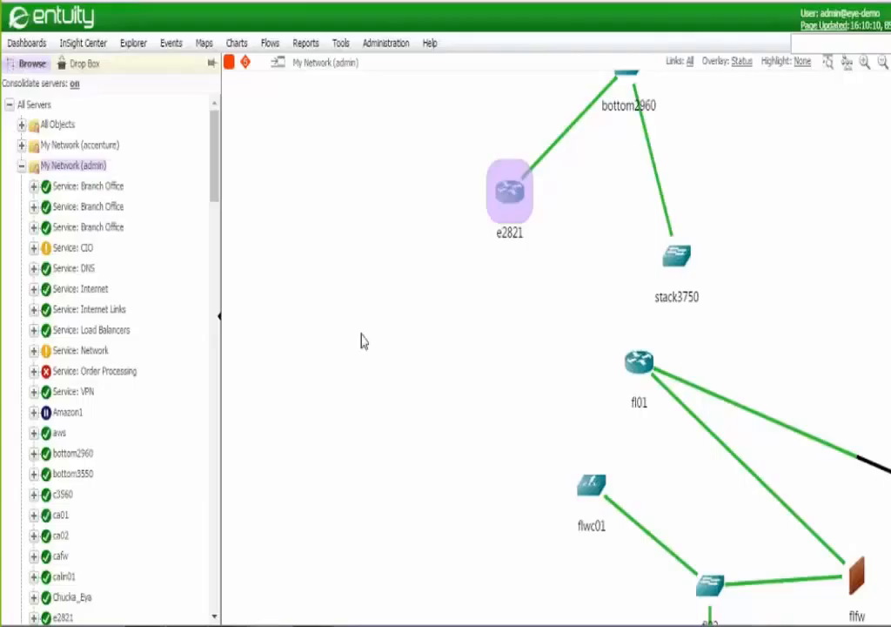
left_click(639, 360)
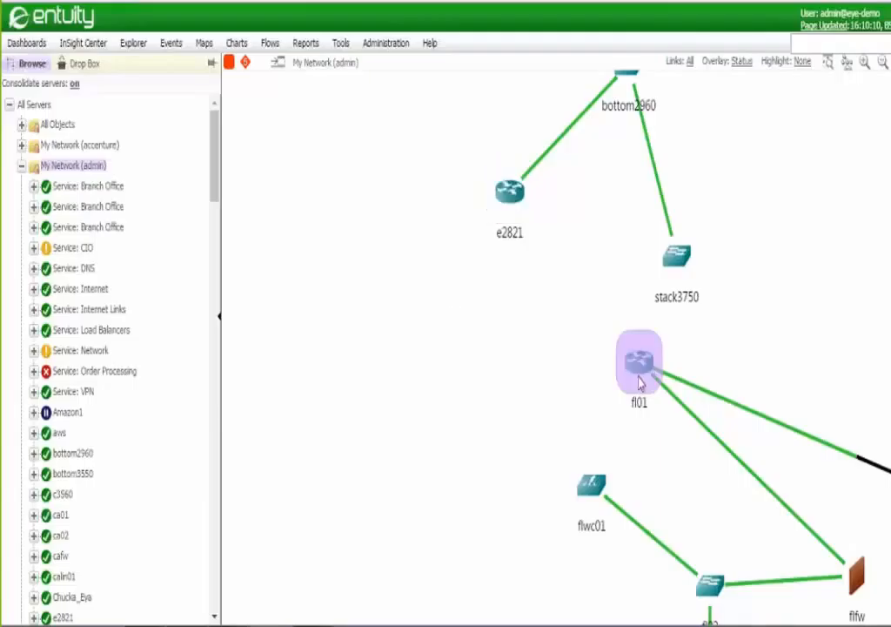
mouse_move(618, 376)
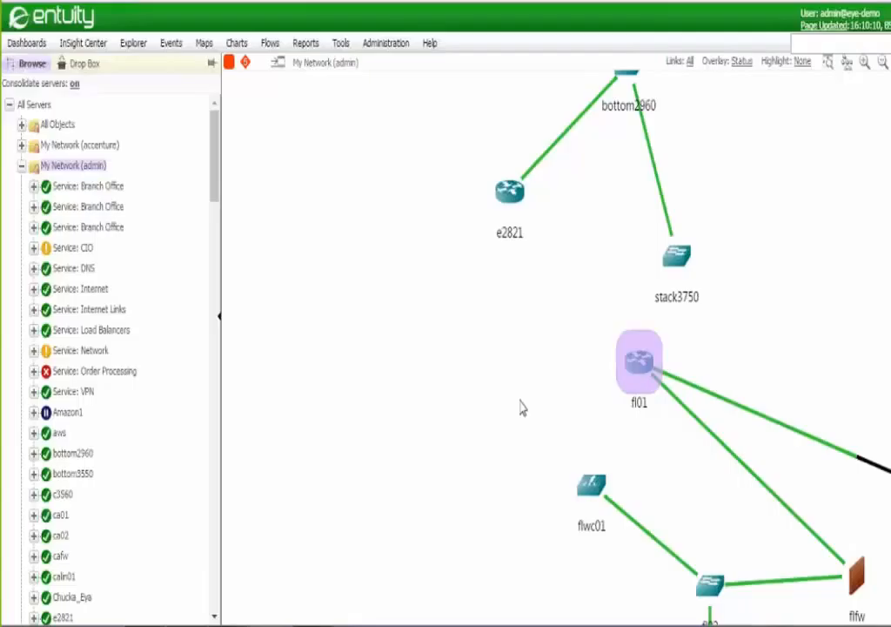
mouse_move(504, 213)
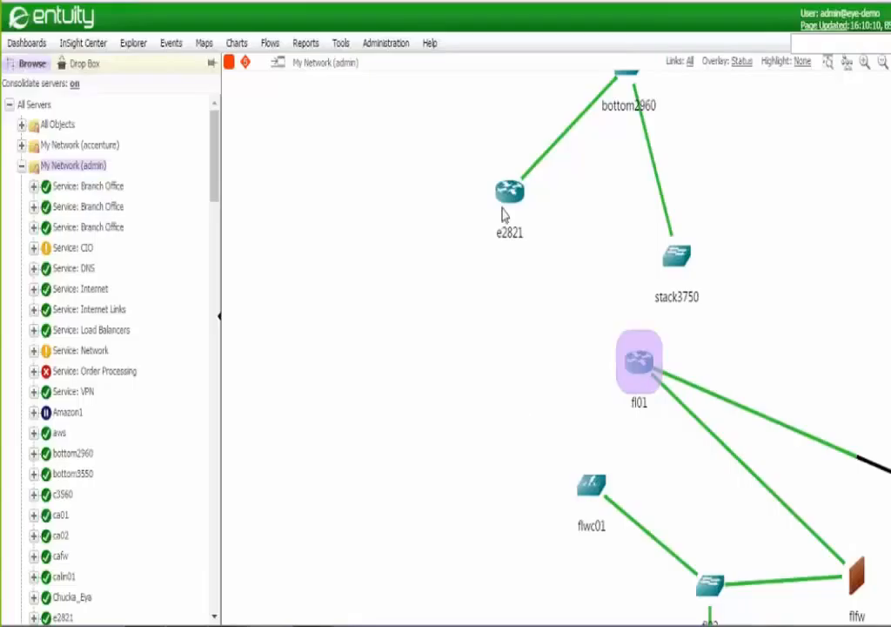
mouse_move(489, 297)
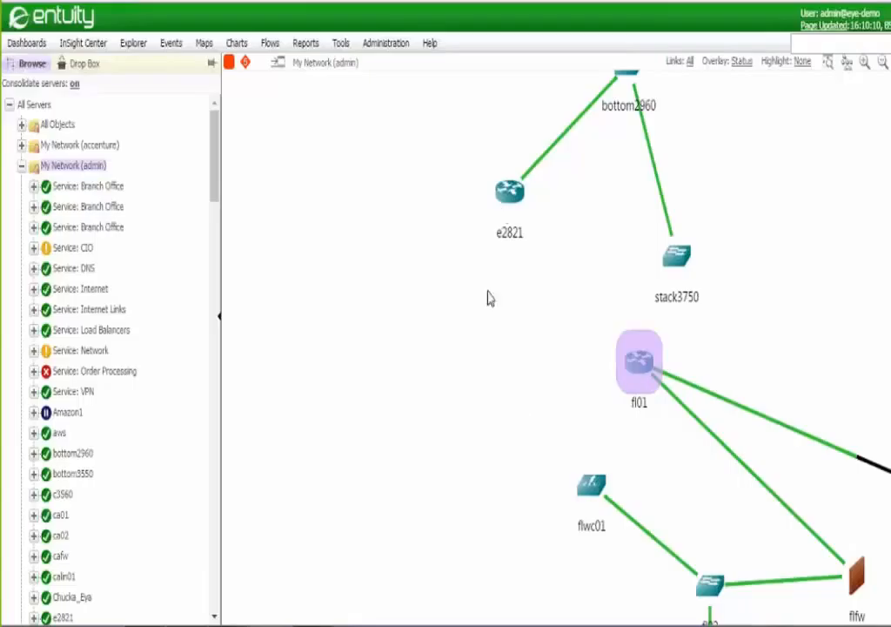
left_click(475, 353)
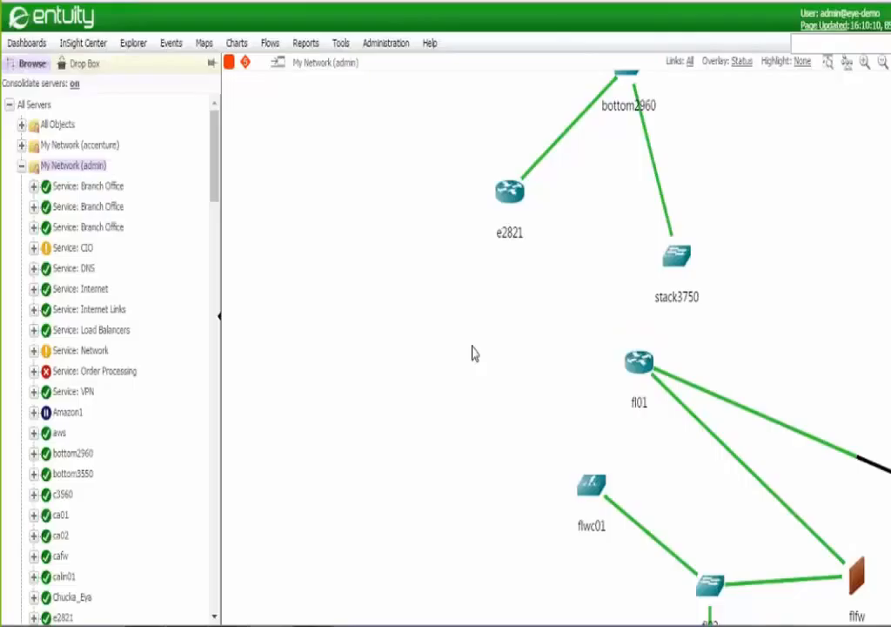
mouse_move(397, 140)
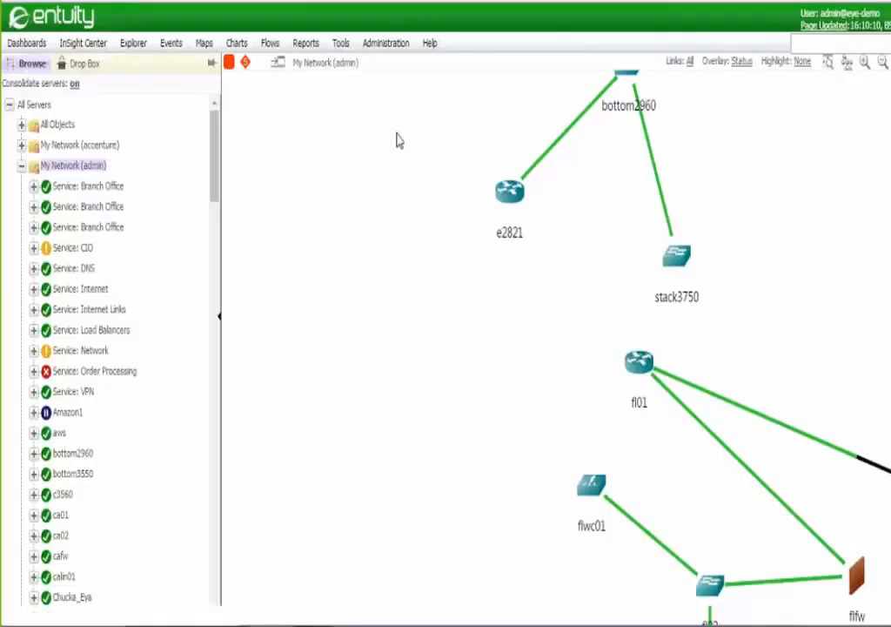
Select routers e2821 and fl01 and start a Create Physical Connection between them
left_click(509, 189)
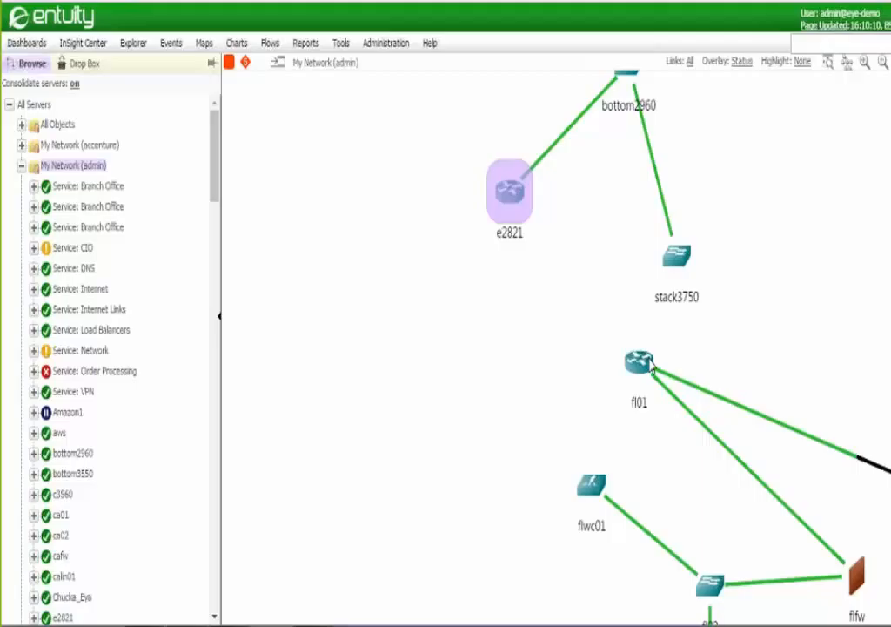
left_click(639, 362)
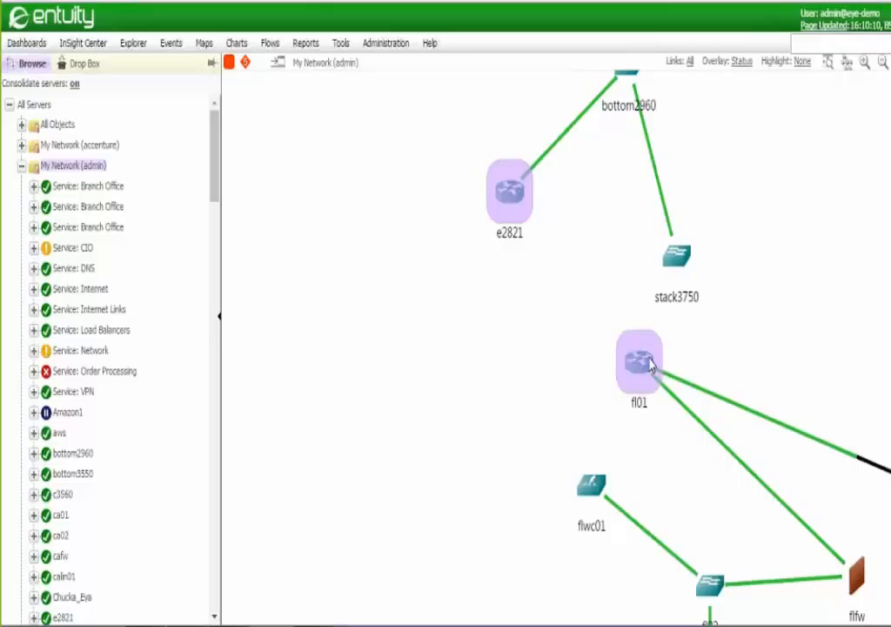
mouse_move(515, 201)
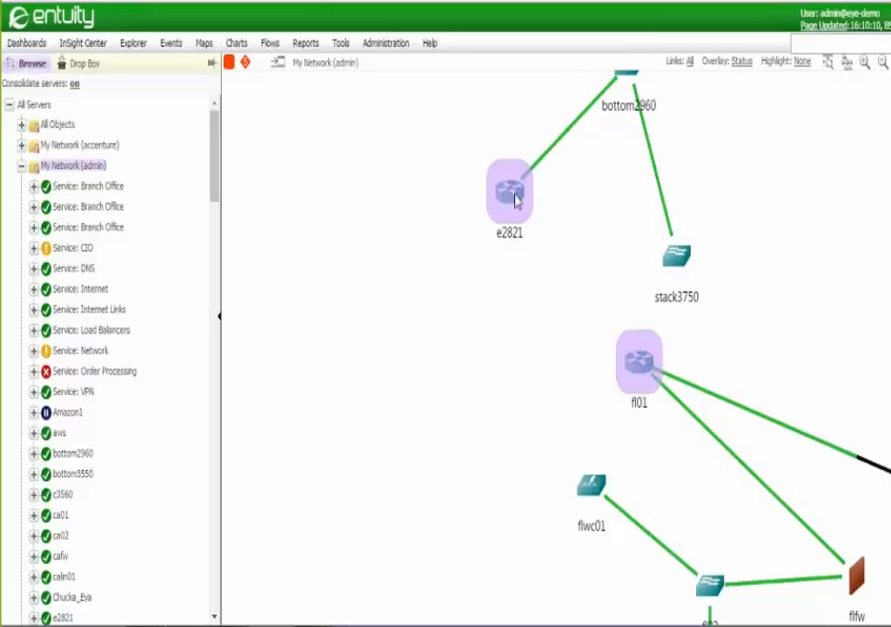
right_click(509, 190)
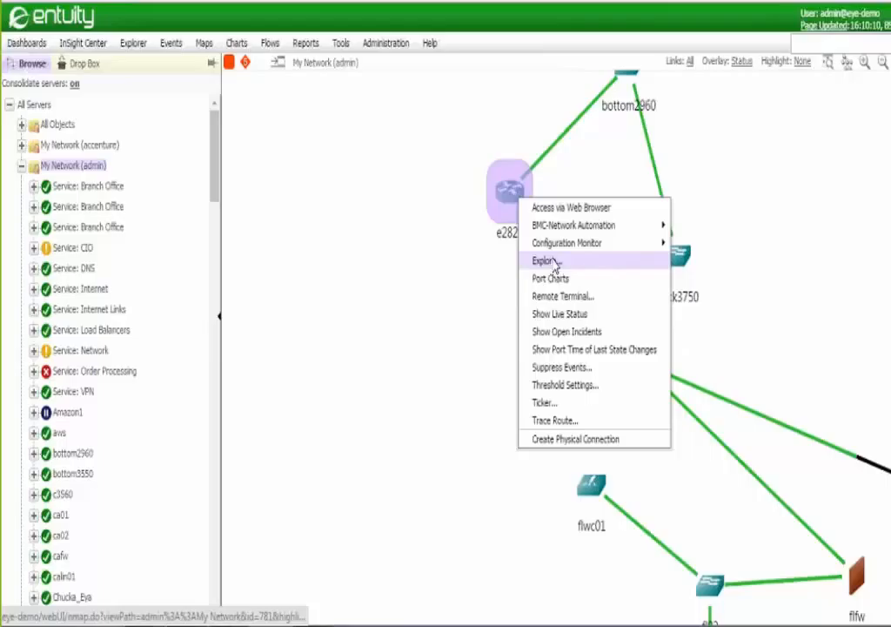
mouse_move(579, 439)
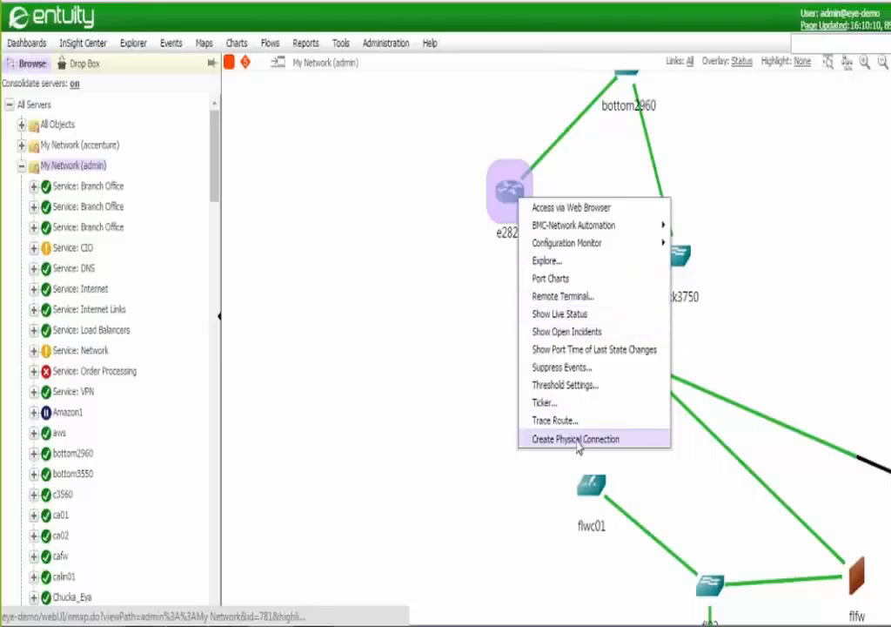
left_click(576, 439)
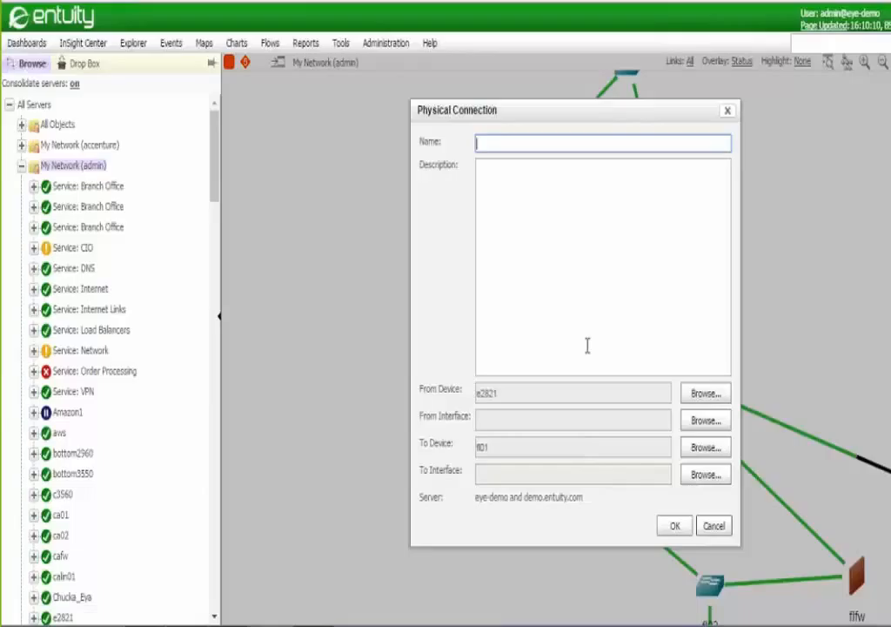
Save 'Tech Talk Connection' from e2821 Serial0/0/0 to fl01 Serial0/1/0
type("Te")
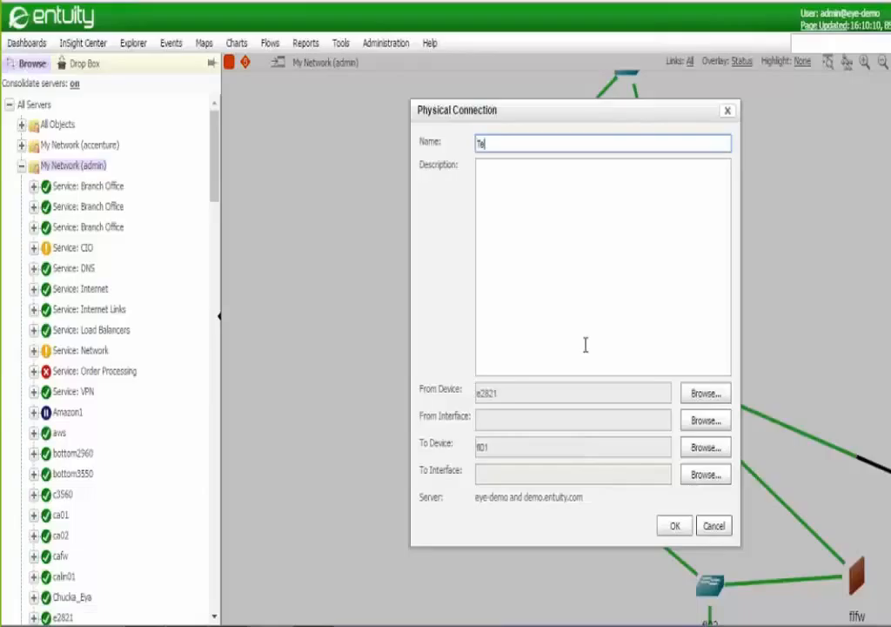
type("ch 1")
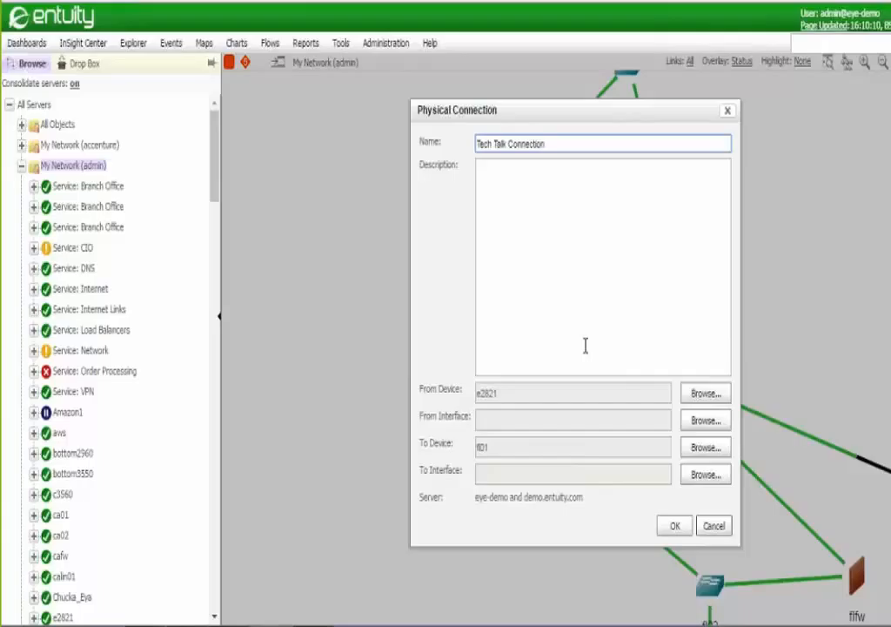
mouse_move(634, 446)
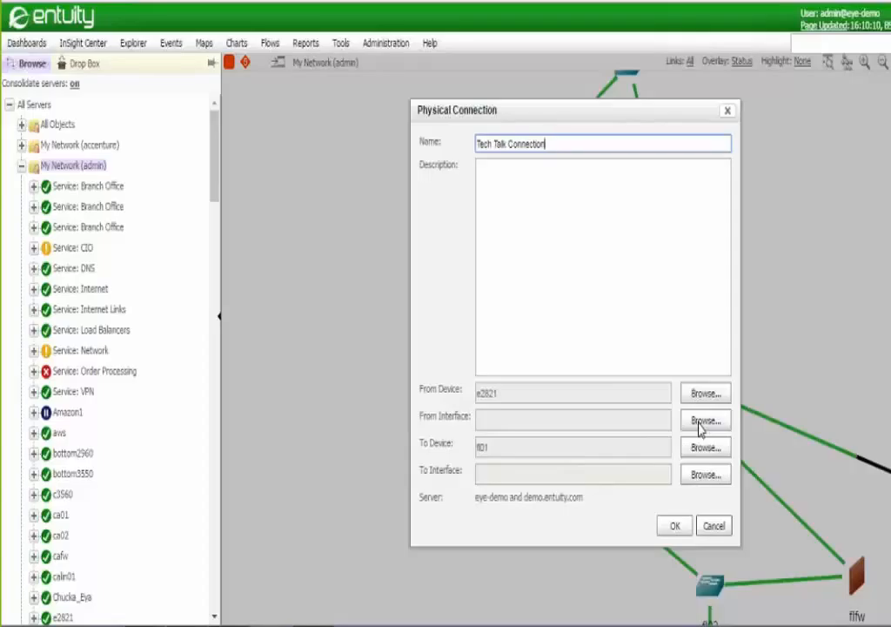
left_click(706, 419)
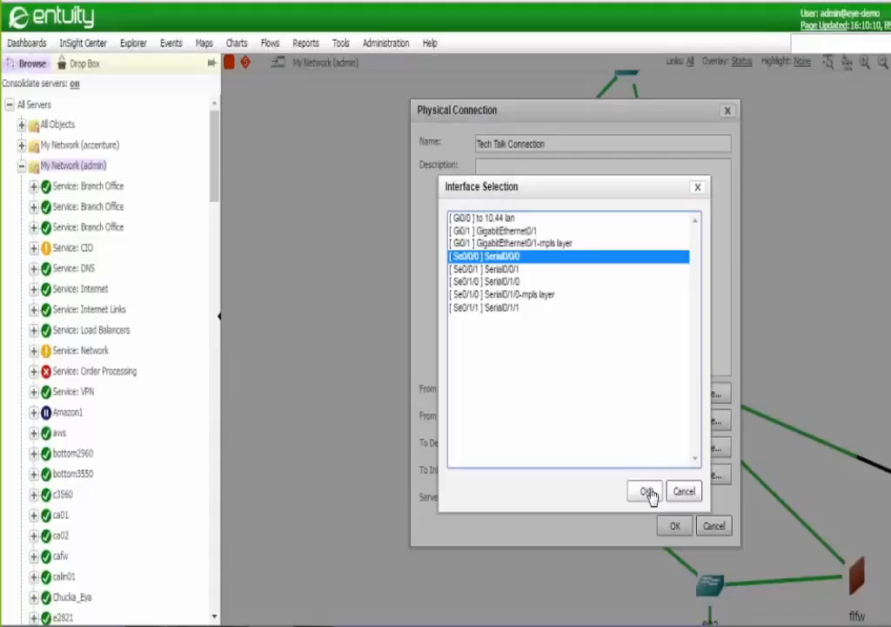
left_click(644, 491)
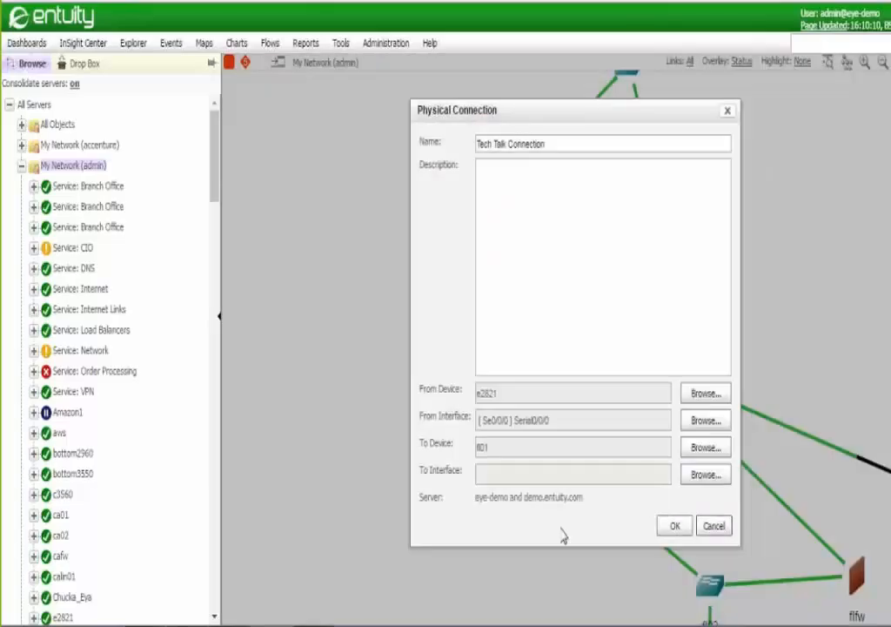
left_click(705, 473)
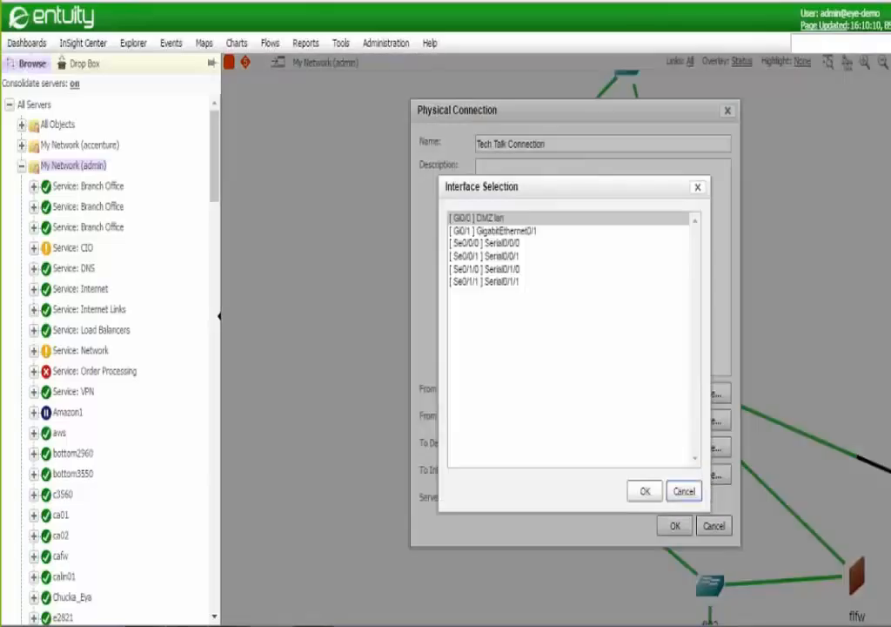
left_click(570, 268)
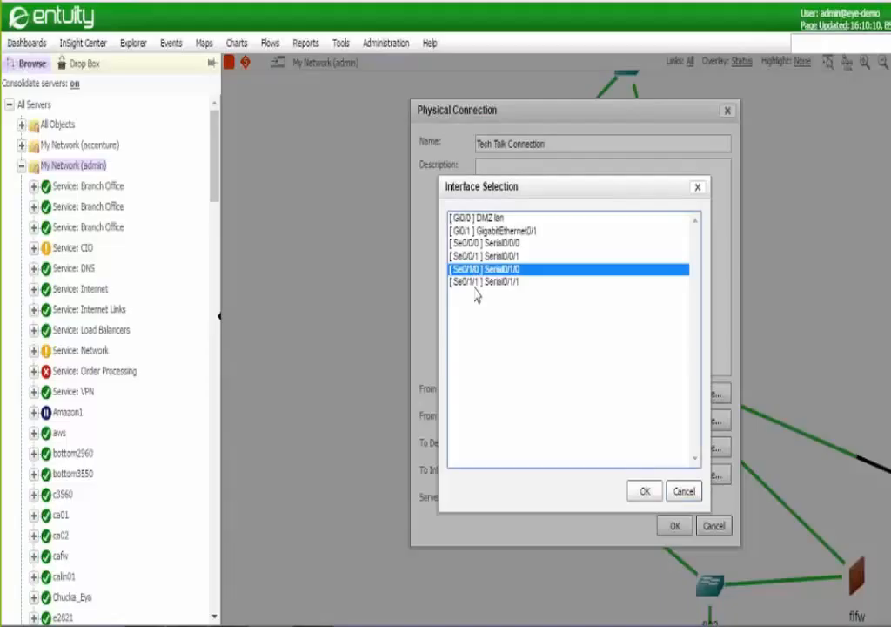
left_click(644, 491)
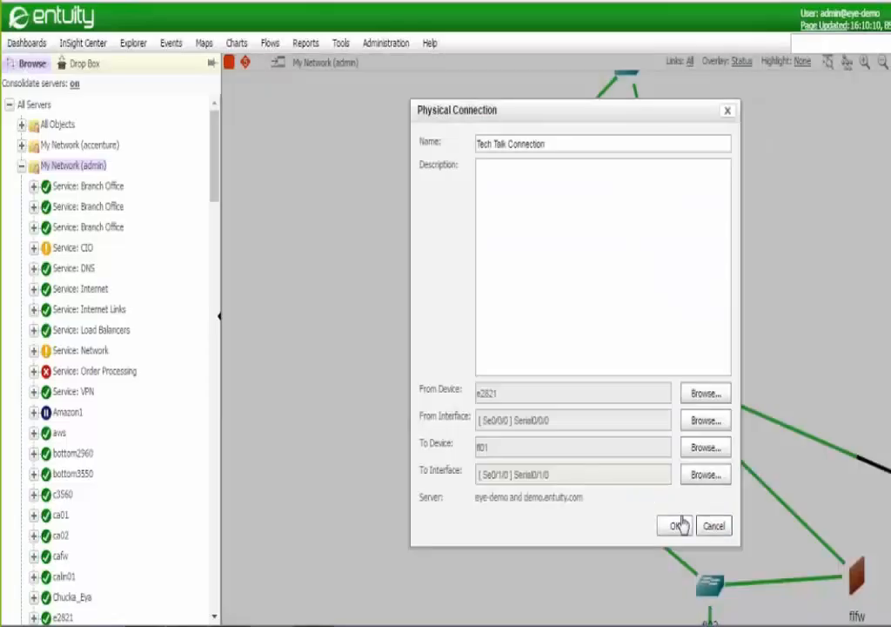
left_click(674, 524)
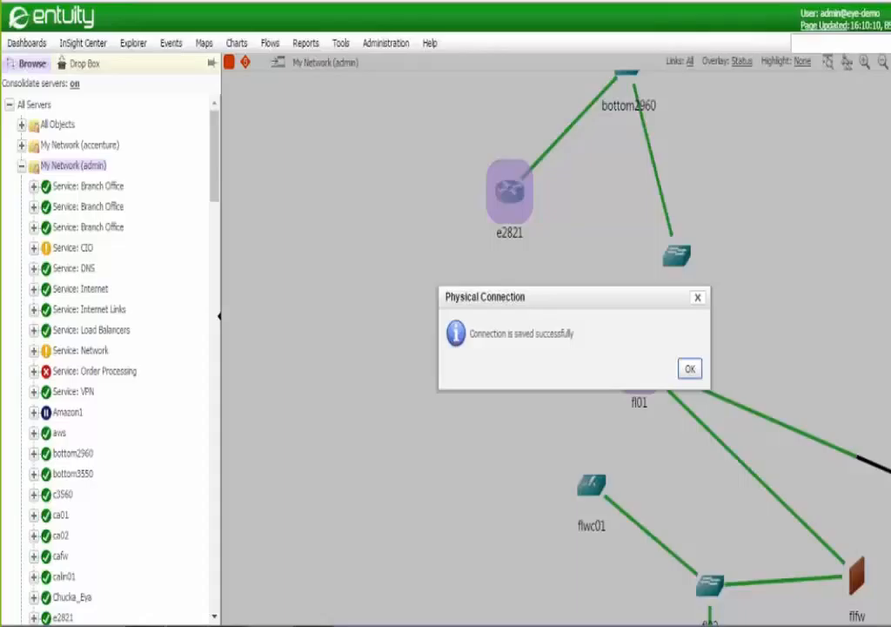
Dismiss the 'Connection is saved successfully' message to see the e2821–fl01 link
left_click(690, 368)
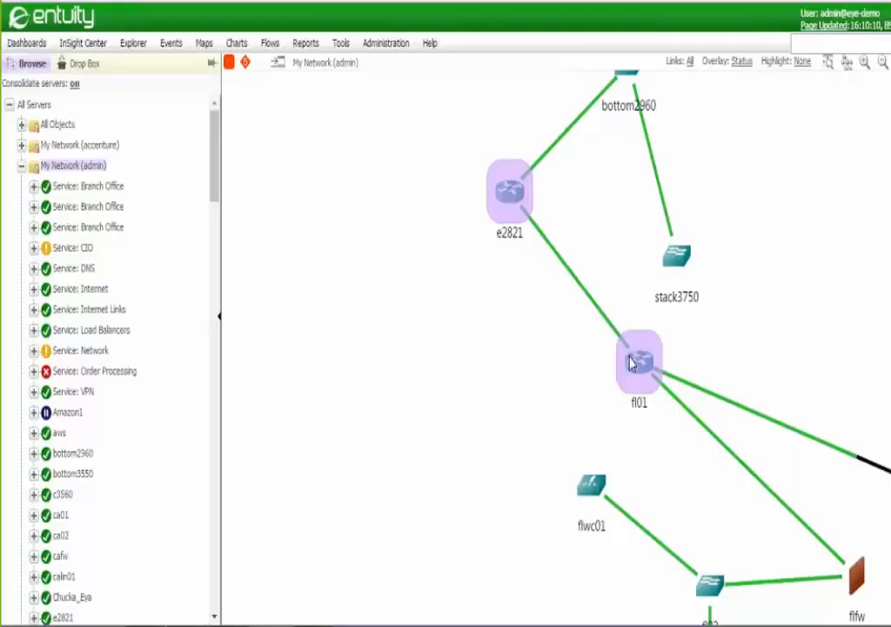
mouse_move(489, 416)
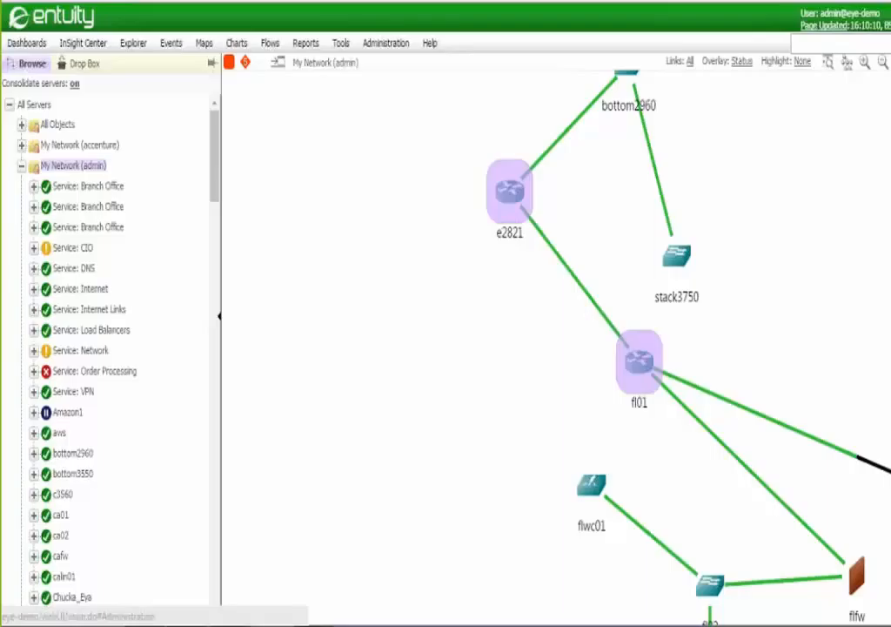
Open the Physical Connections list and select the newest Tech Talk Connection entry
left_click(386, 42)
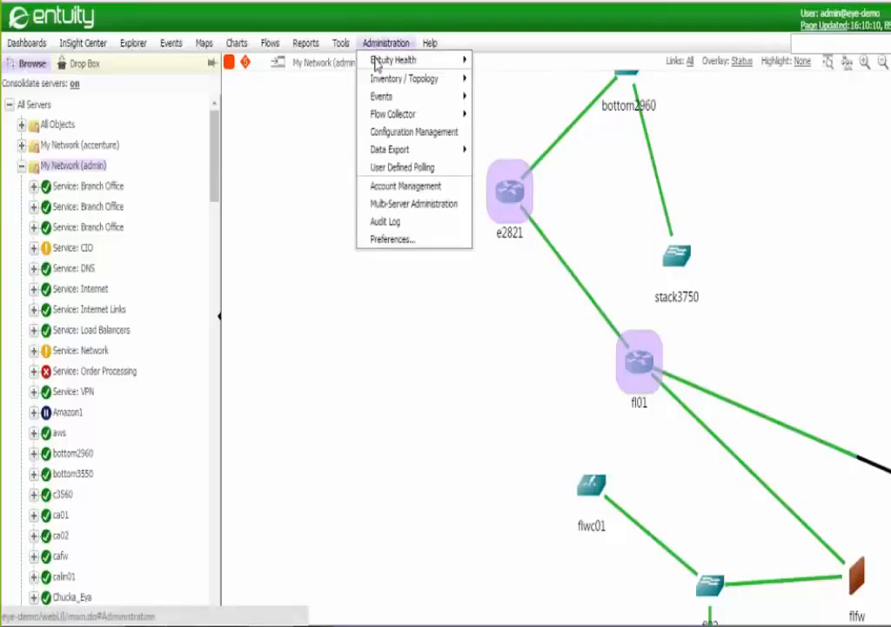
mouse_move(396, 60)
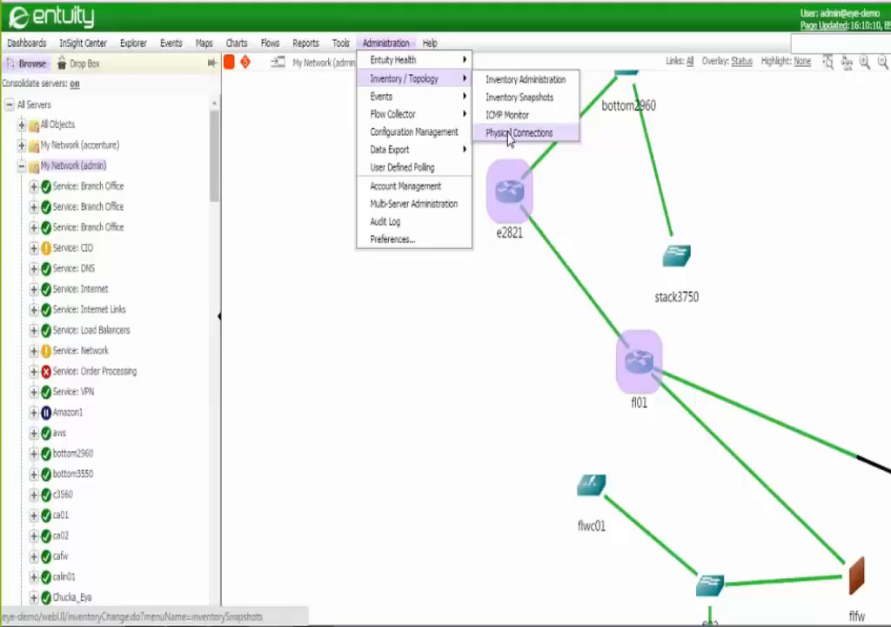
left_click(521, 133)
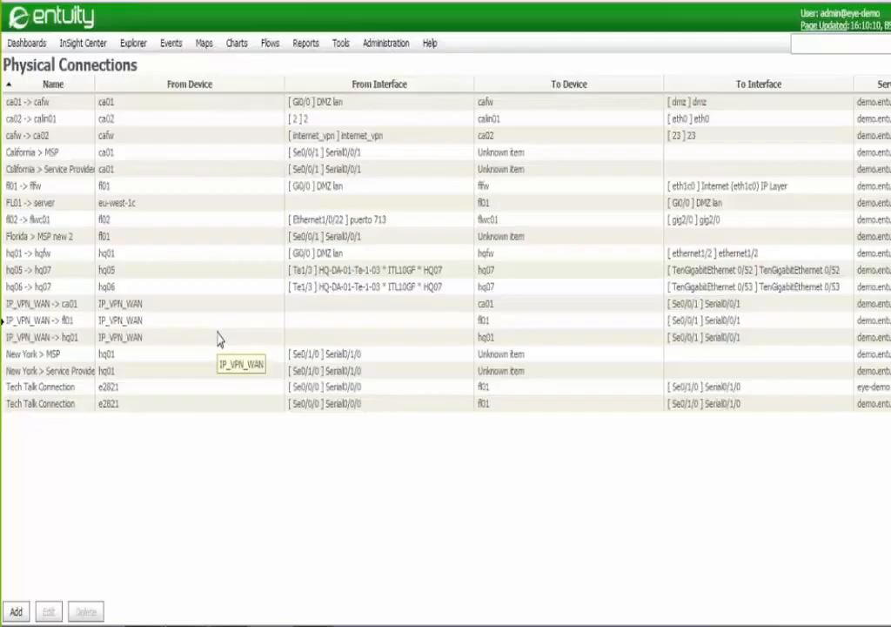
left_click(192, 403)
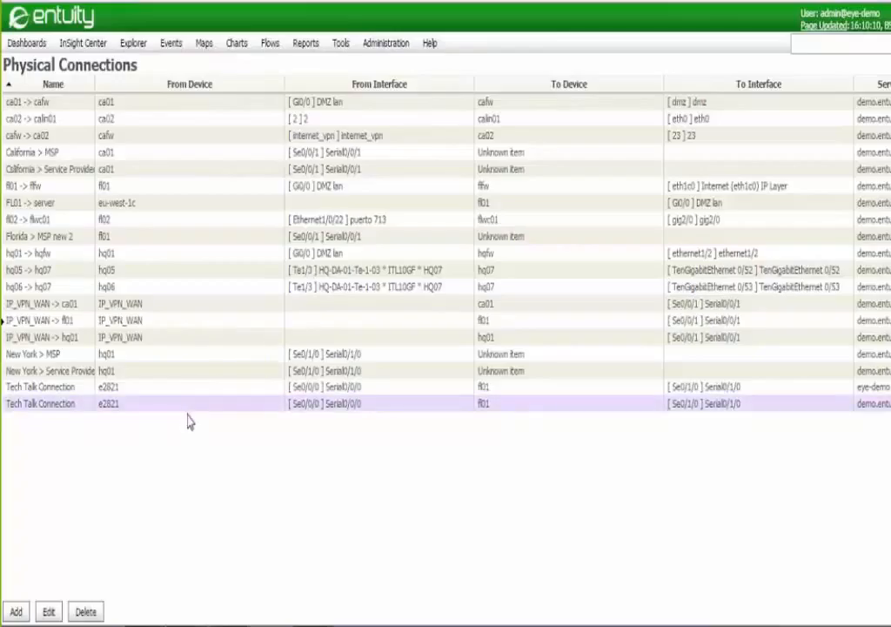
mouse_move(176, 407)
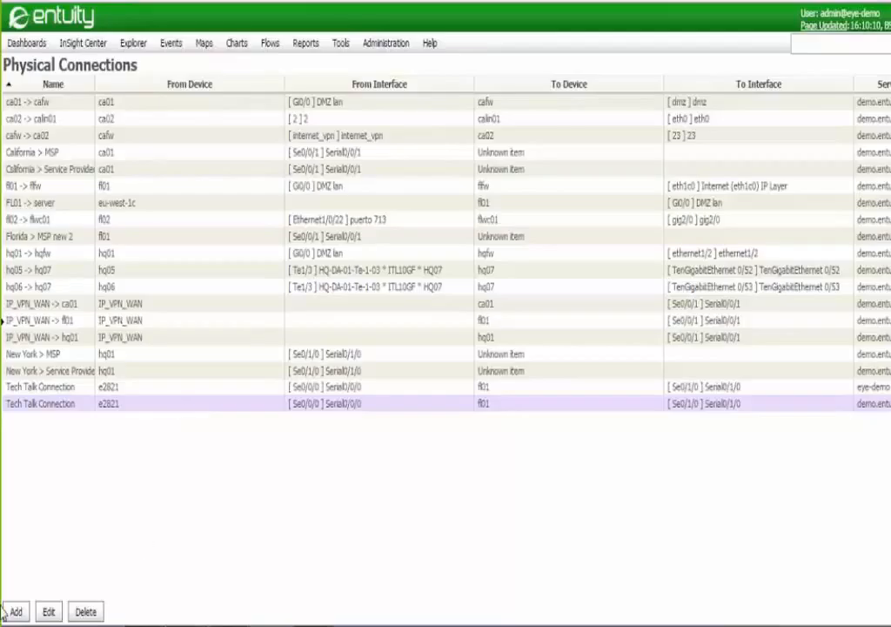
left_click(14, 610)
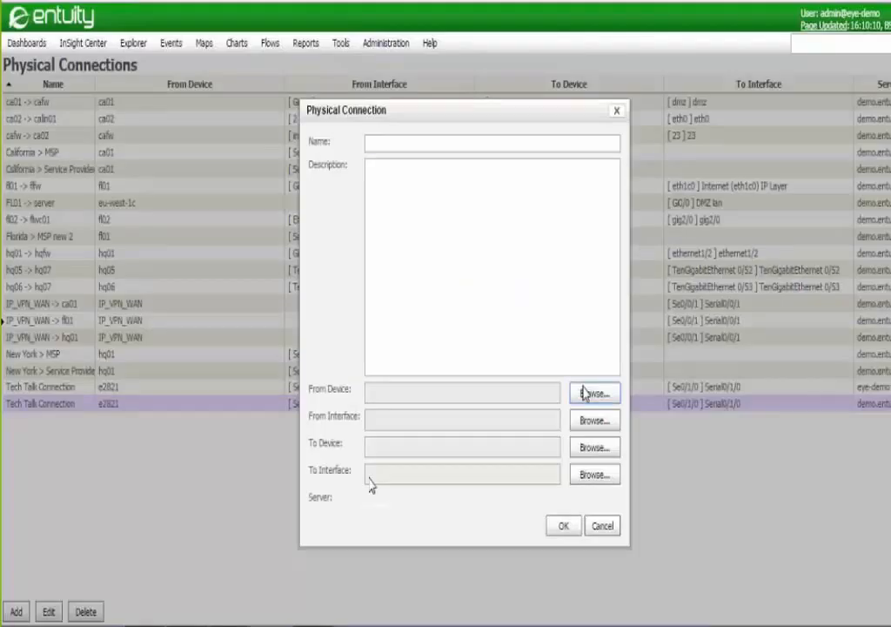
left_click(594, 393)
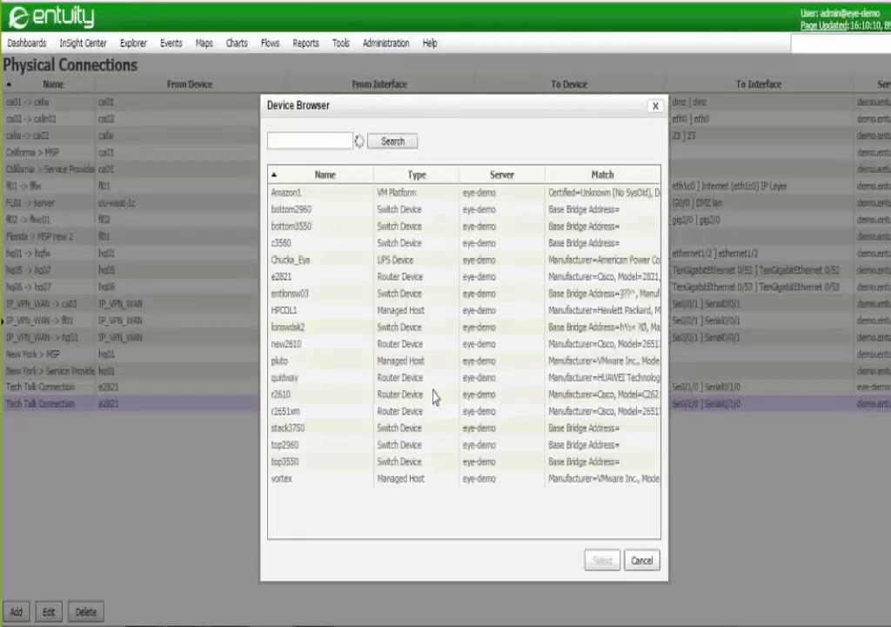
left_click(392, 141)
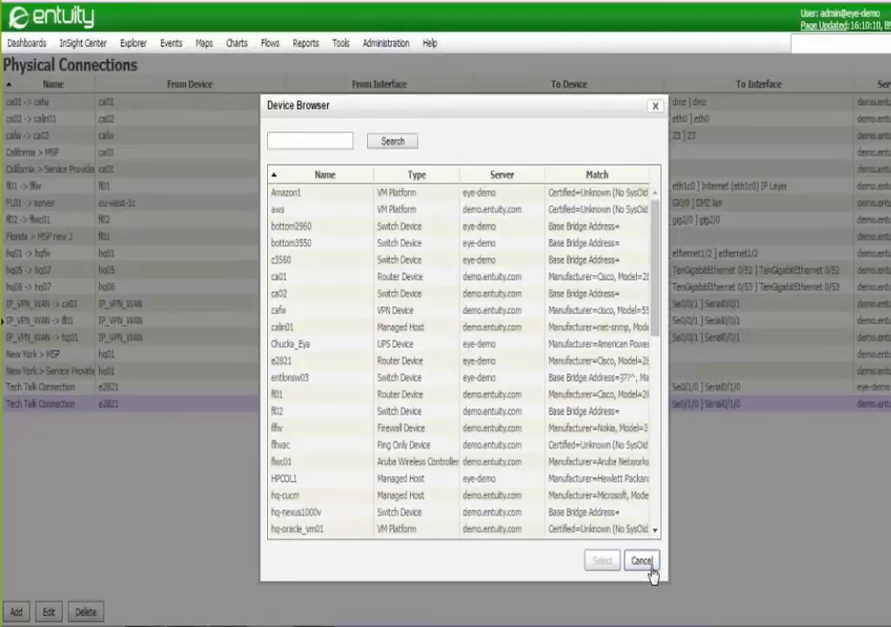
left_click(643, 560)
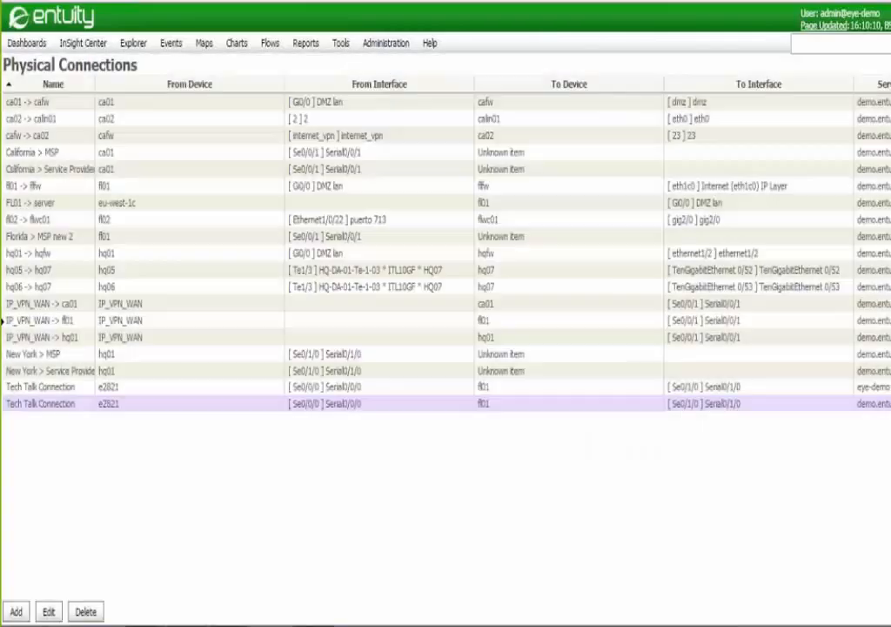
mouse_move(168, 263)
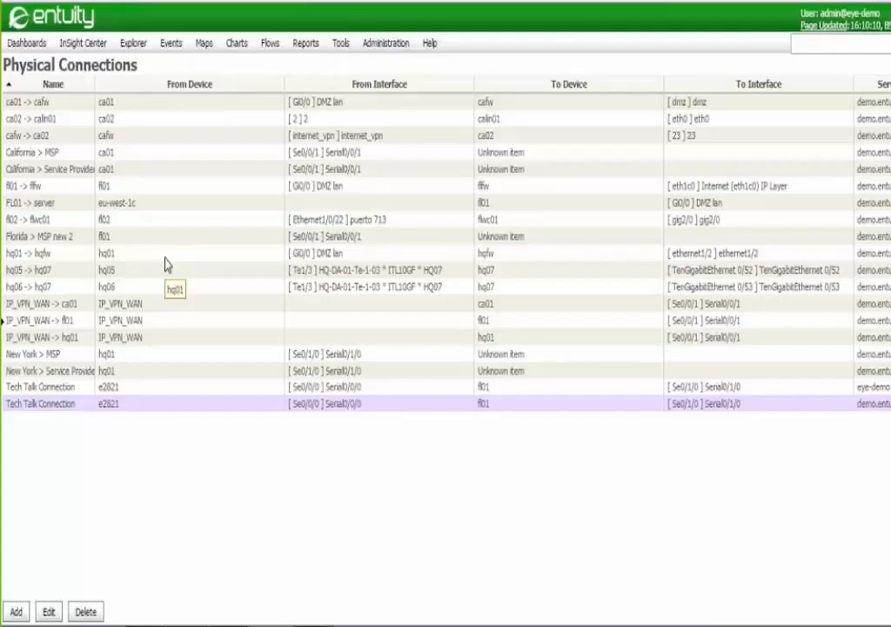
mouse_move(250, 78)
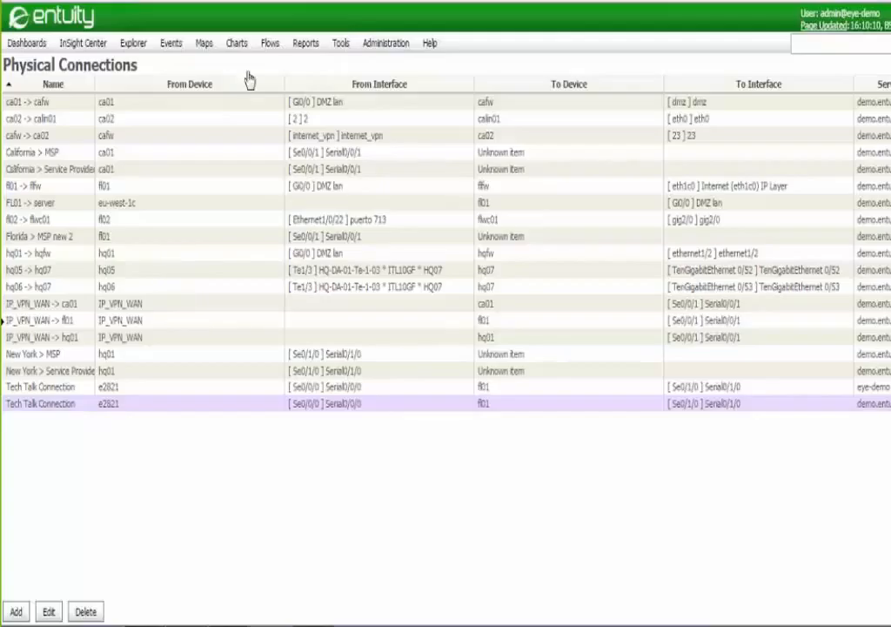
mouse_move(249, 79)
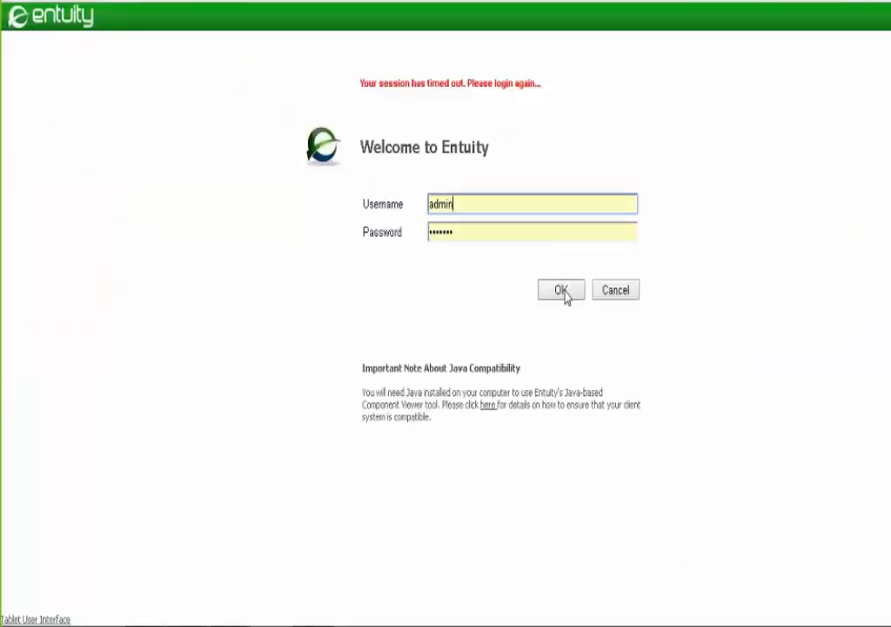
Sign back in after the session timeout to reach the Status Summary dashboard
left_click(561, 289)
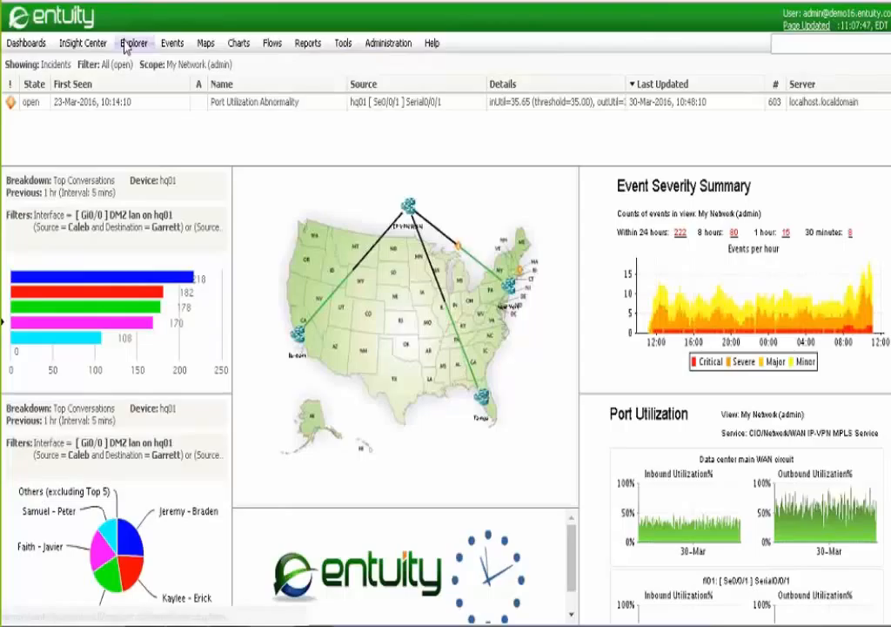
left_click(132, 43)
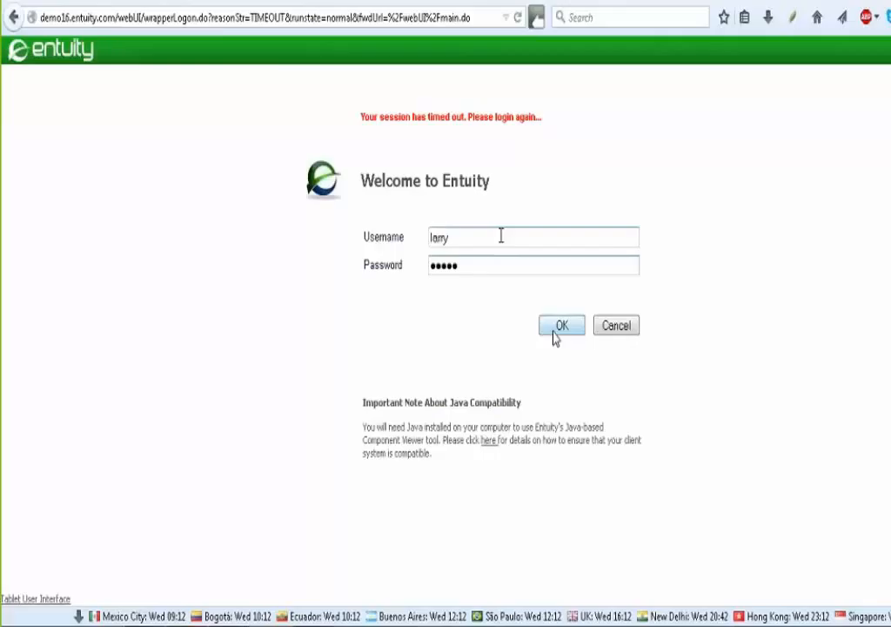
left_click(561, 325)
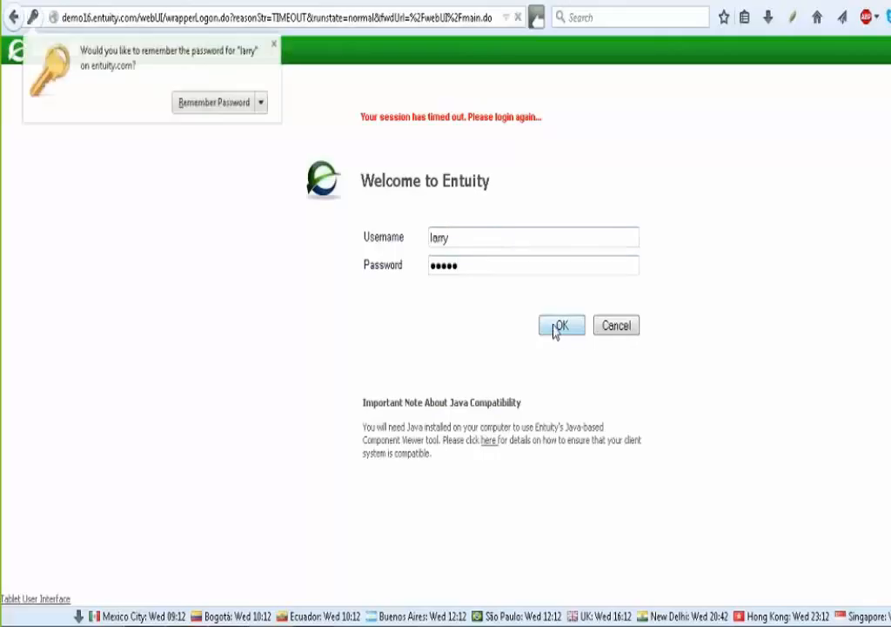
left_click(560, 325)
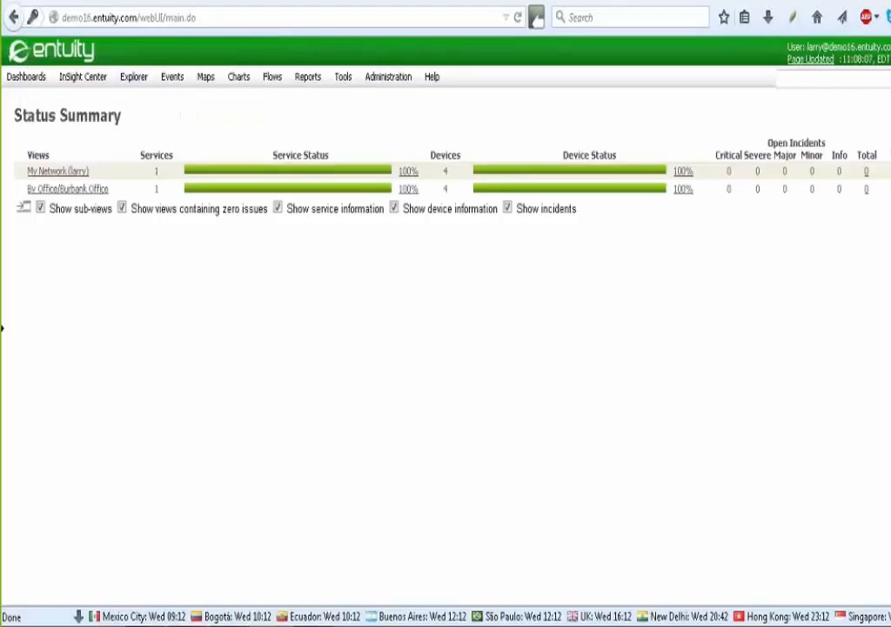
Create a view under All Servers named 'Tech Talk Multiple Users View'
left_click(133, 77)
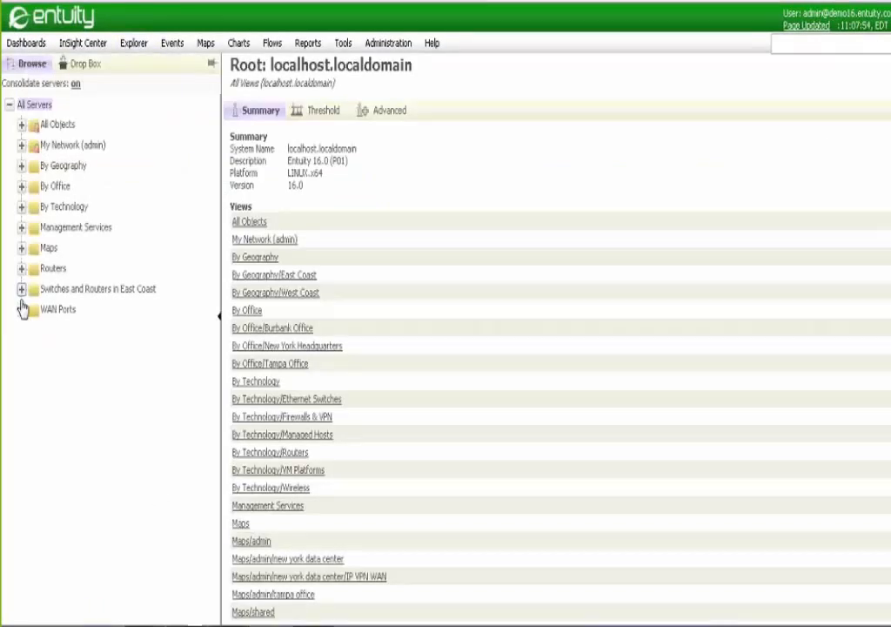
right_click(33, 104)
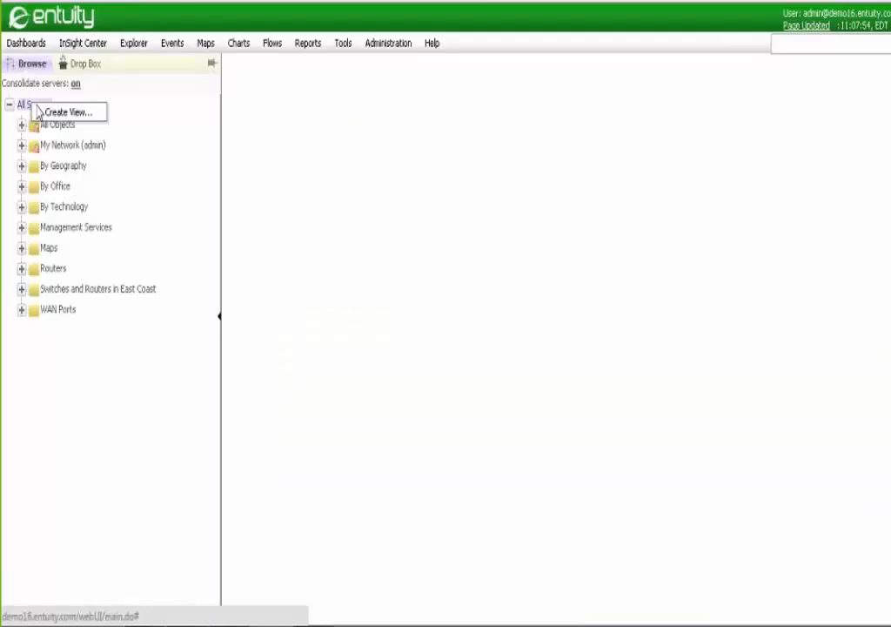
left_click(69, 112)
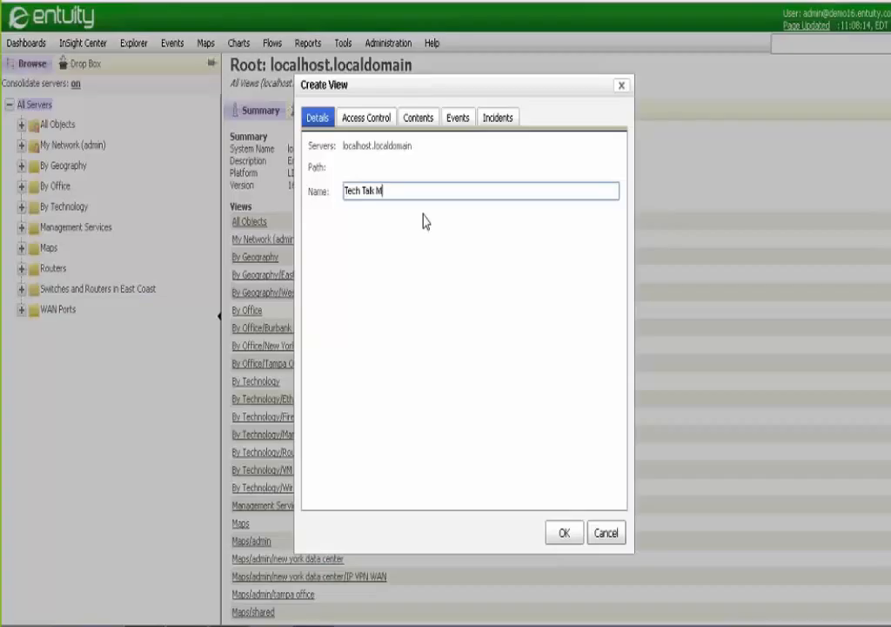
type("u")
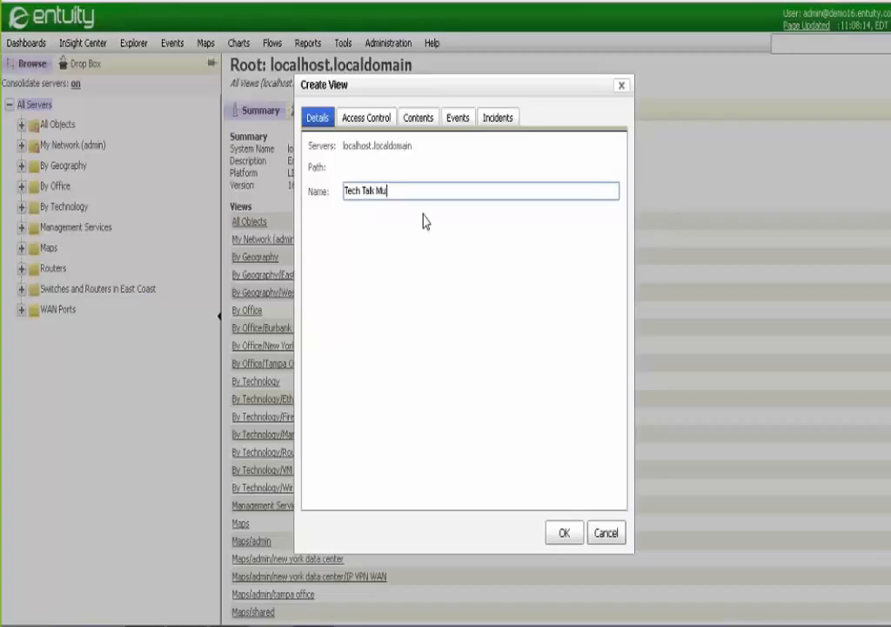
type("ltple")
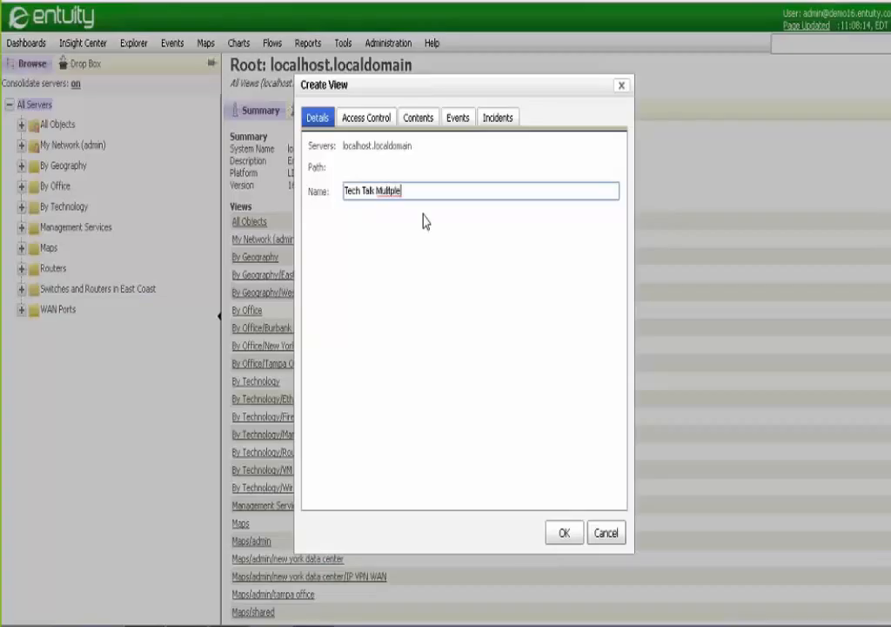
key("Backspace")
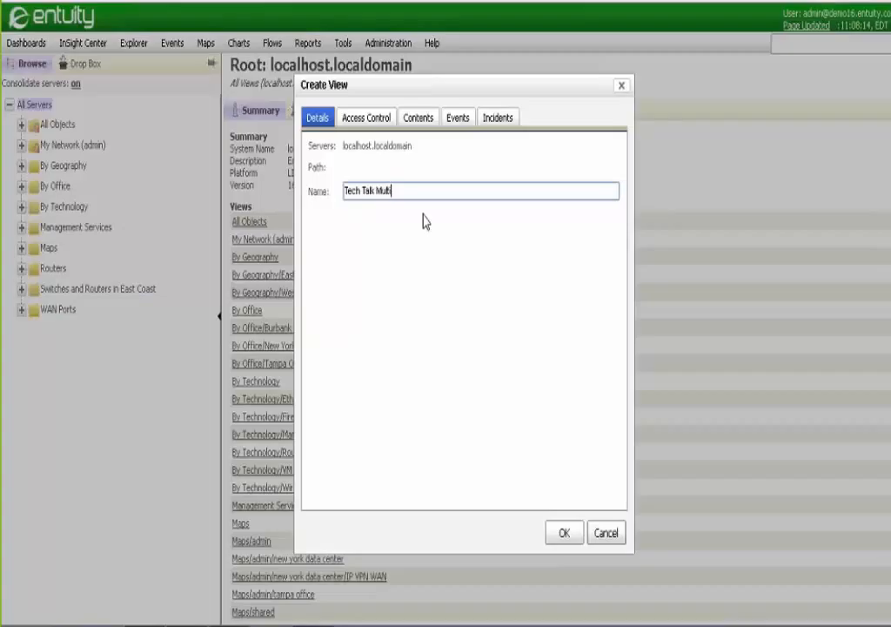
type("iple Users")
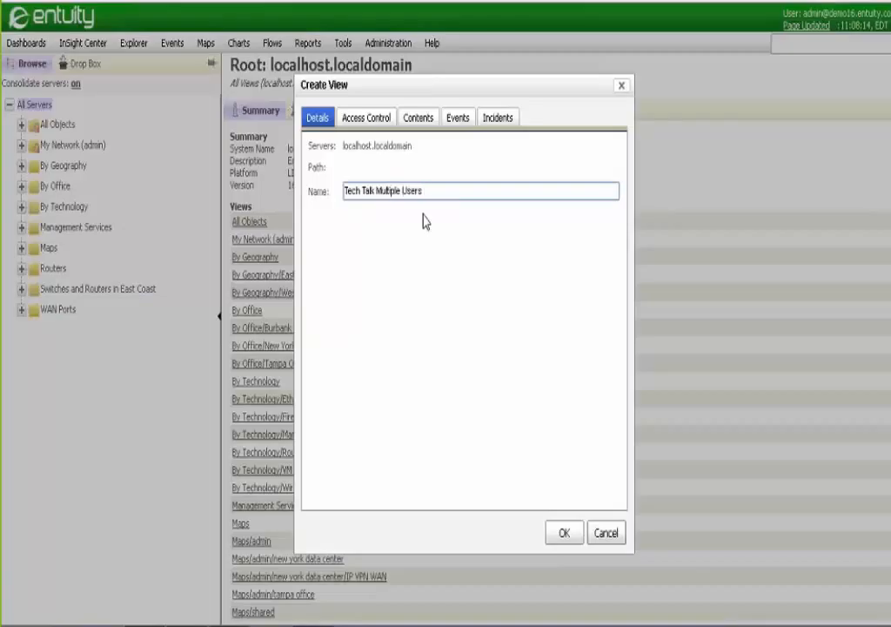
type("View")
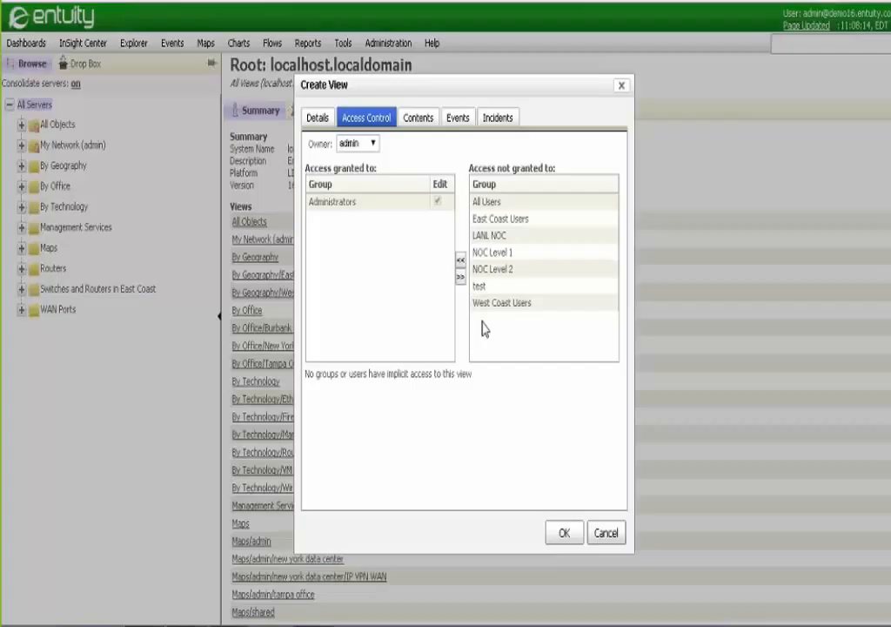
Grant West Coast Users access, confirm the Contents tab is empty, and create the view
left_click(452, 263)
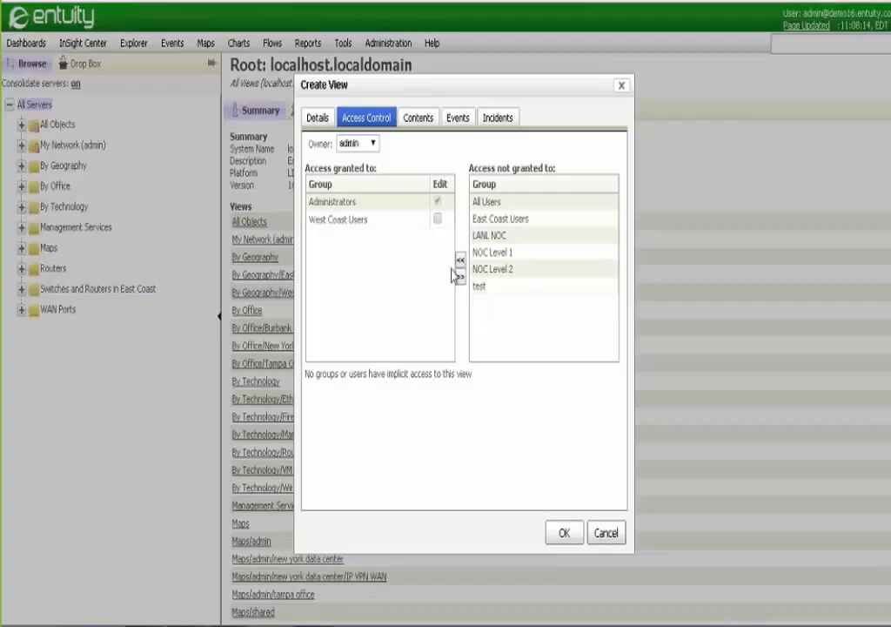
mouse_move(390, 333)
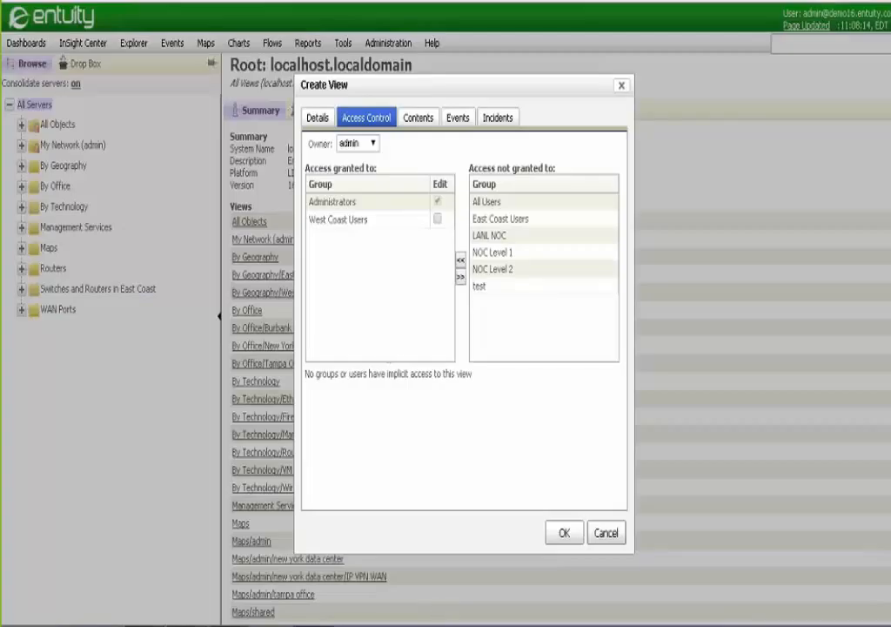
left_click(418, 117)
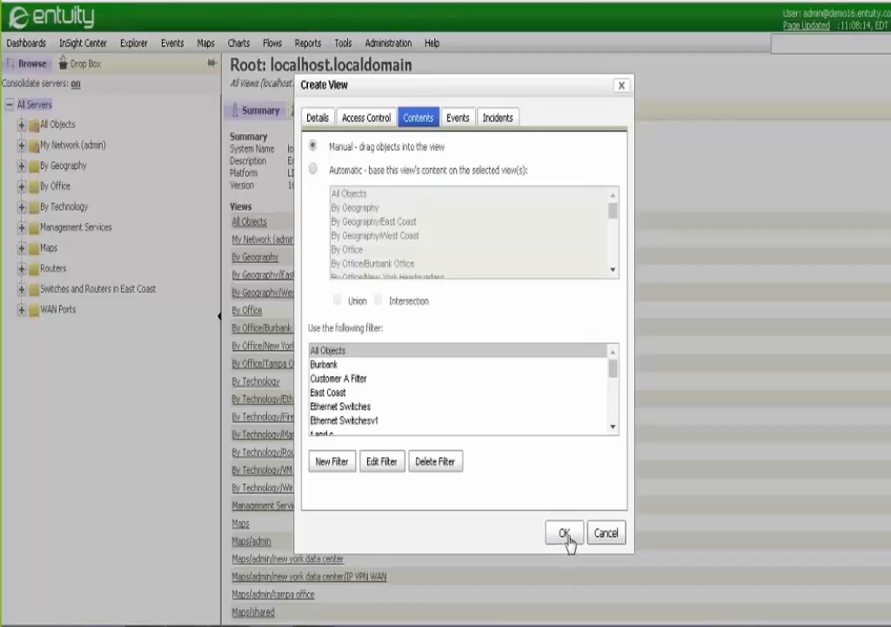
left_click(563, 532)
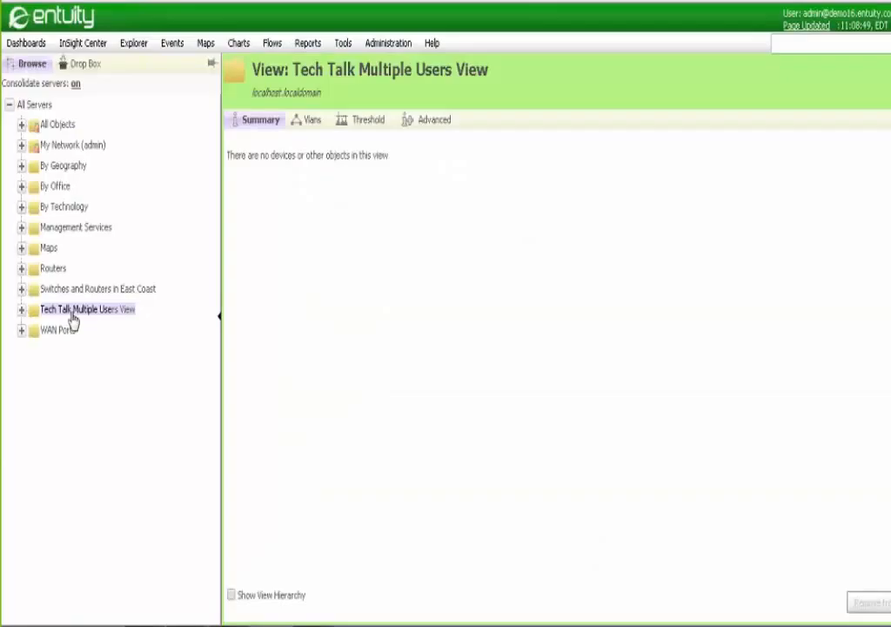
Drop a New York Headquarters switch into Tech Talk Multiple Users View and open its map
left_click(21, 185)
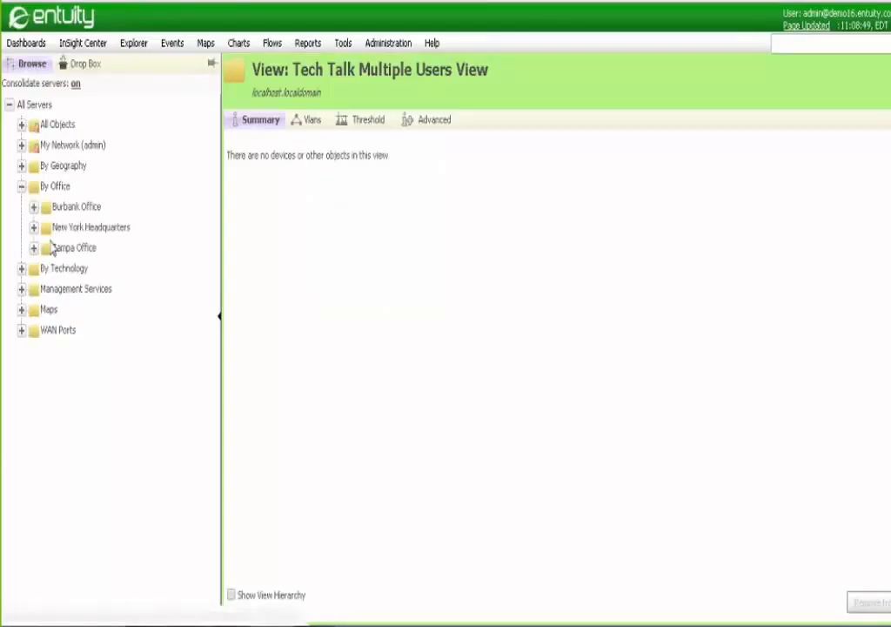
left_click(93, 227)
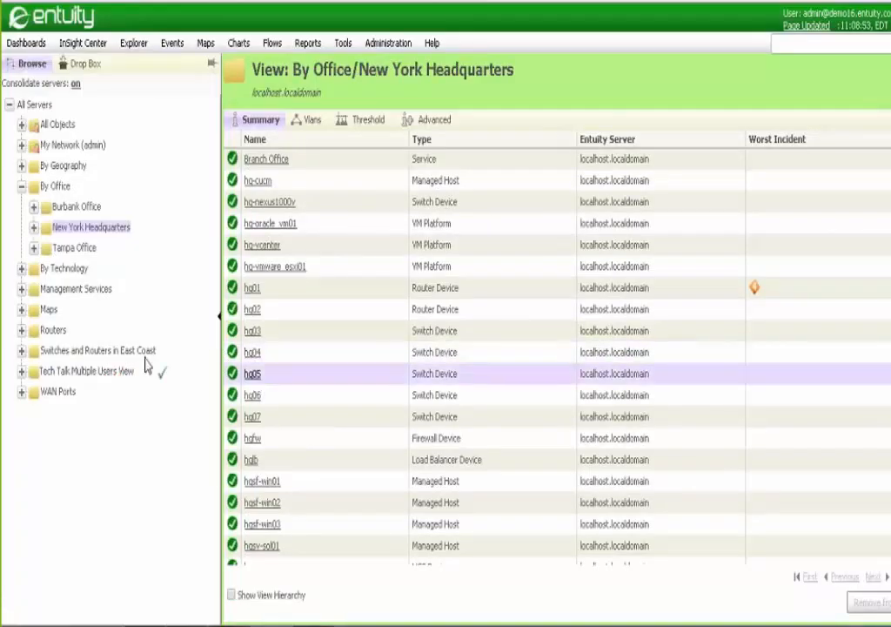
left_click(253, 394)
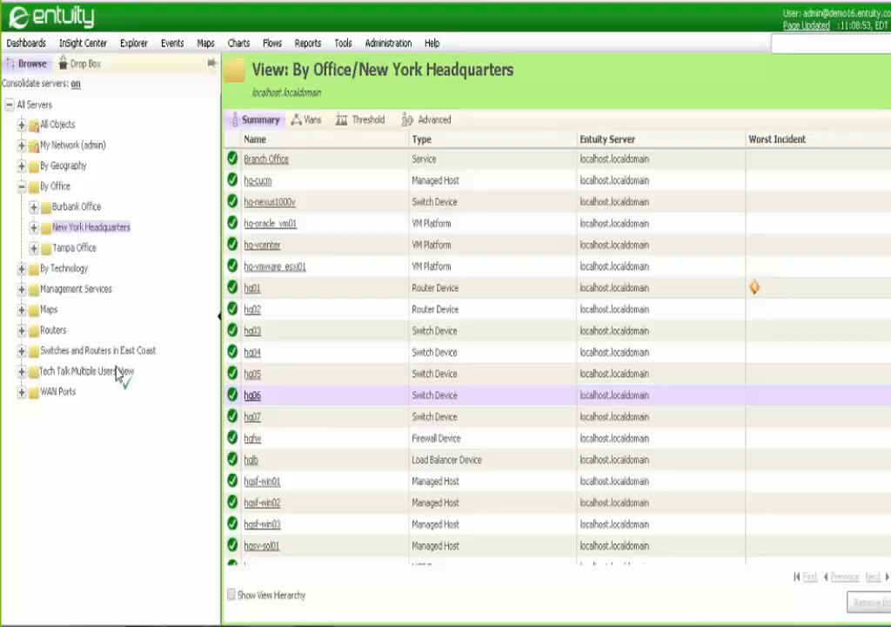
left_click(88, 370)
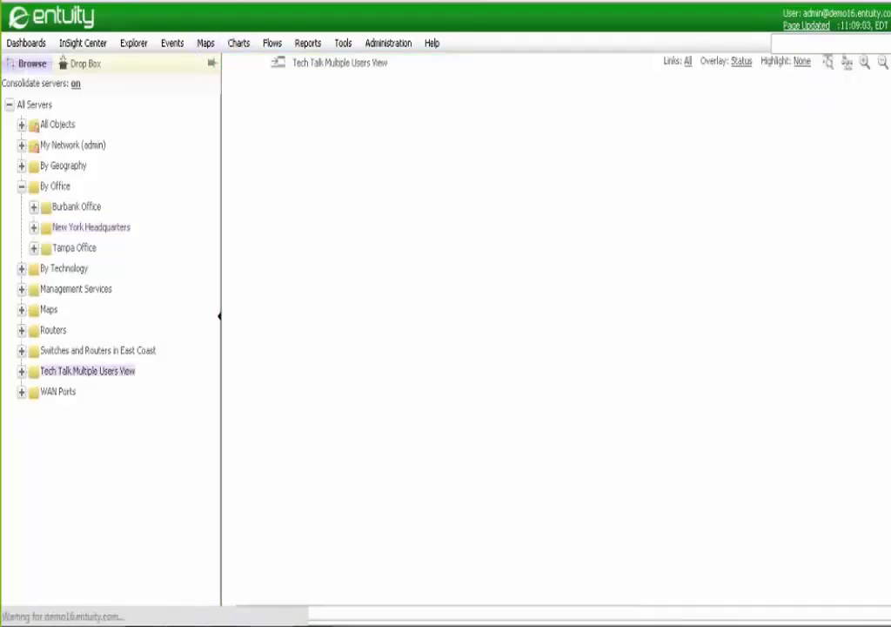
Check the second user's view of hq04, hq05 and hq06, then return to the admin session
left_click(88, 370)
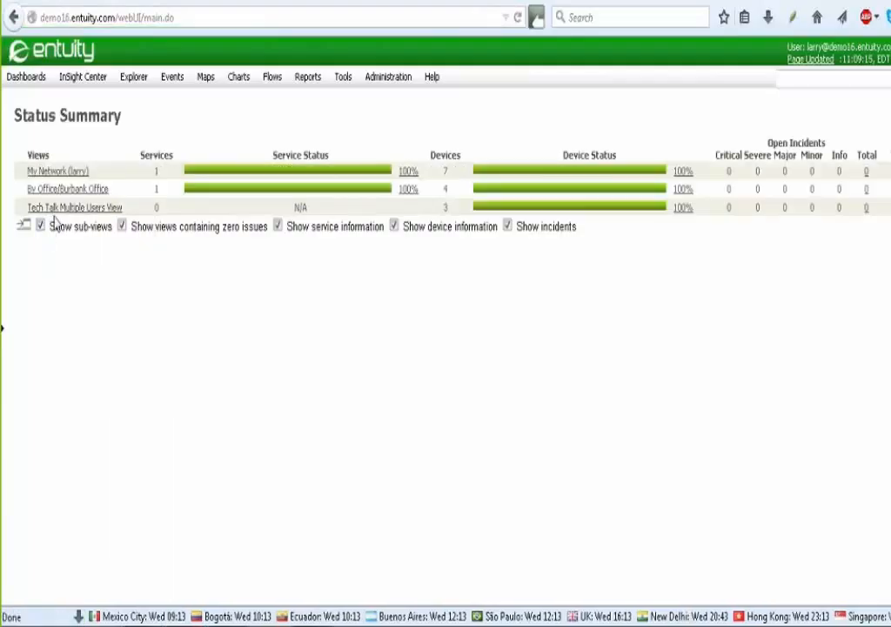
mouse_move(74, 208)
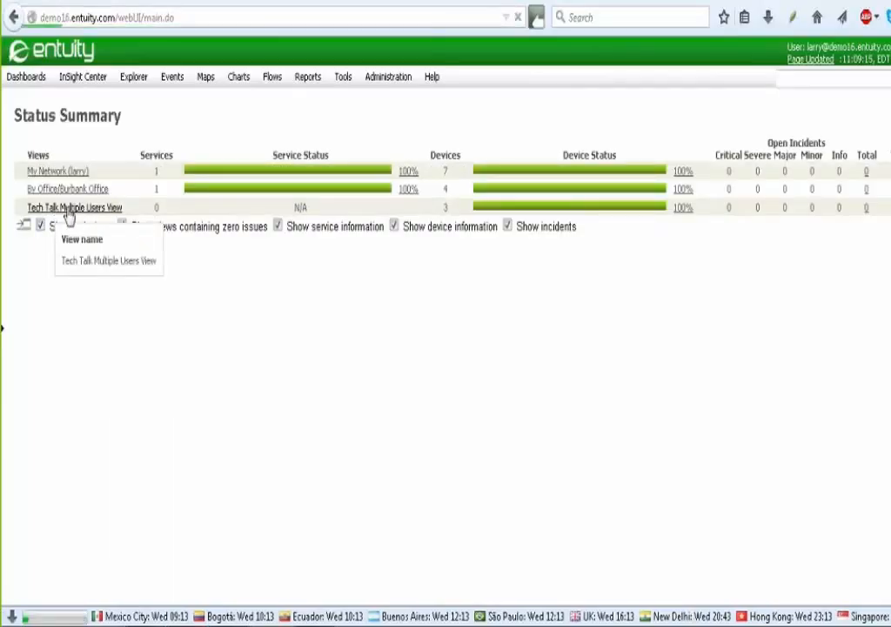
left_click(74, 207)
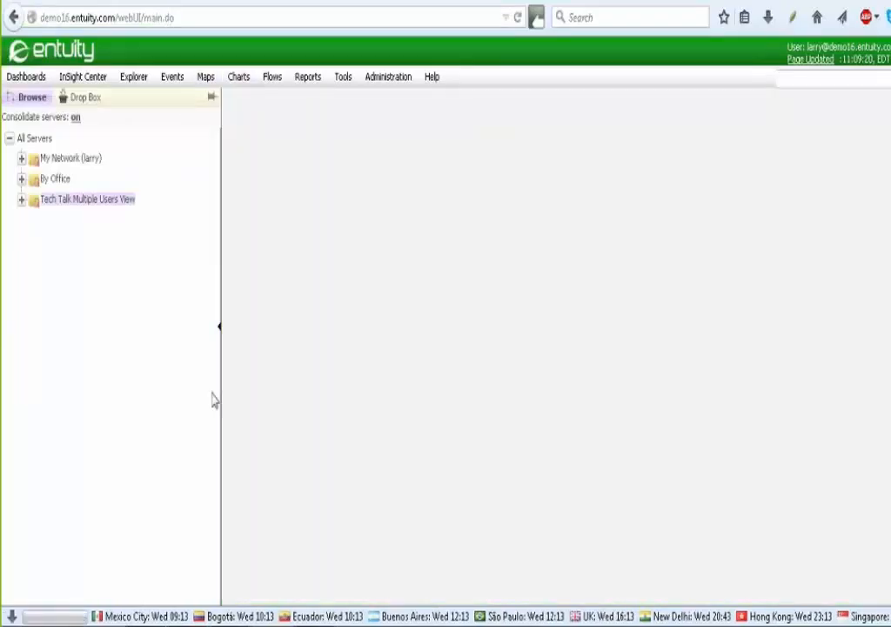
left_click(87, 198)
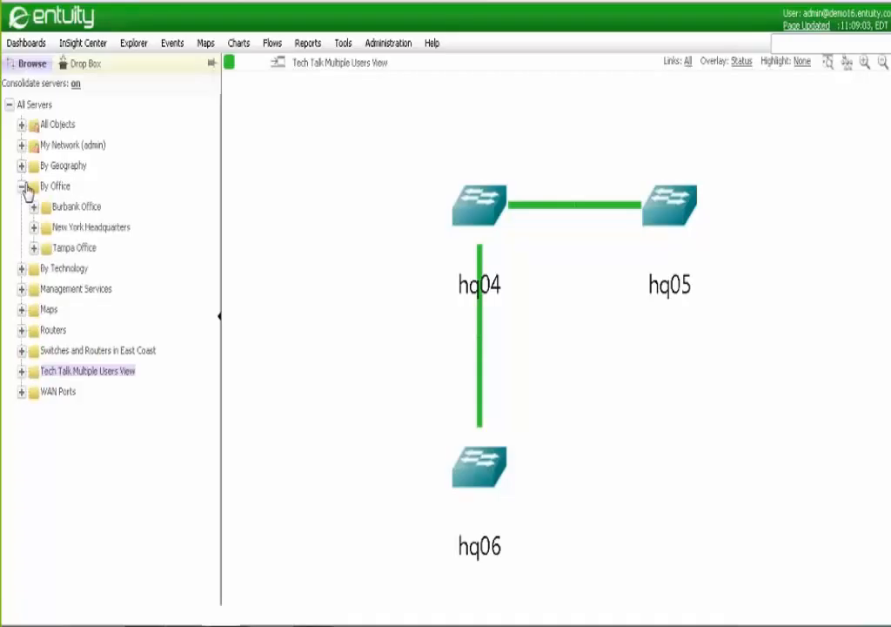
Add switch hq07 from New York Headquarters to the view and switch to the second user
left_click(33, 227)
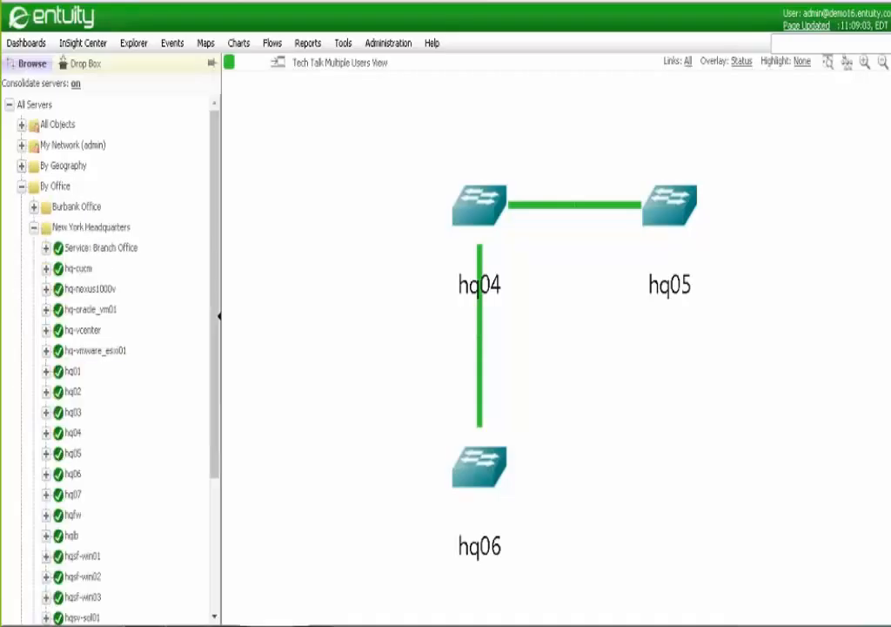
left_click(90, 227)
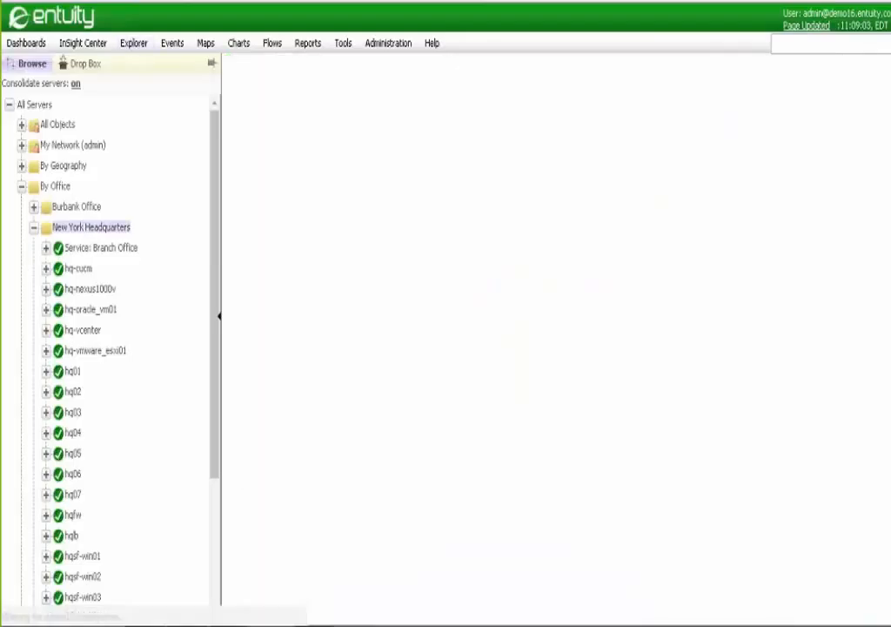
left_click(92, 227)
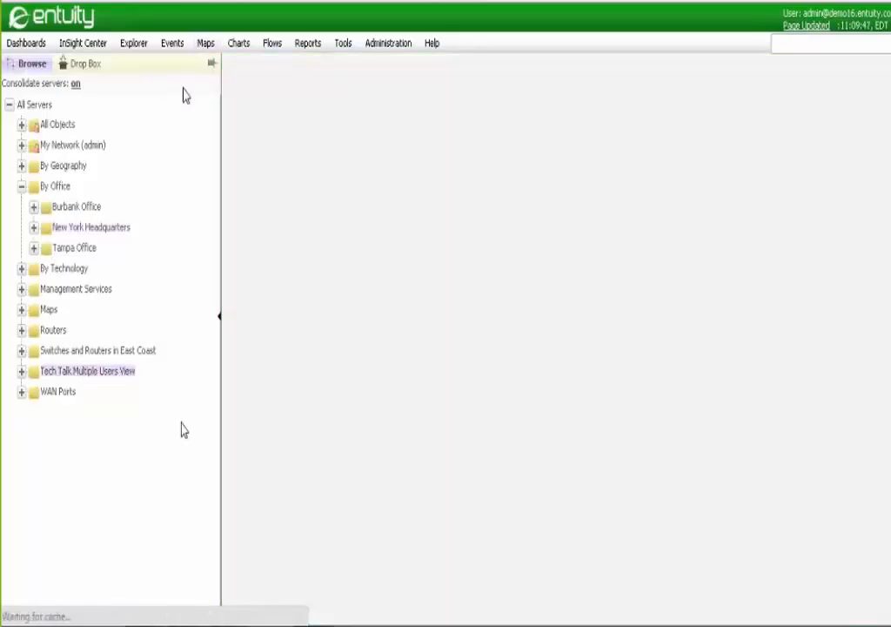
left_click(88, 371)
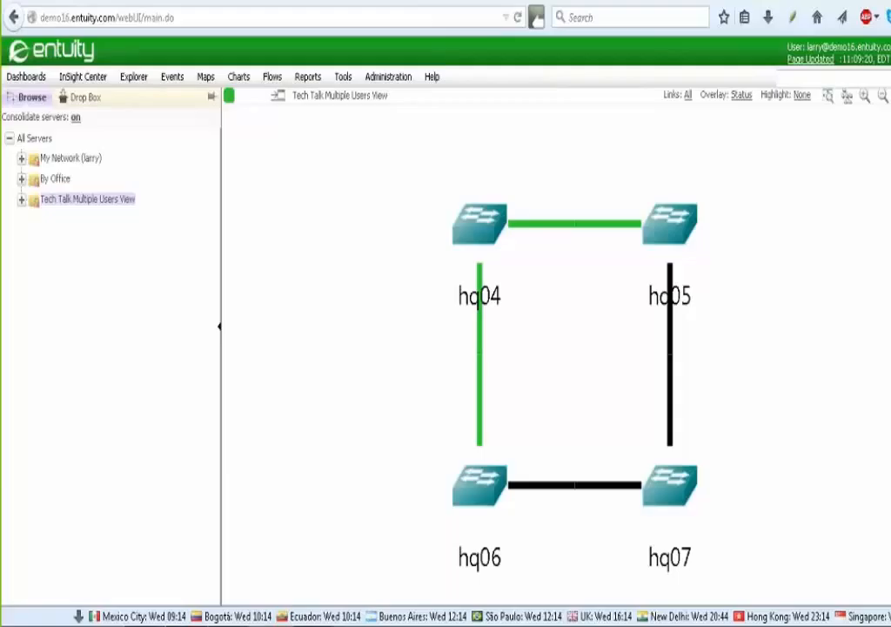
mouse_move(702, 263)
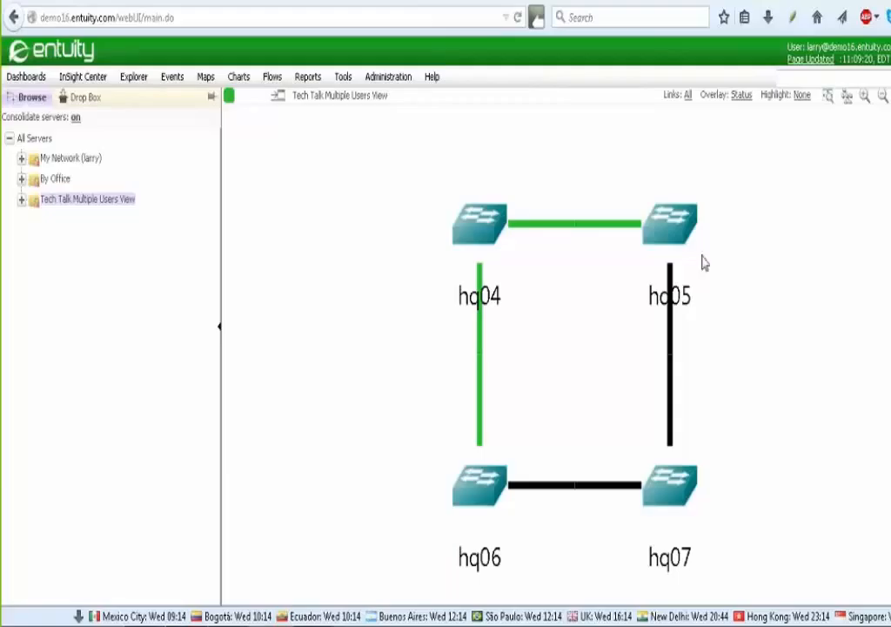
mouse_move(687, 484)
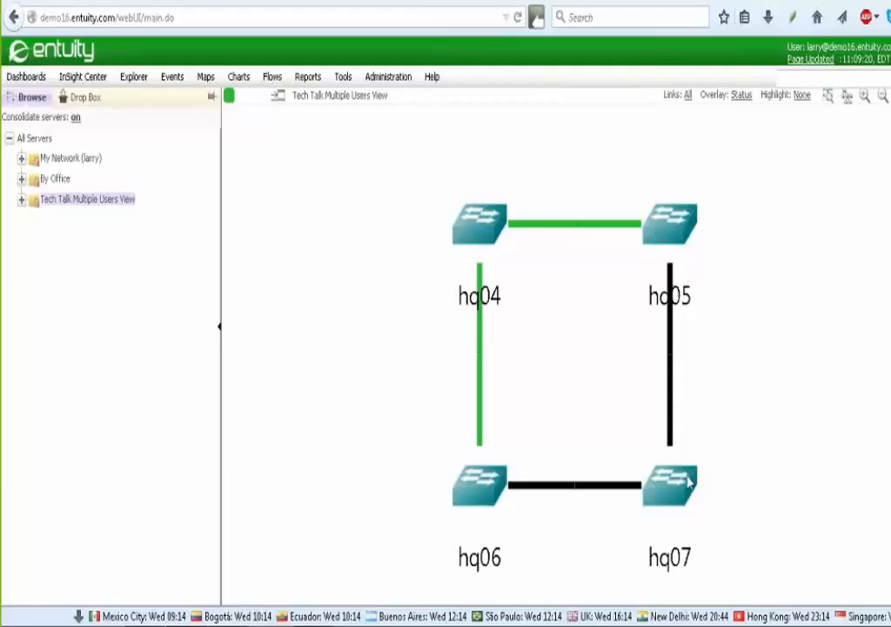
mouse_move(596, 496)
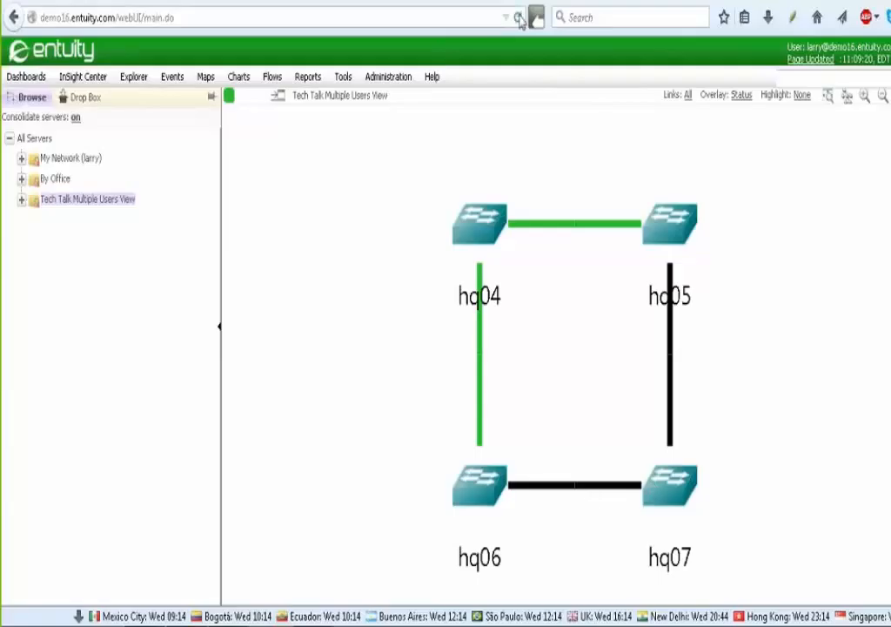
Reload the second user's browser page to refresh the view contents
left_click(518, 17)
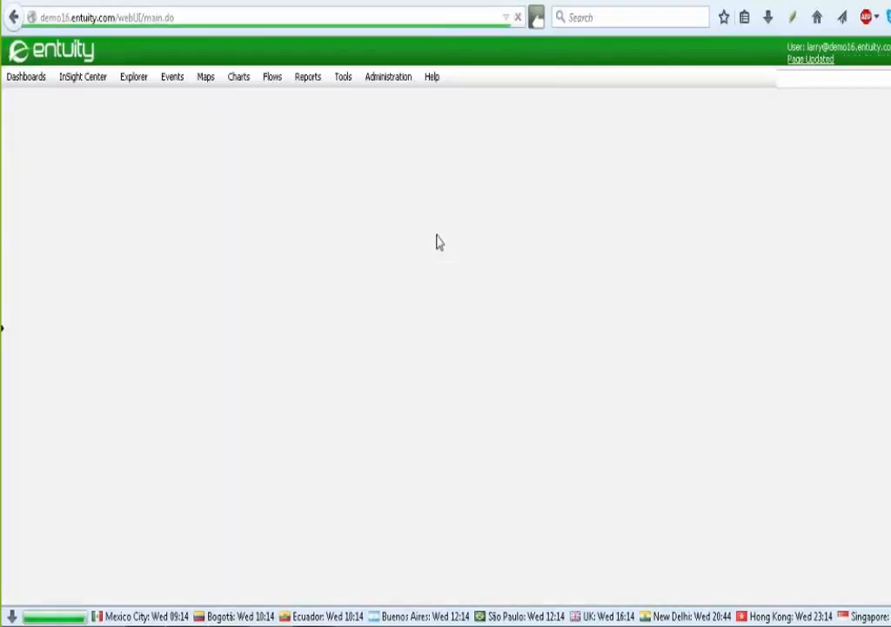
Show the hq04–hq07 devices inside Tech Talk Multiple Users View for the second user
left_click(133, 76)
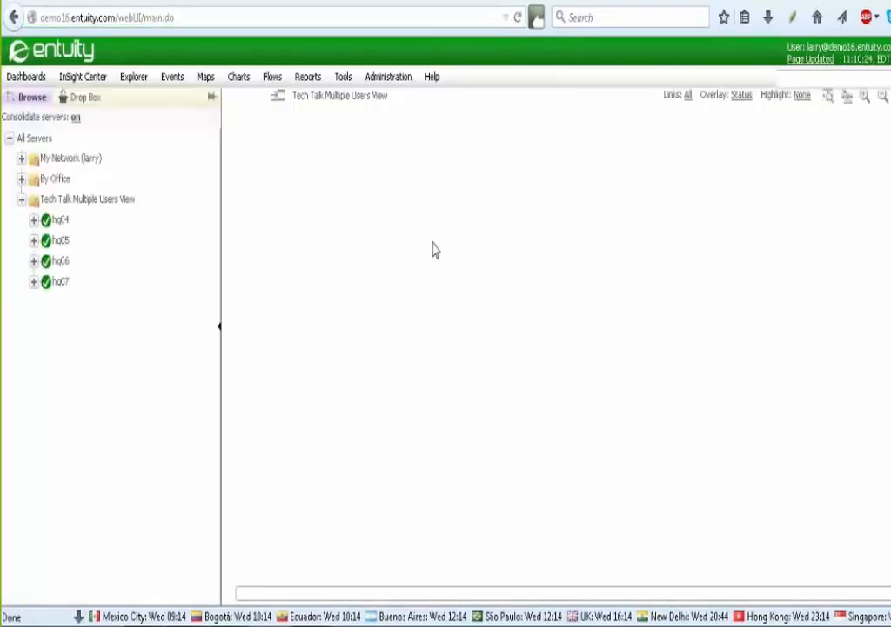
left_click(87, 199)
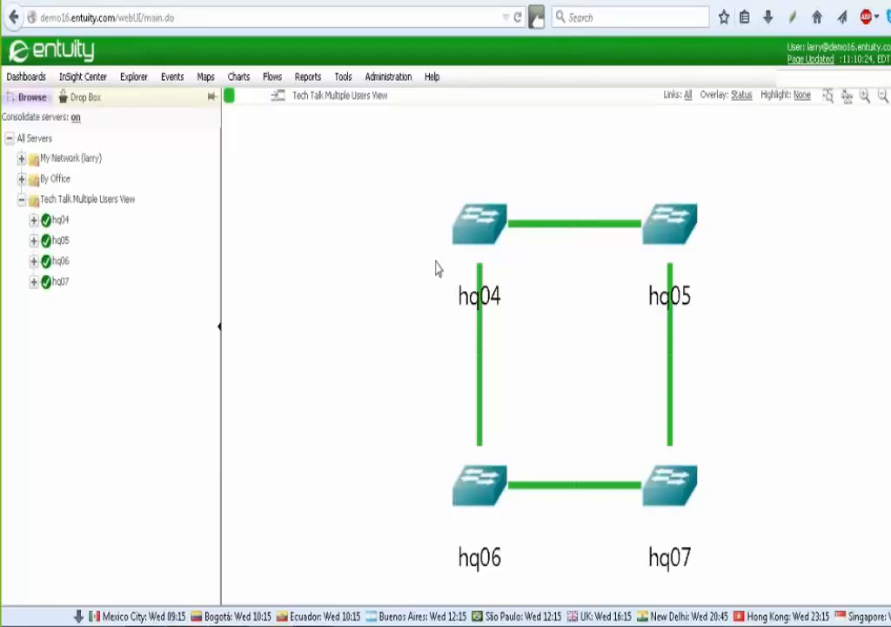
mouse_move(438, 267)
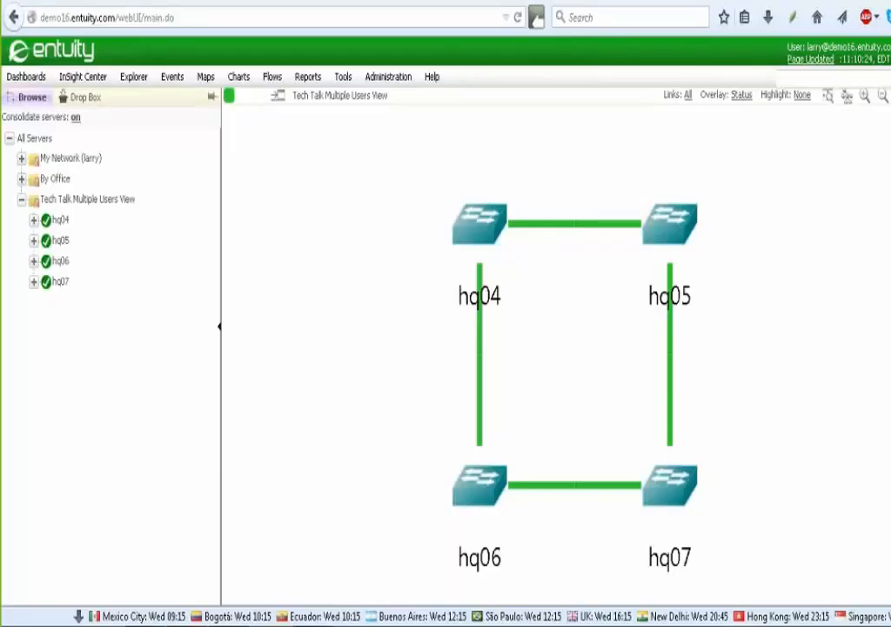
mouse_move(364, 348)
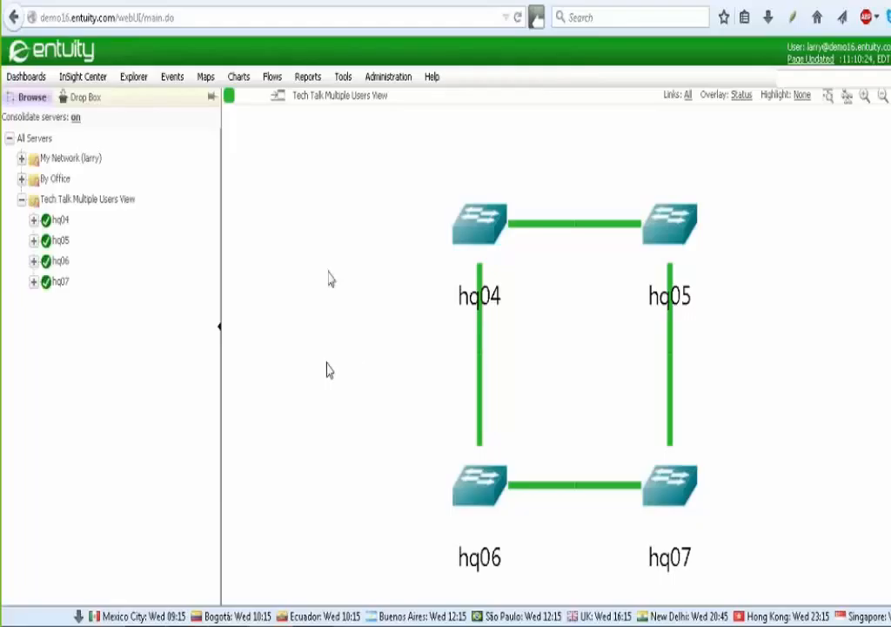
mouse_move(286, 209)
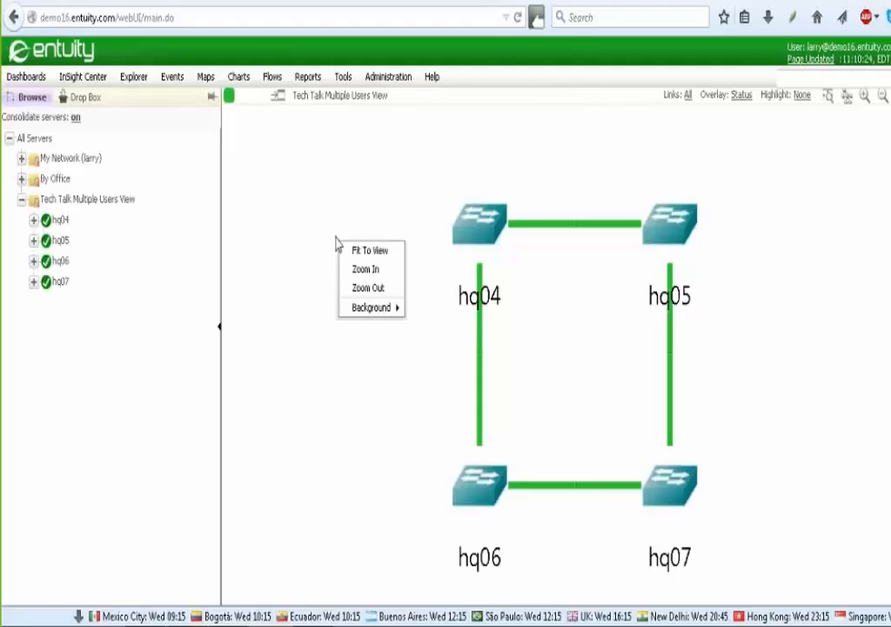
mouse_move(444, 206)
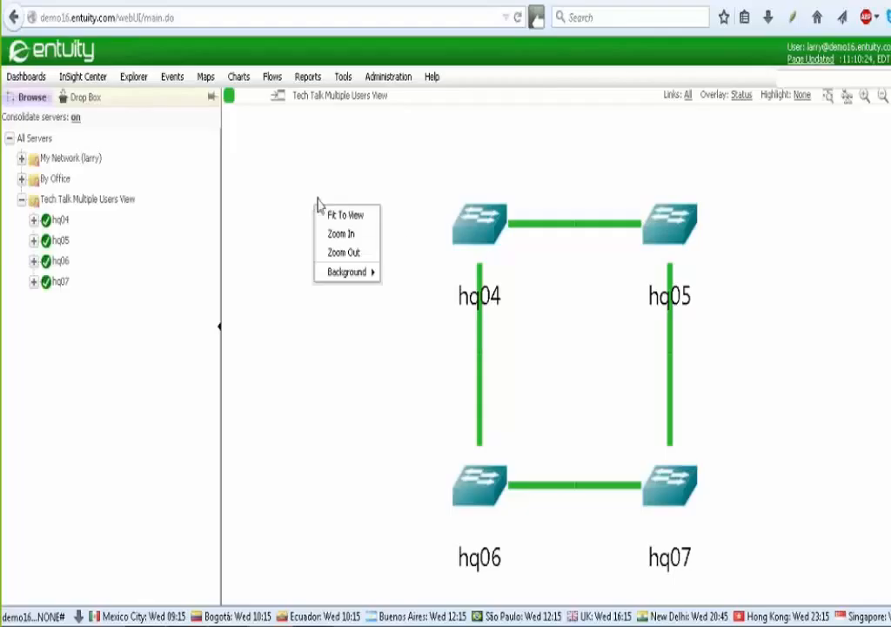
As admin, check the map background options for Add Custom Device, then open Administration
left_click(253, 317)
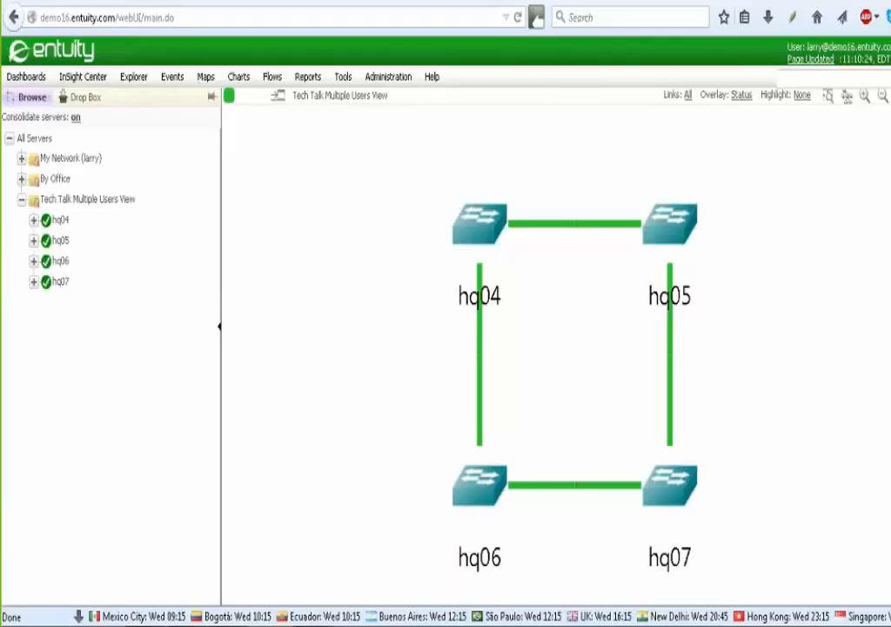
right_click(318, 270)
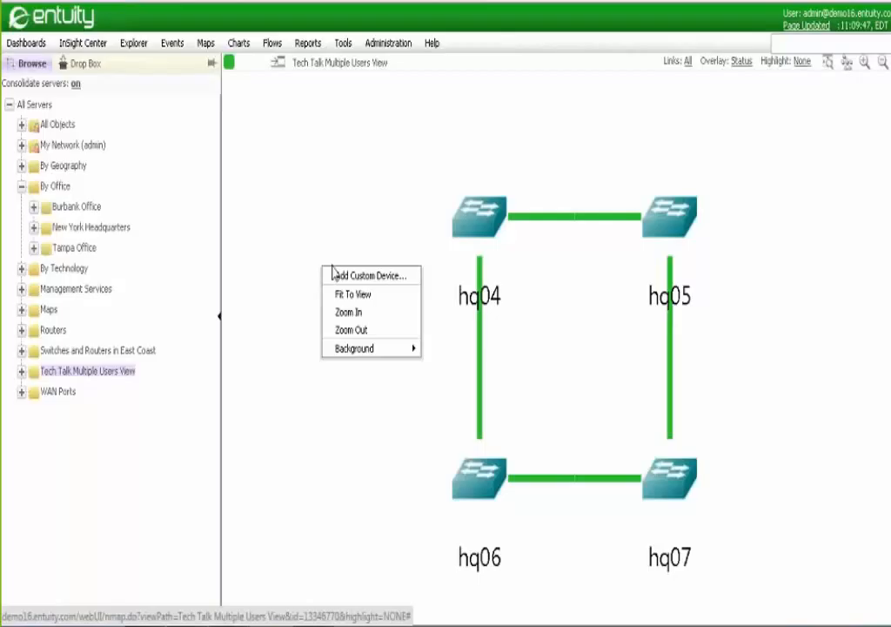
left_click(388, 41)
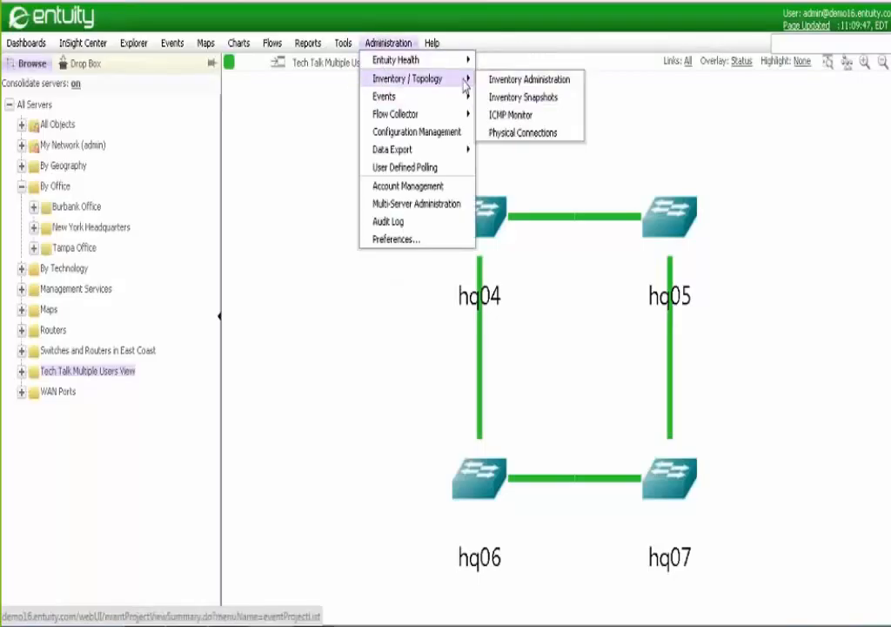
Add a Custom Device named 'IP-VPN-Tech Talk' in Inventory Administration
left_click(529, 78)
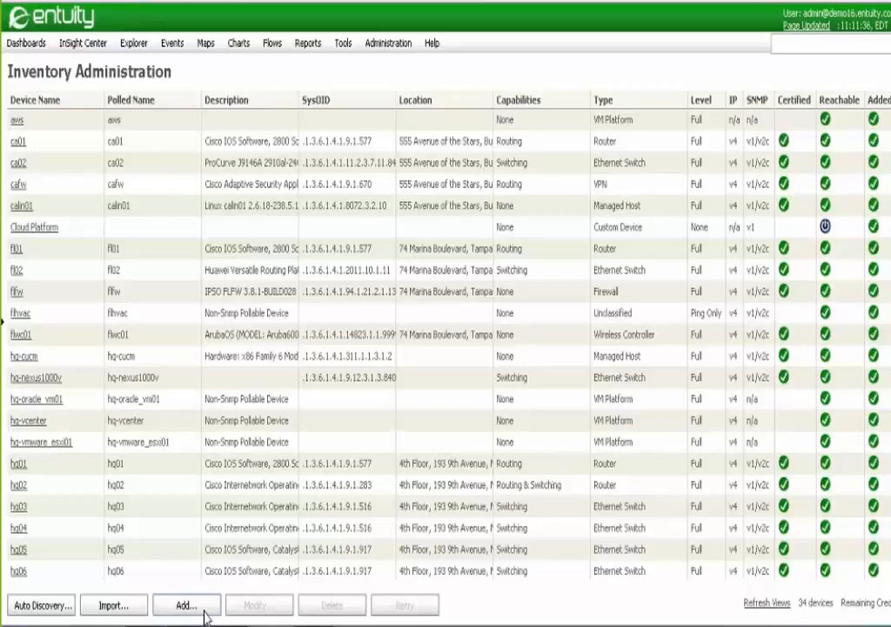
left_click(185, 604)
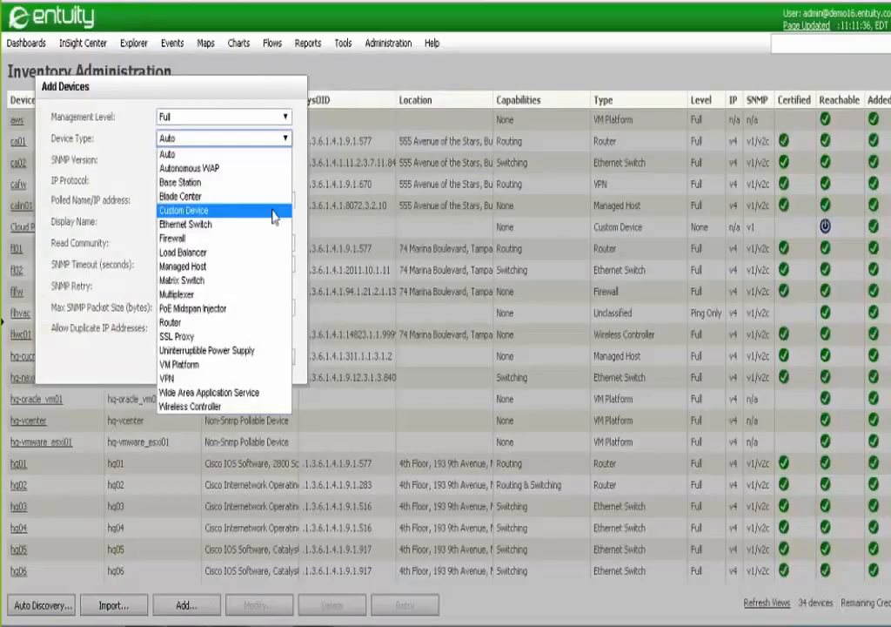
left_click(183, 210)
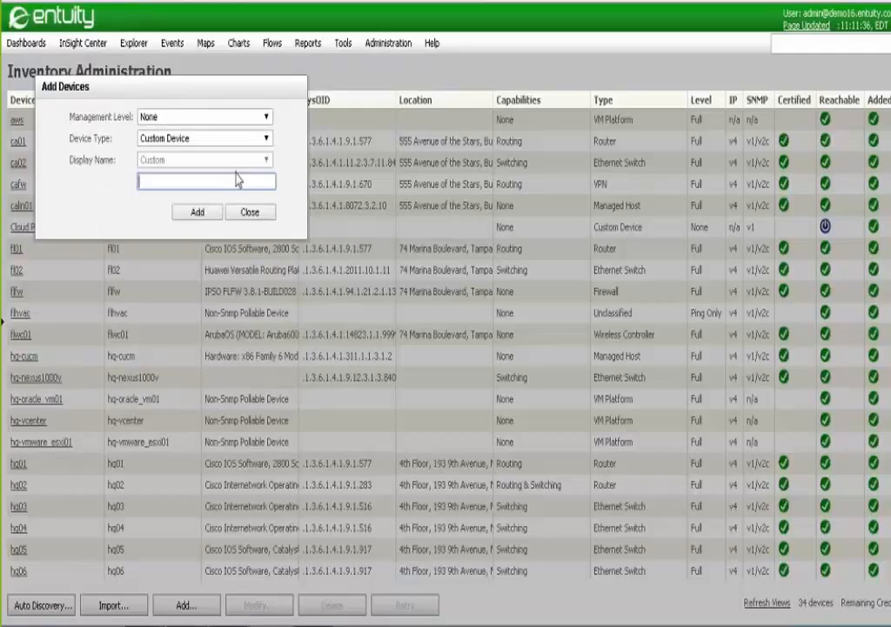
type("IP")
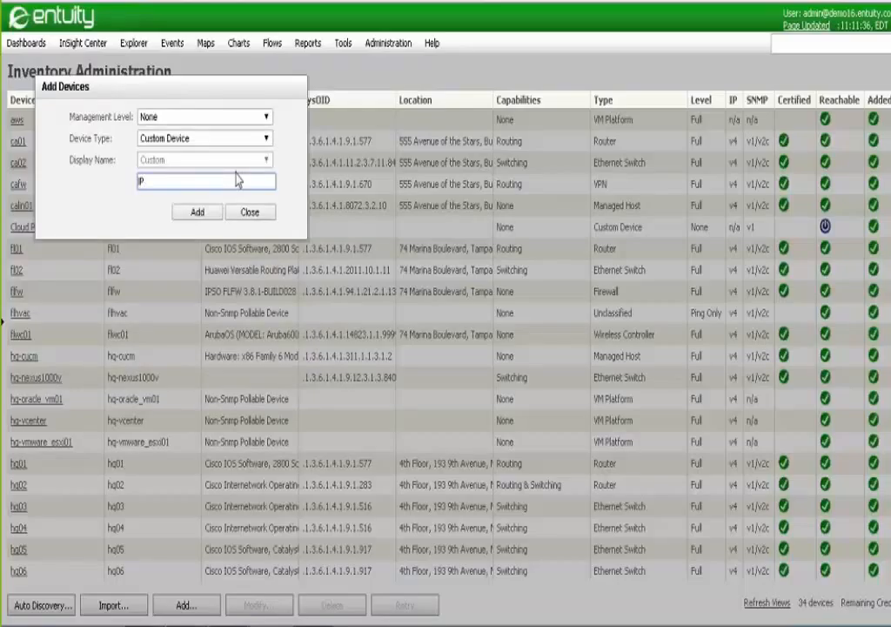
type("VPN-")
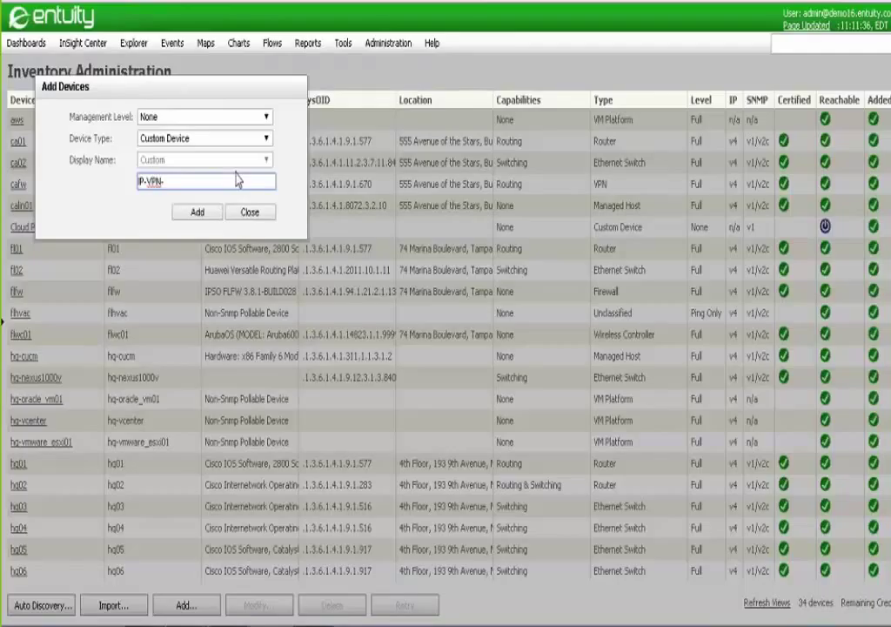
type("Tech")
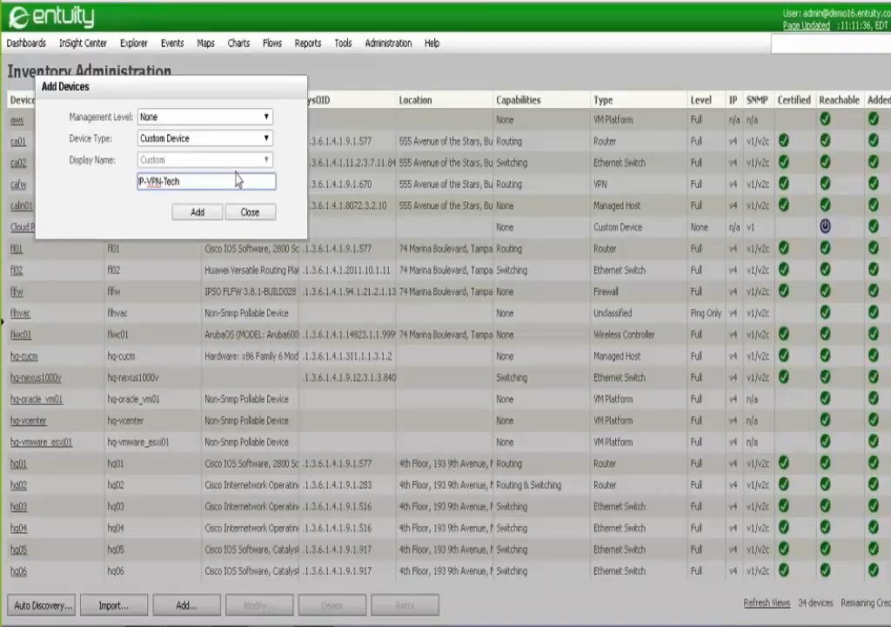
type("Talk")
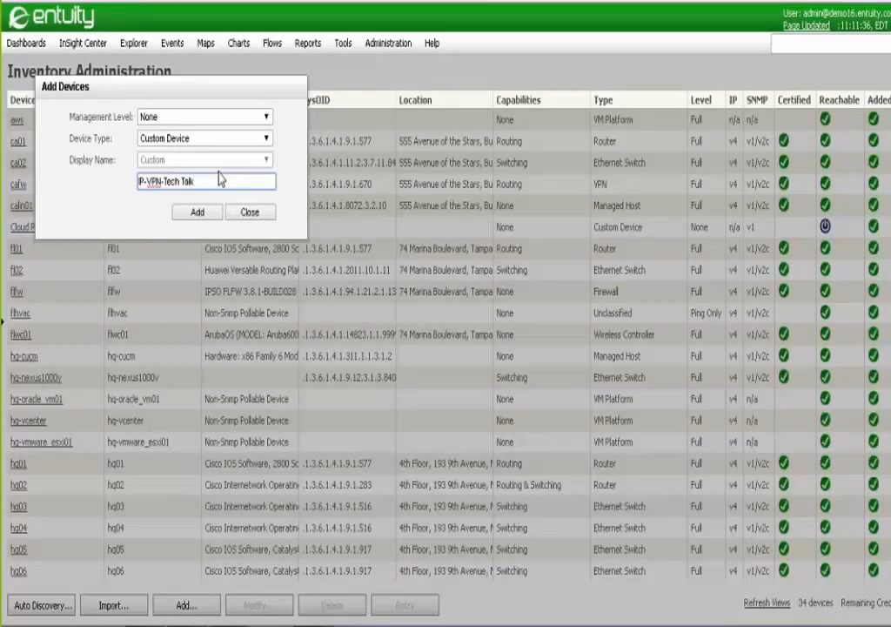
left_click(198, 212)
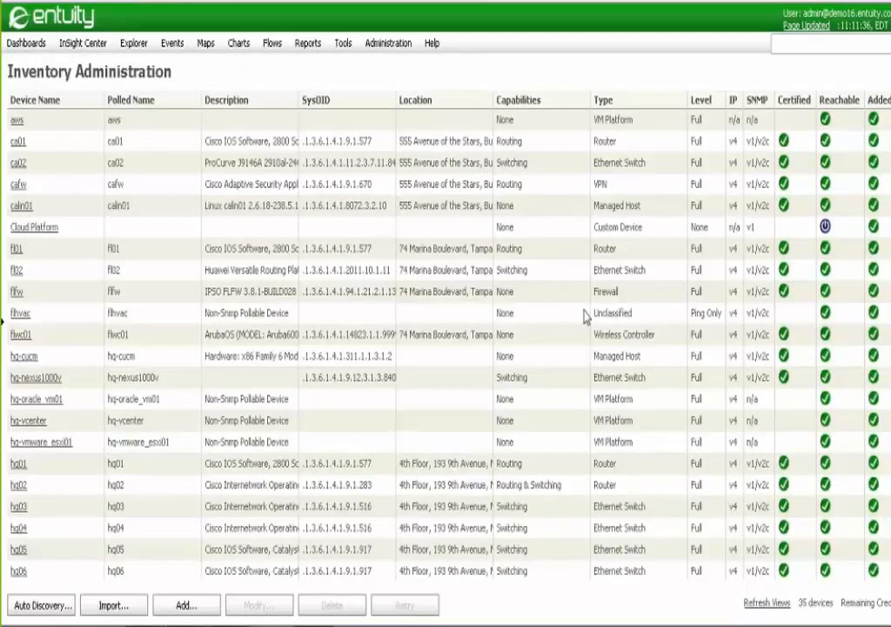
scroll("down", 3)
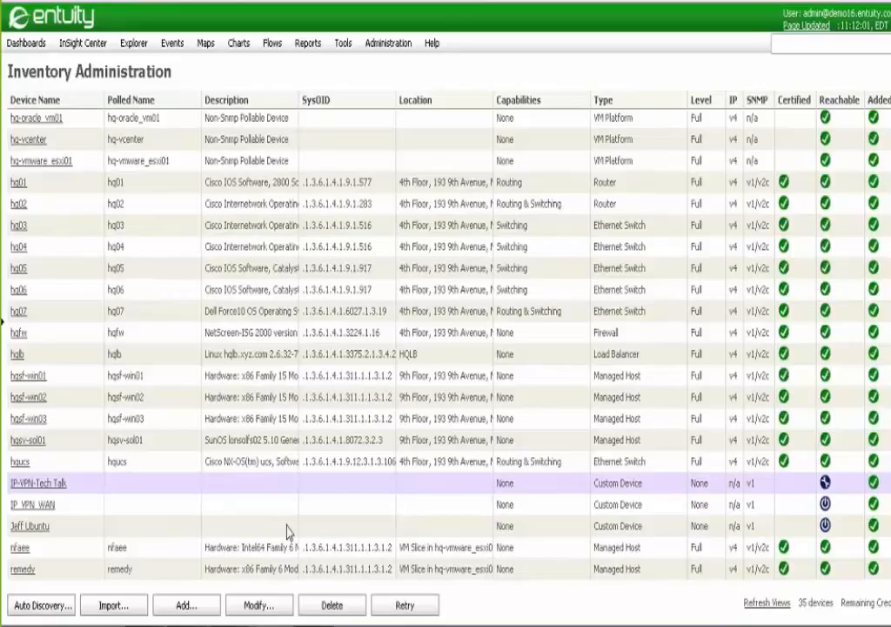
mouse_move(365, 511)
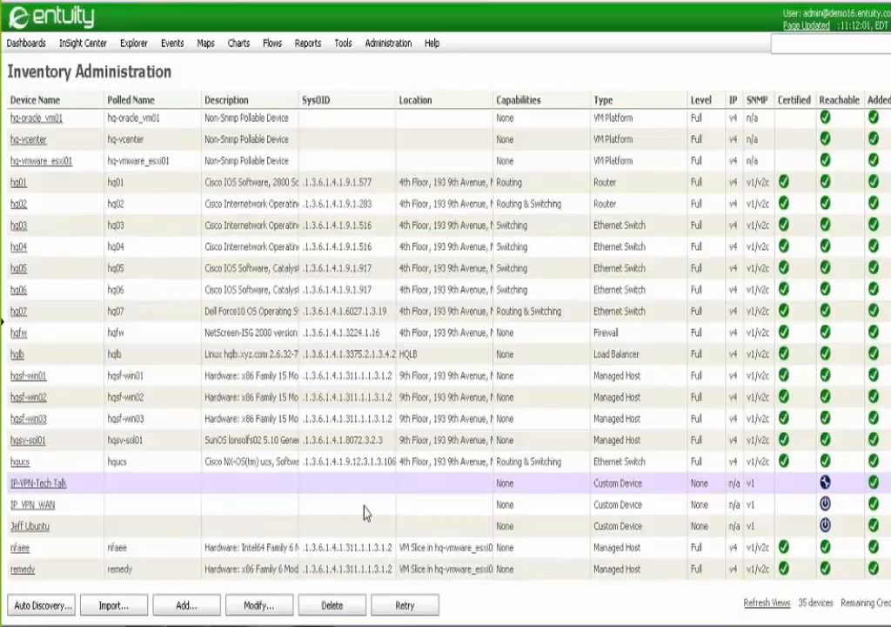
mouse_move(366, 512)
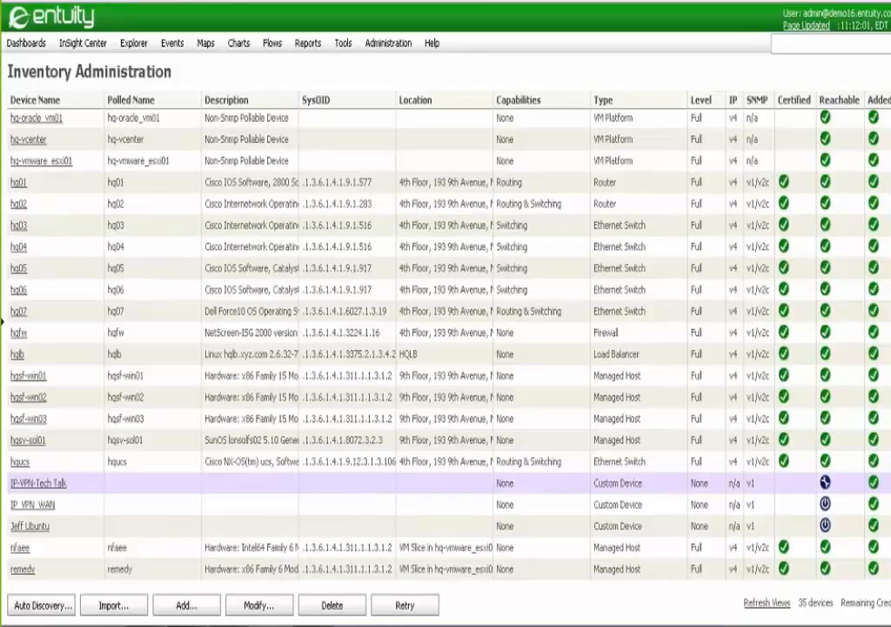
left_click(29, 504)
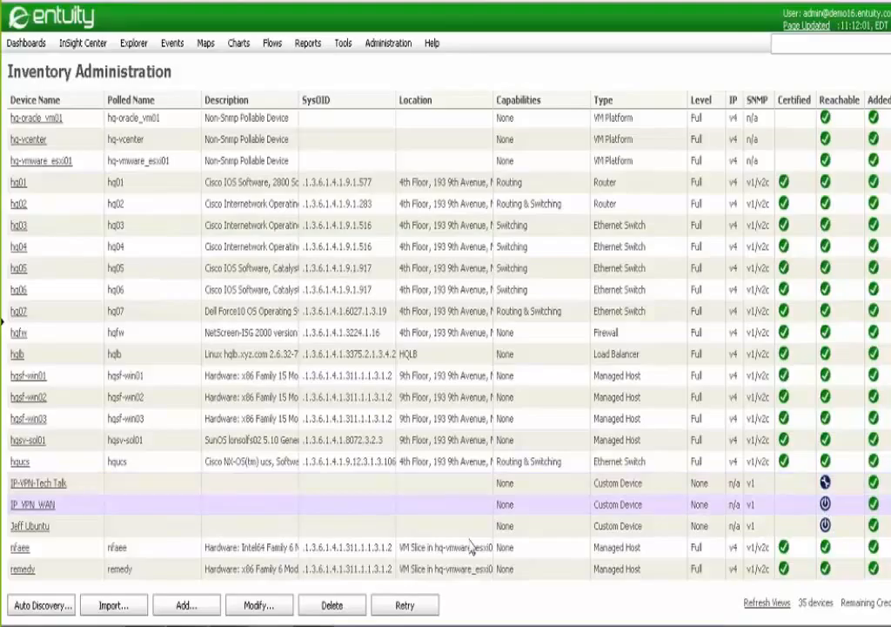
left_click(30, 526)
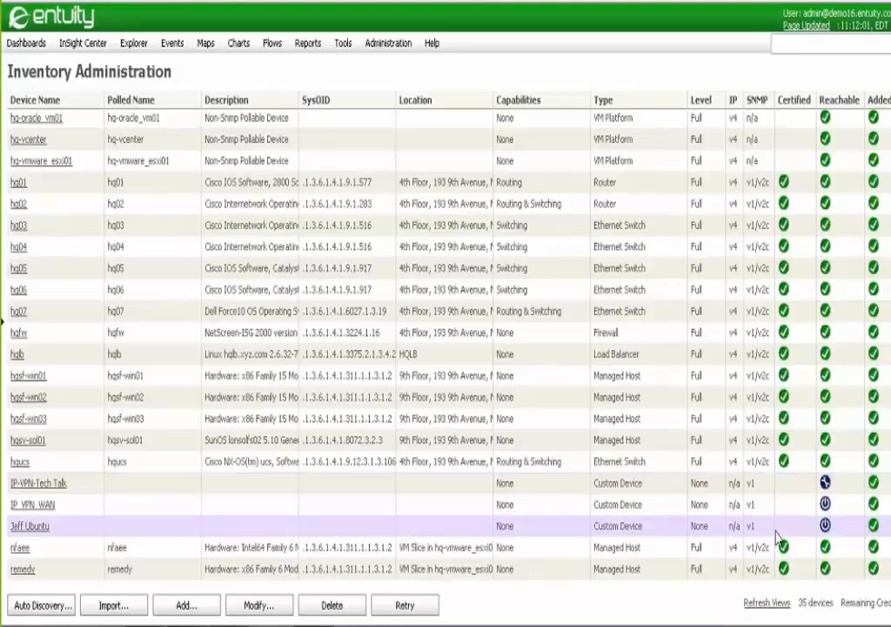
mouse_move(823, 526)
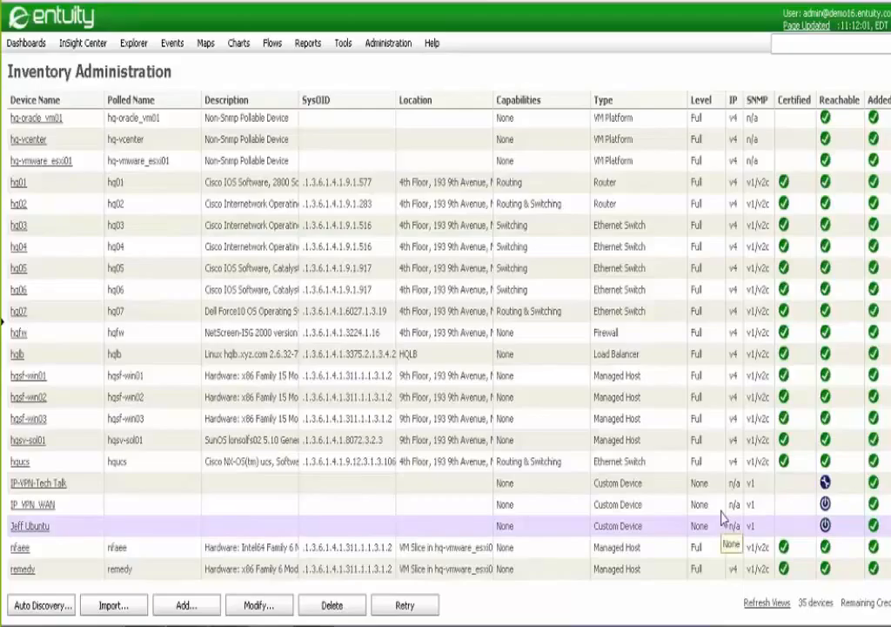
mouse_move(183, 622)
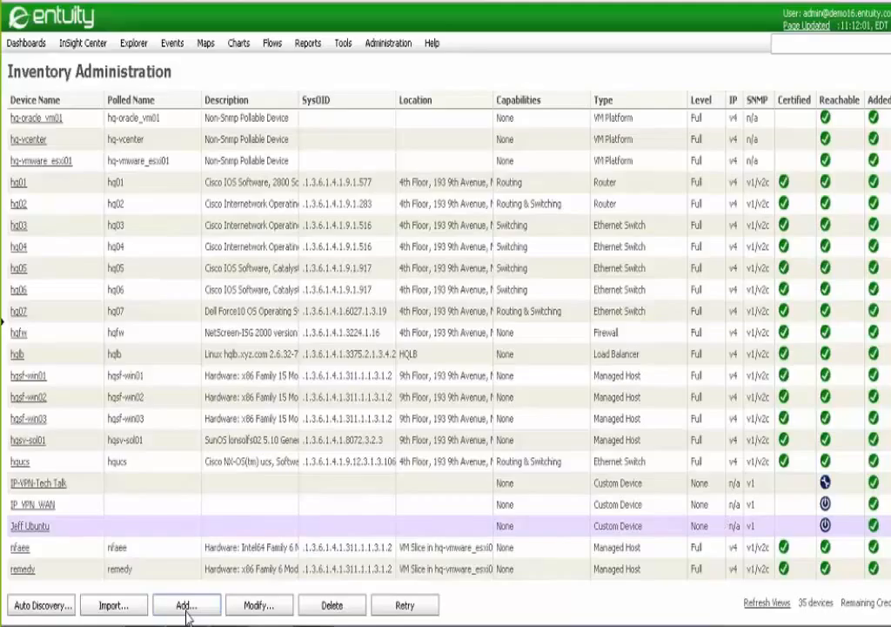
Start adding another device and view the Display Name choices
left_click(186, 604)
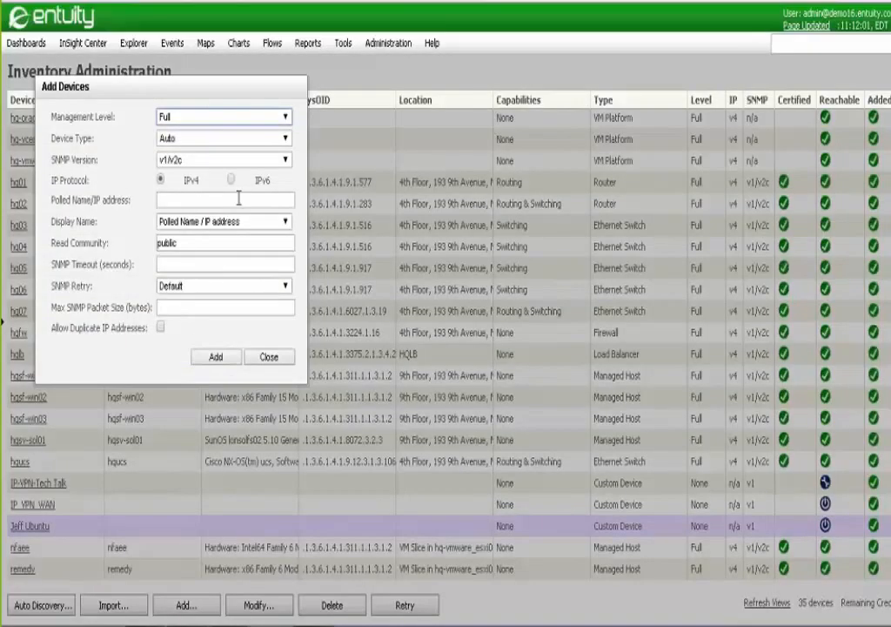
left_click(292, 221)
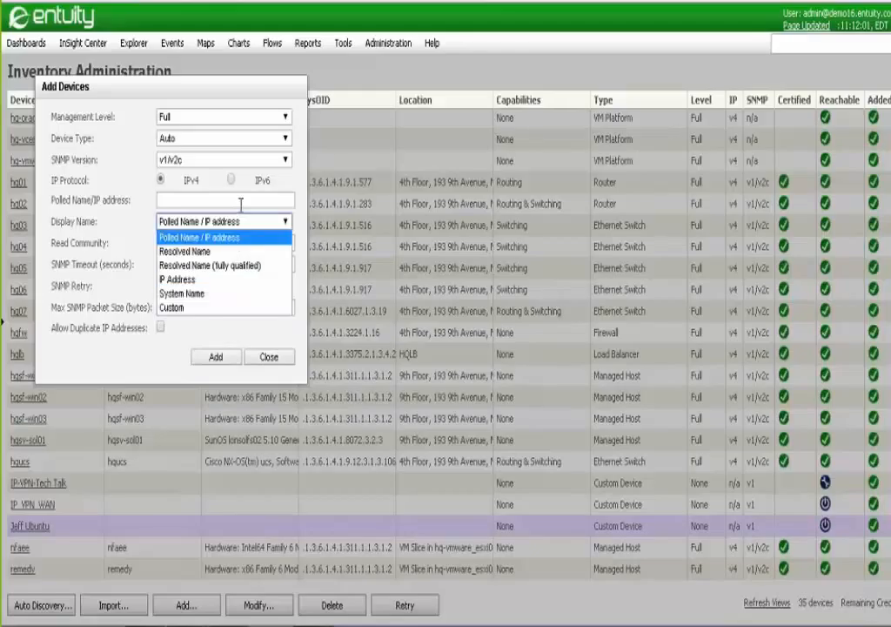
mouse_move(242, 139)
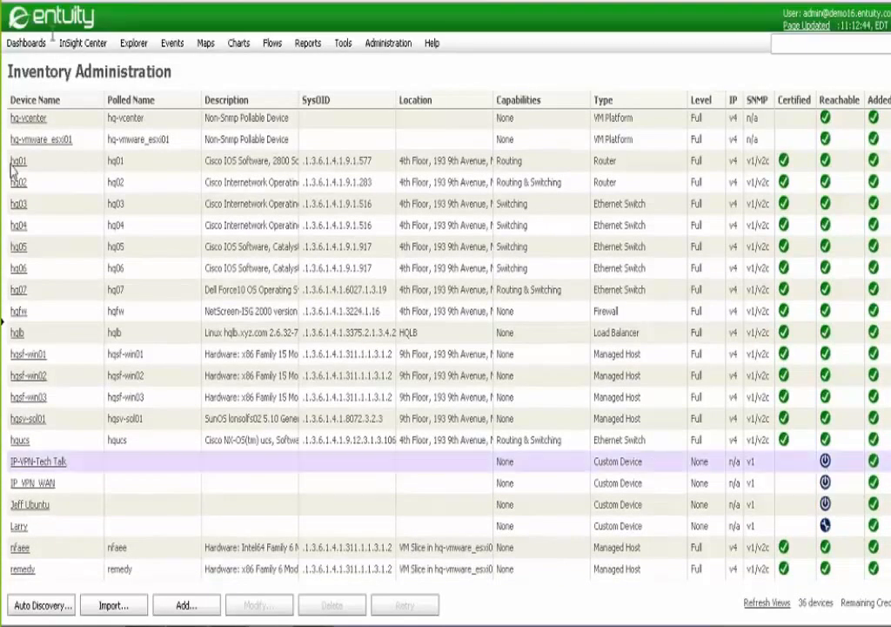
Find IP-VPN-Tech Talk in My Network, then open the Tech Talk Multiple Users View map
left_click(133, 43)
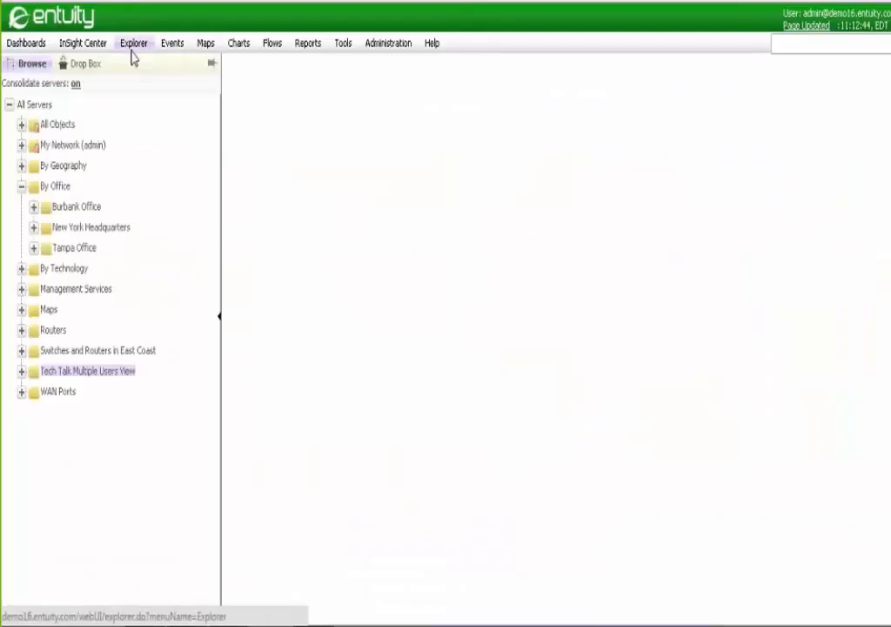
left_click(88, 370)
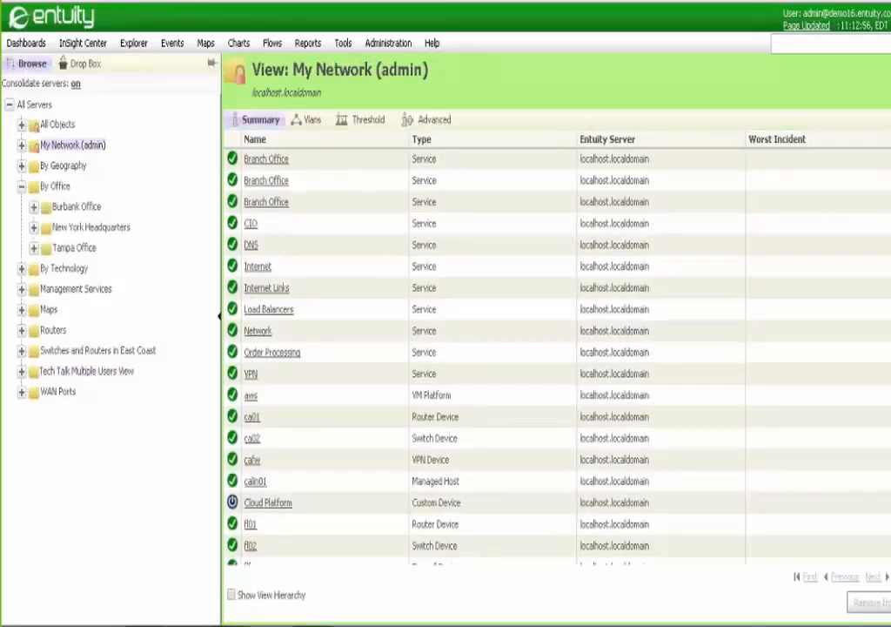
scroll("down", 3)
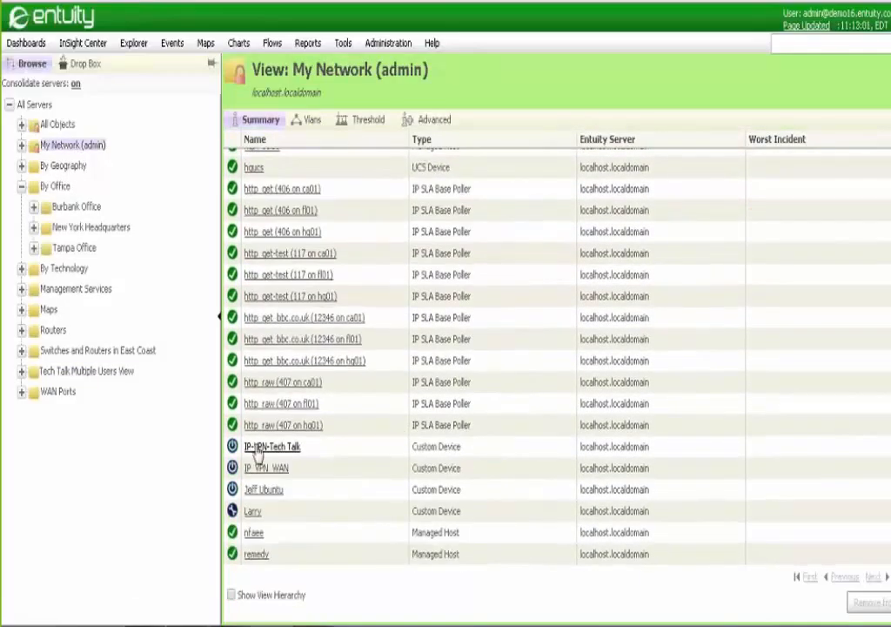
left_click(273, 446)
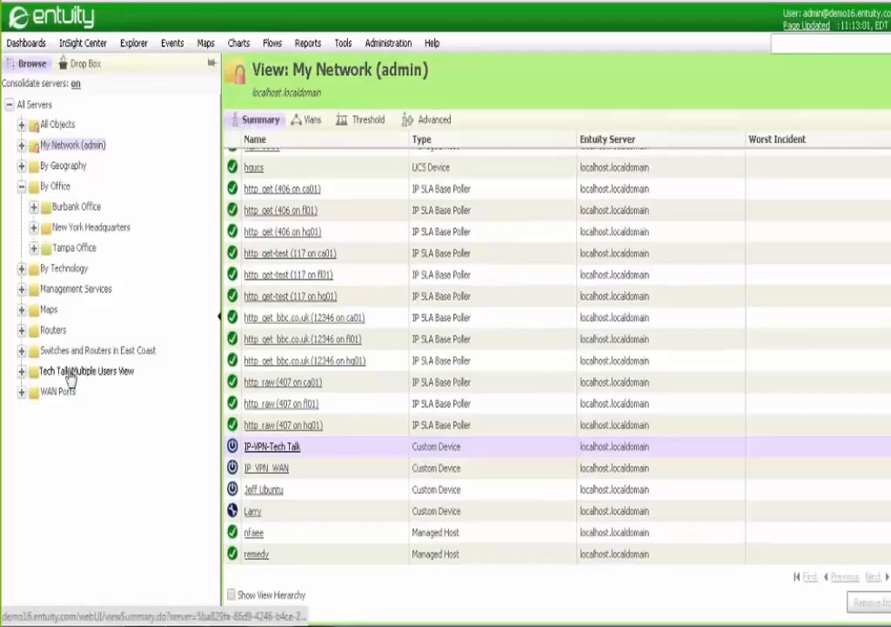
left_click(87, 371)
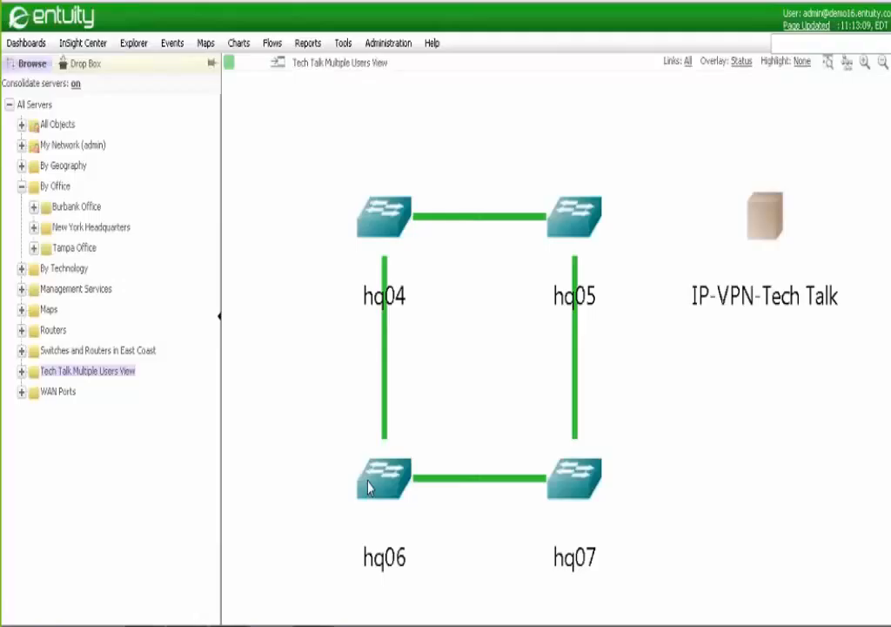
mouse_move(681, 477)
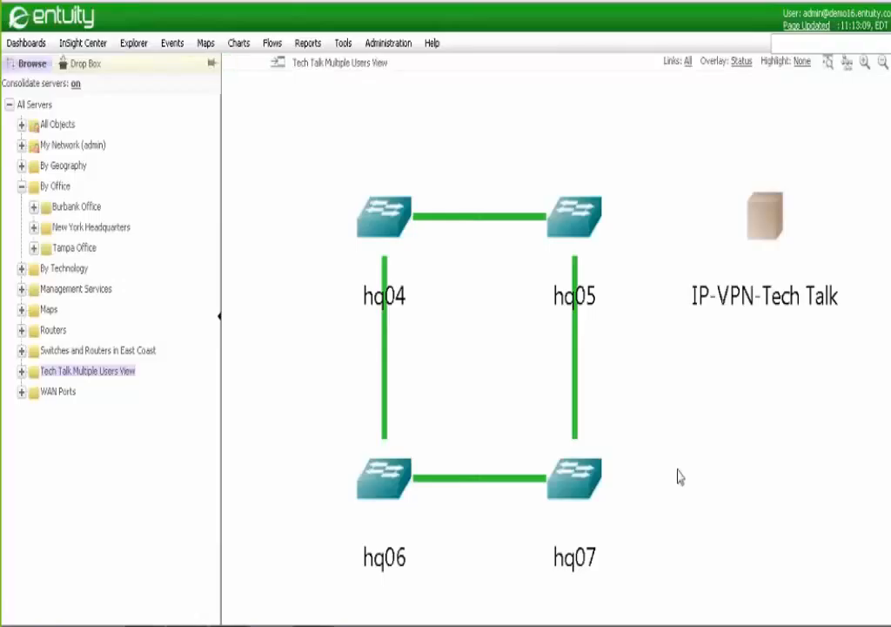
Select hq07 and IP-VPN-Tech Talk together and bring up their context menu
left_click(574, 477)
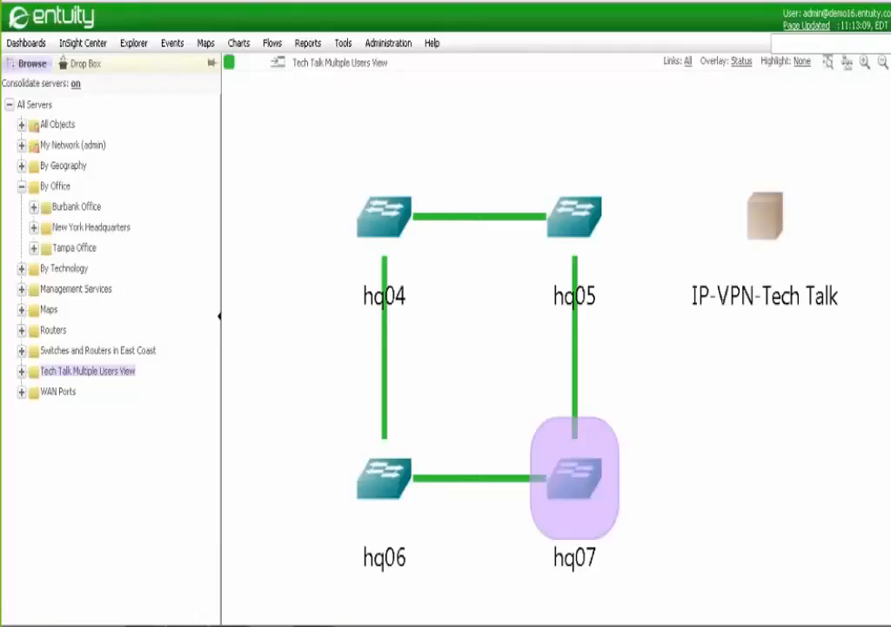
right_click(597, 140)
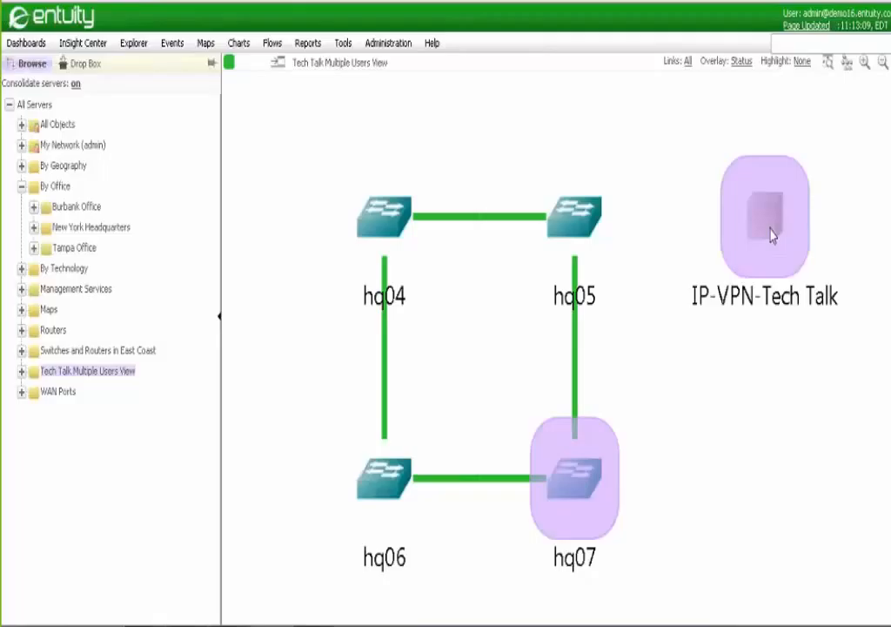
right_click(770, 235)
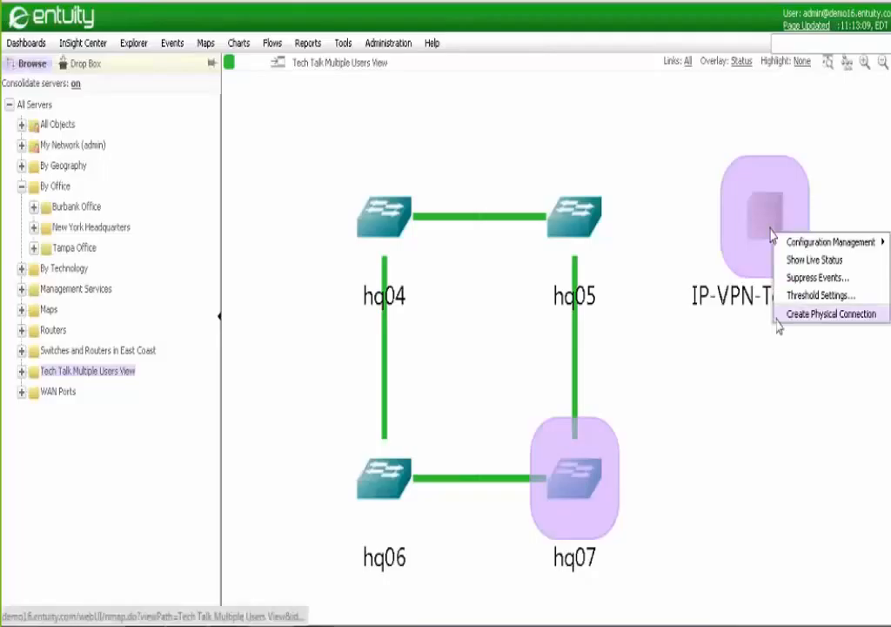
Start a physical connection between the two devices named 'IP-VPN Tech Talk'
left_click(831, 313)
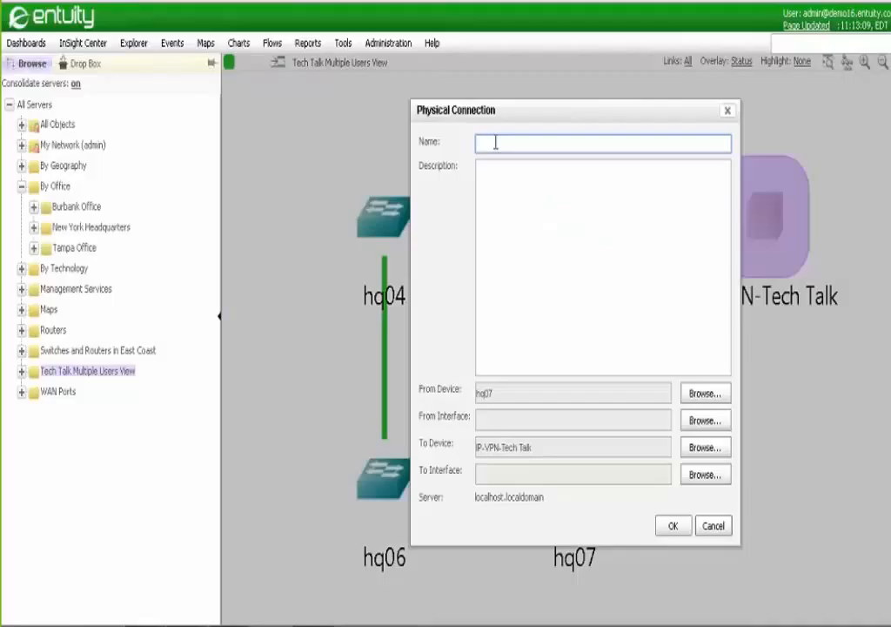
type("IP")
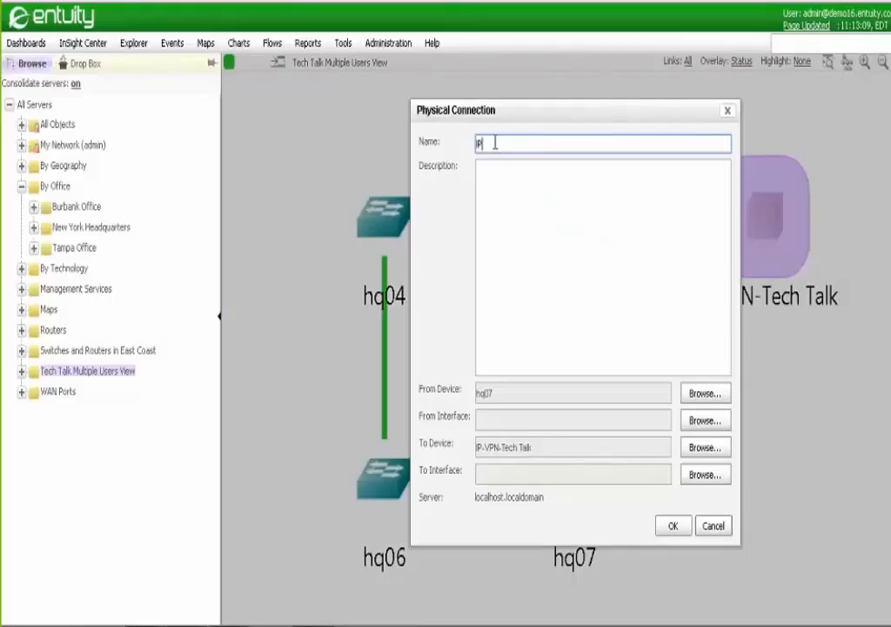
type("IP-VPN Tech Ta")
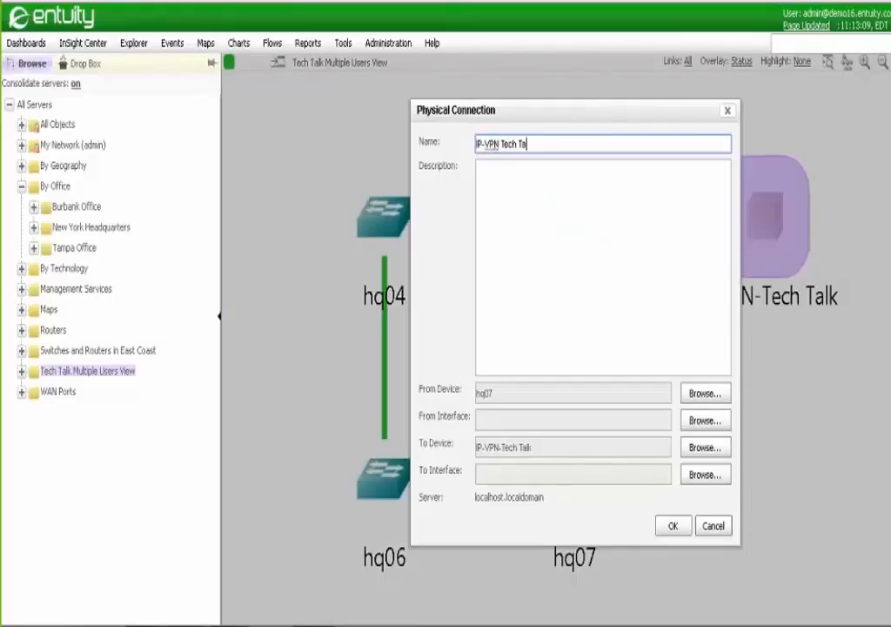
type("lk")
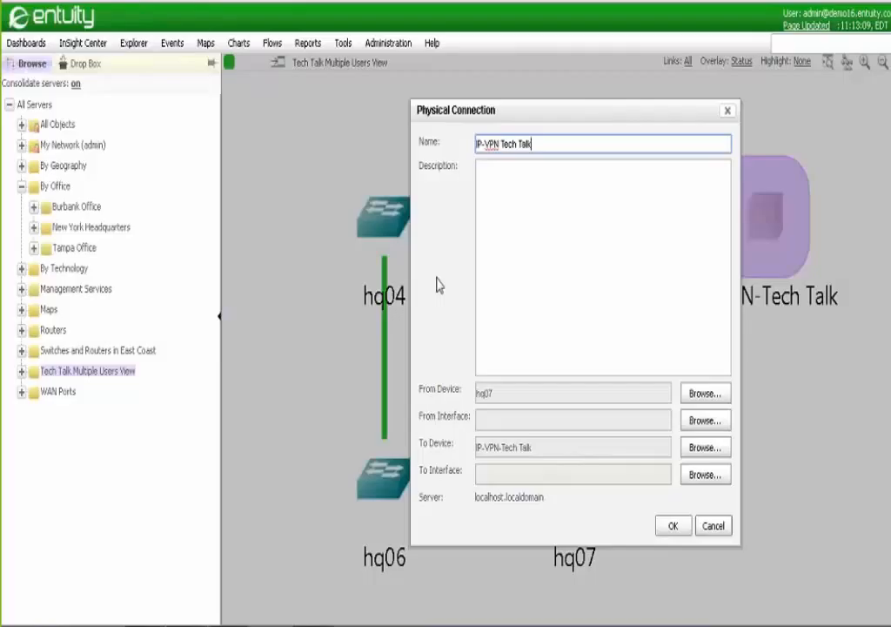
mouse_move(706, 420)
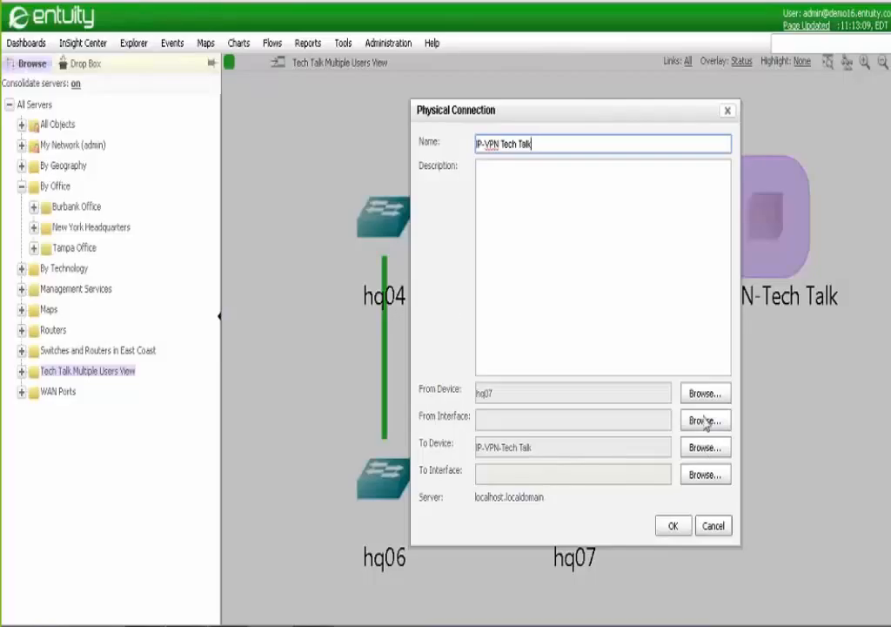
Use hq07's TenGigabitEthernet 0/52 as From Interface, skip To Interface, and save
left_click(705, 420)
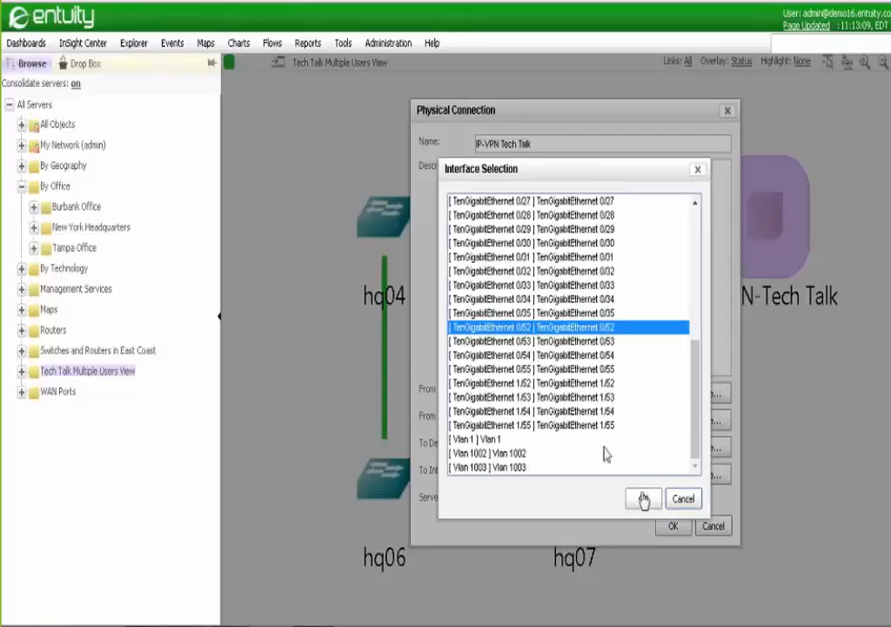
left_click(642, 498)
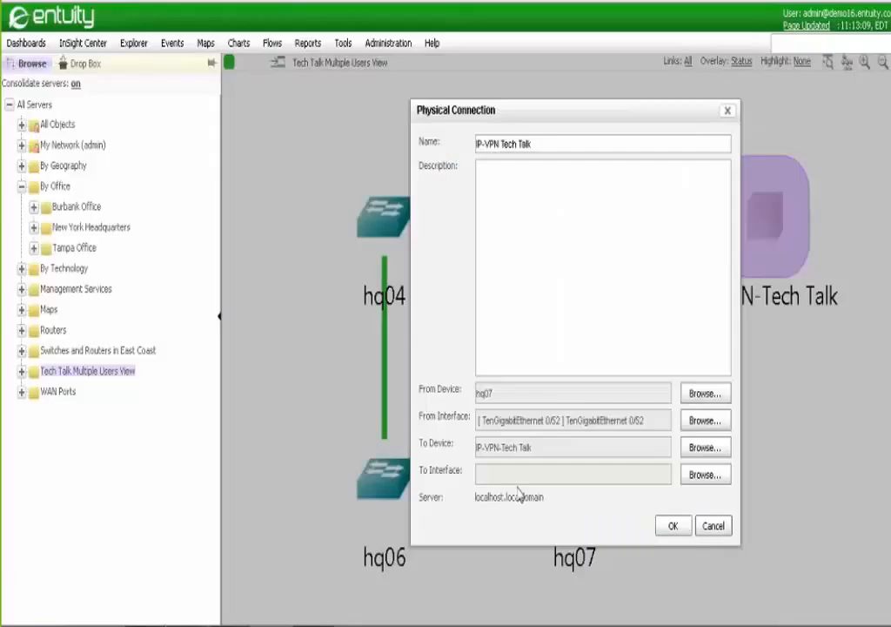
mouse_move(549, 121)
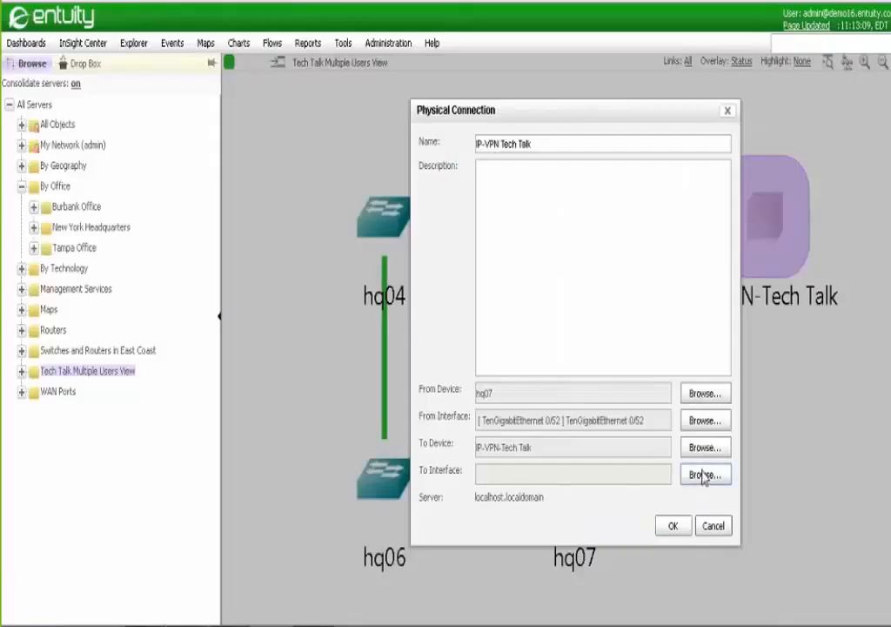
left_click(706, 474)
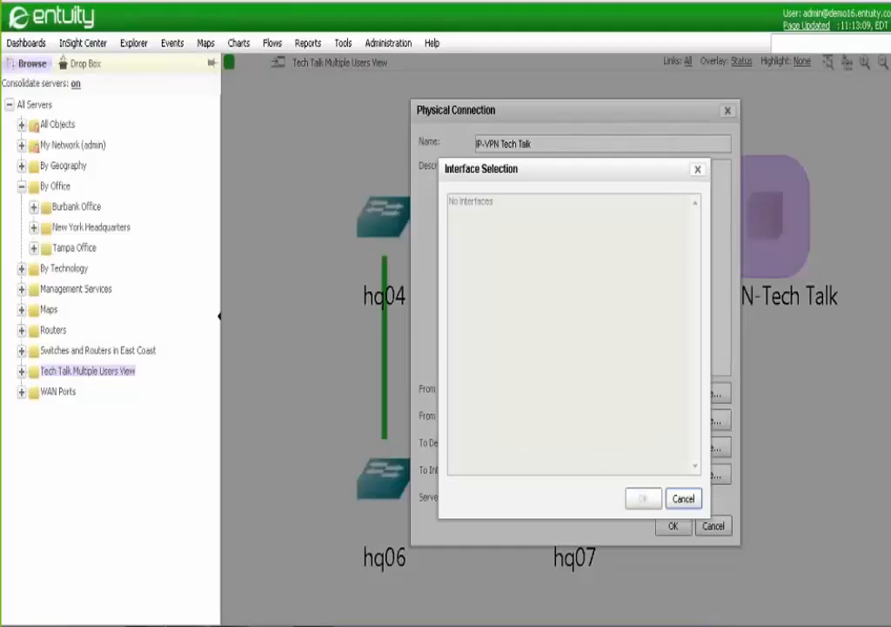
left_click(685, 498)
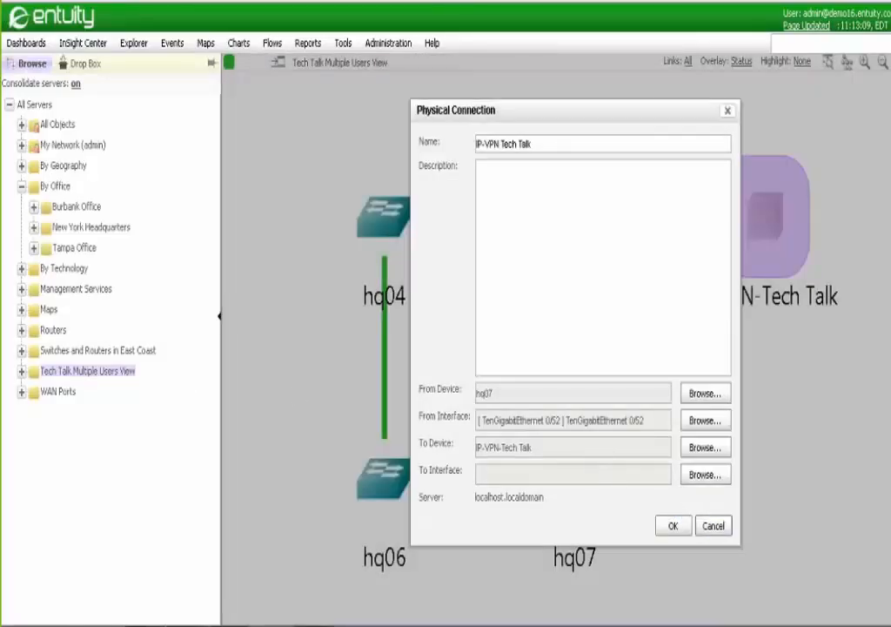
left_click(673, 525)
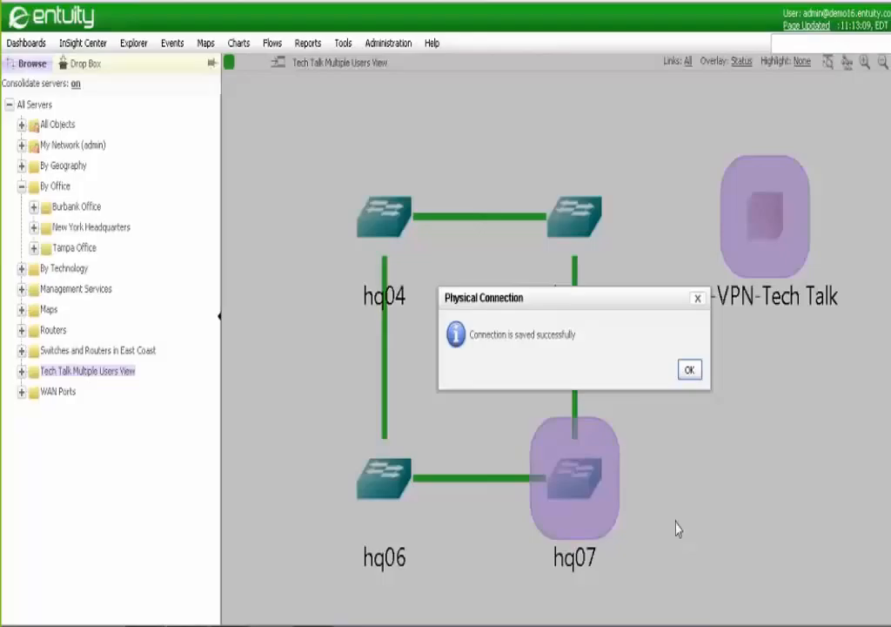
Acknowledge the 'Connection is saved successfully' message to reveal the new hq07 link
left_click(689, 369)
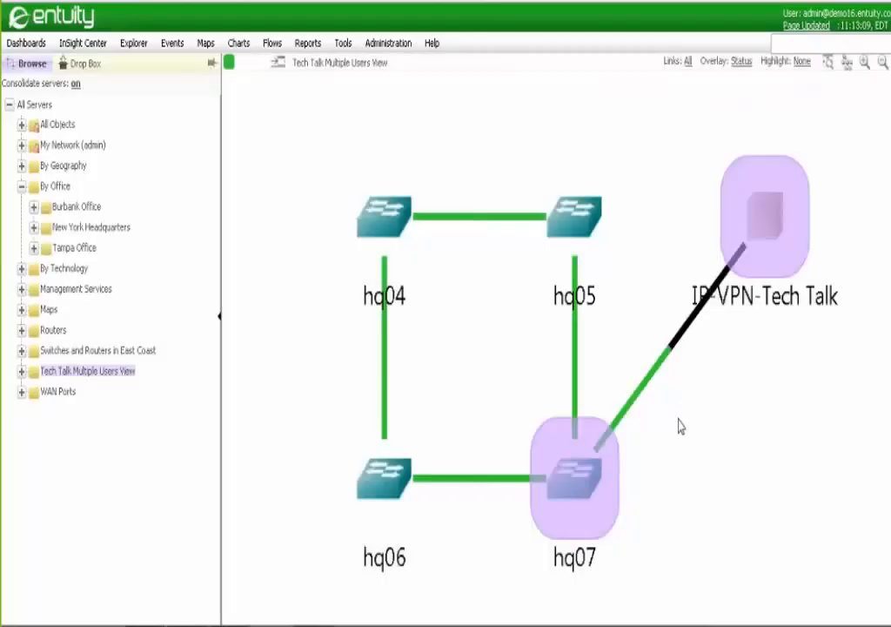
mouse_move(742, 237)
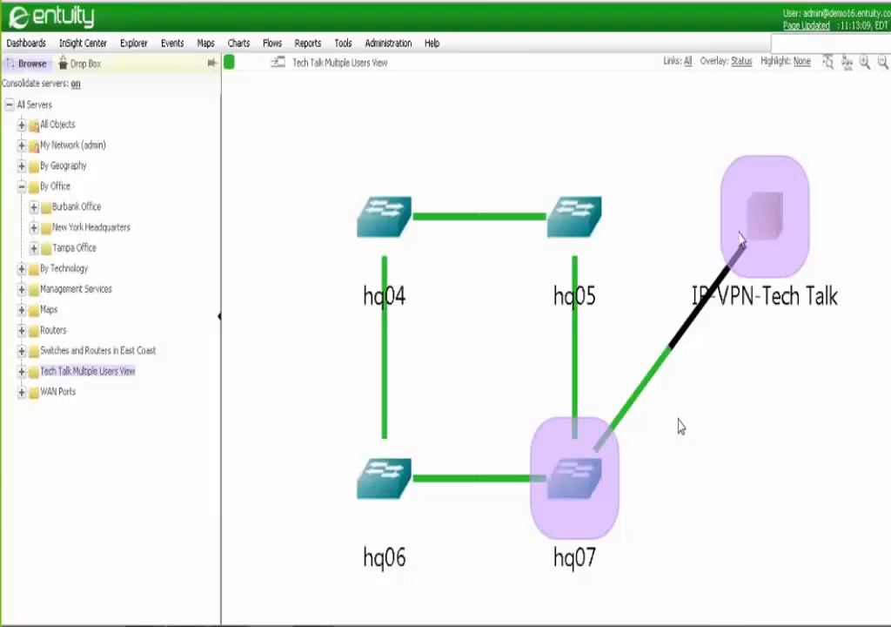
mouse_move(767, 349)
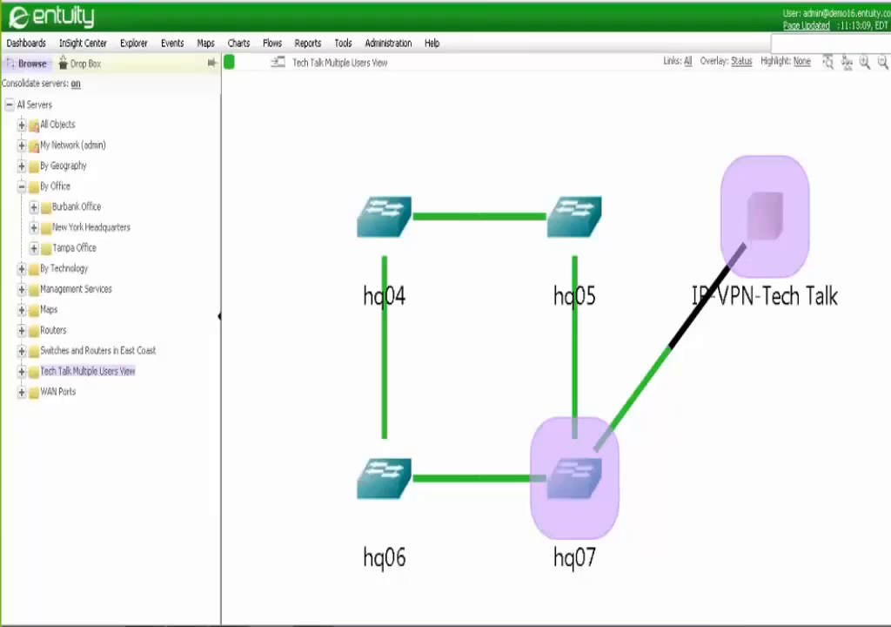
mouse_move(631, 444)
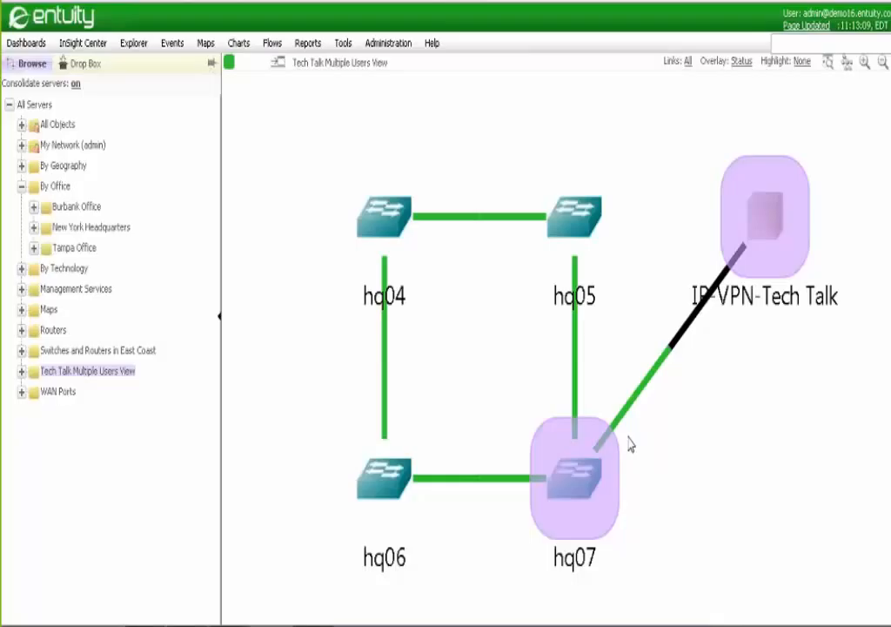
mouse_move(659, 399)
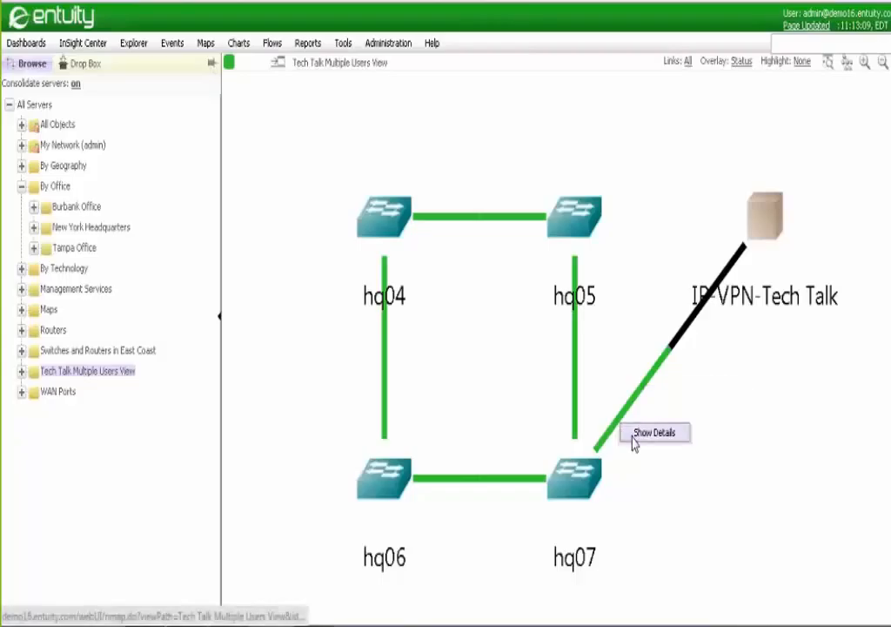
left_click(654, 433)
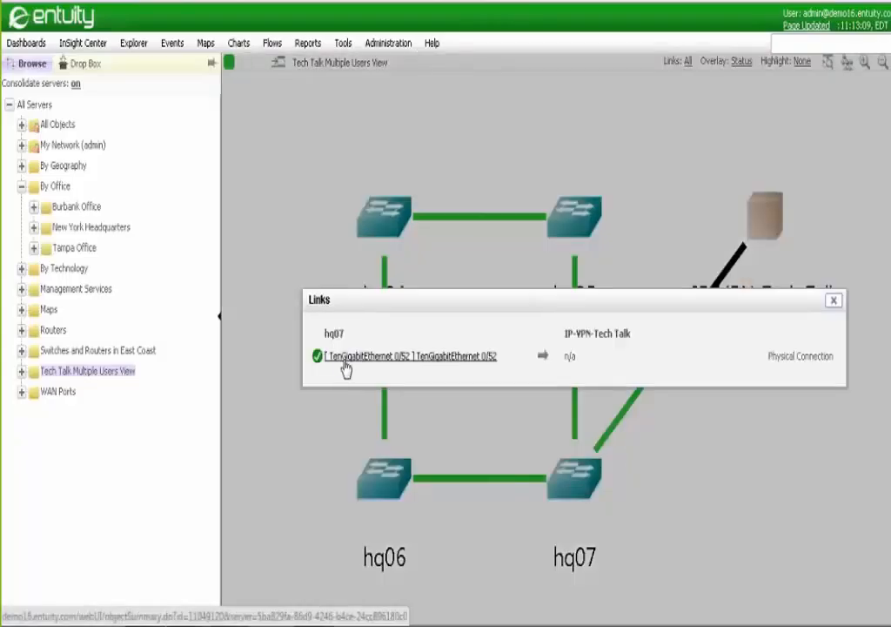
mouse_move(348, 355)
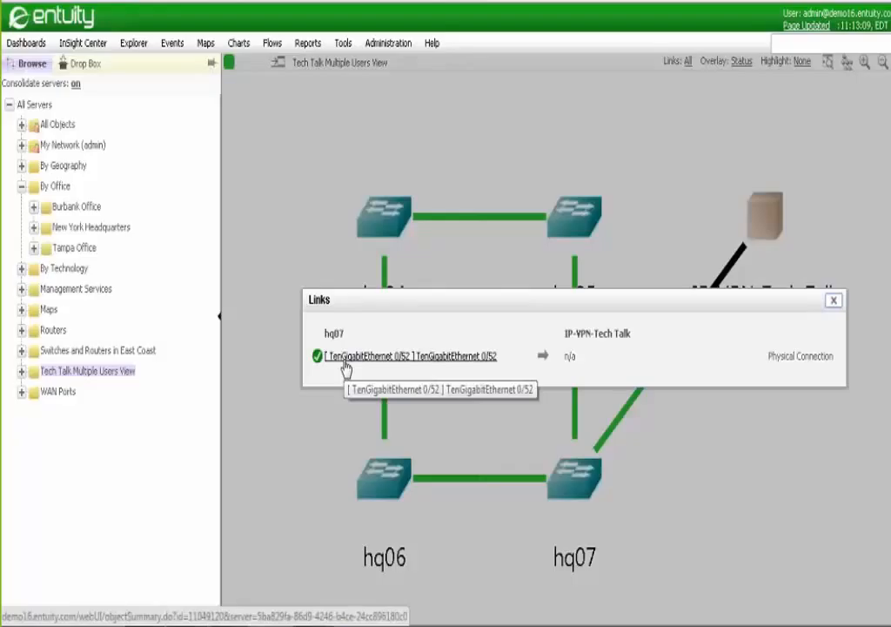
mouse_move(746, 299)
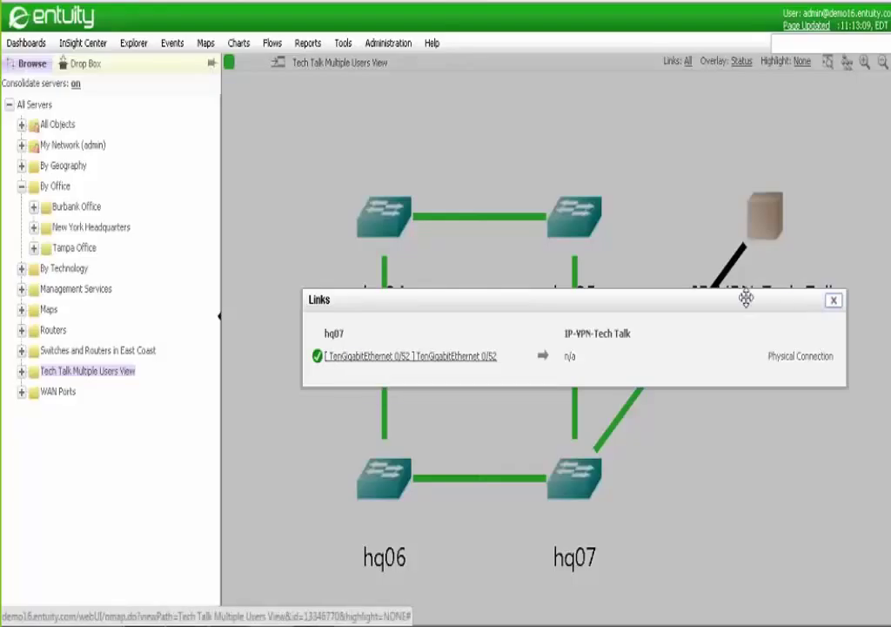
left_click_drag(746, 300, 760, 140)
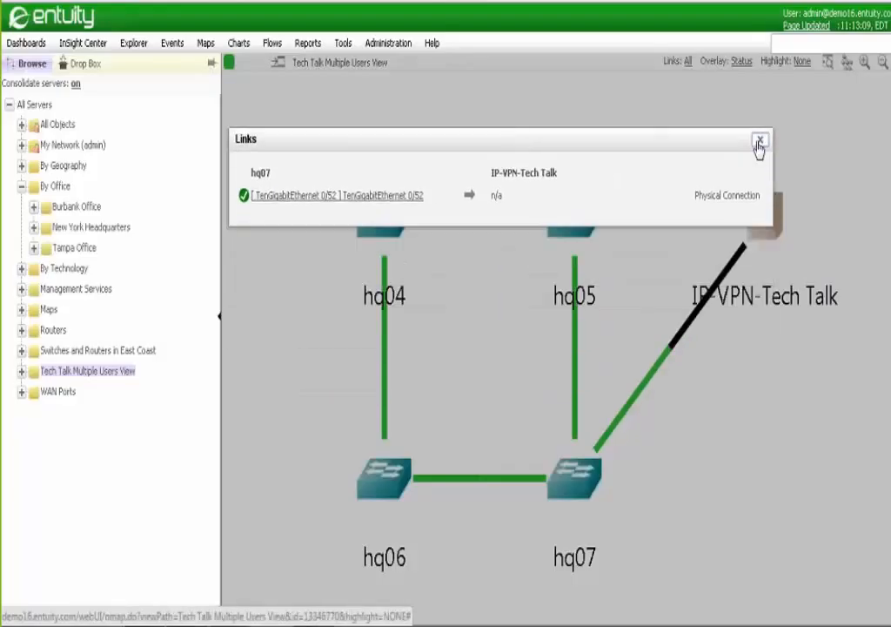
left_click(760, 141)
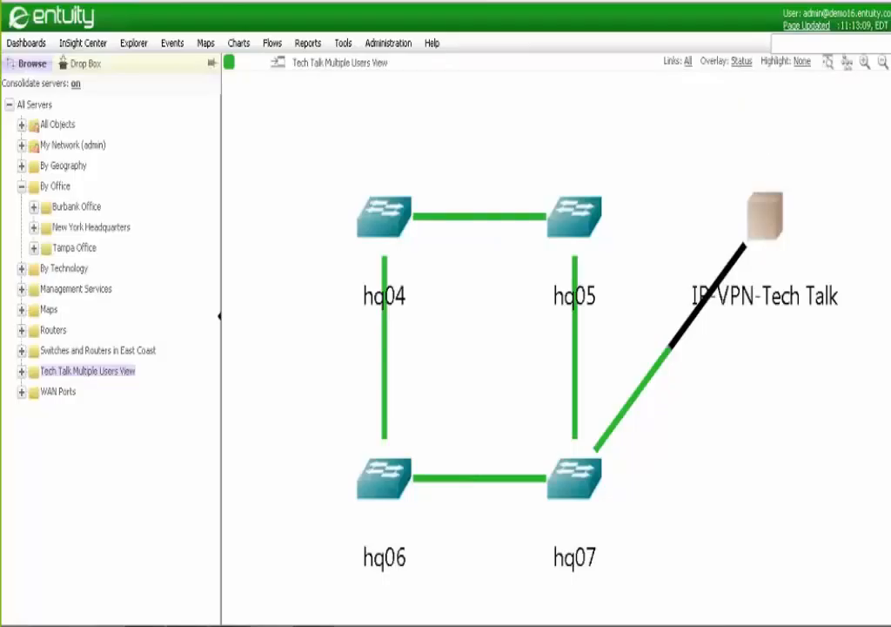
mouse_move(669, 404)
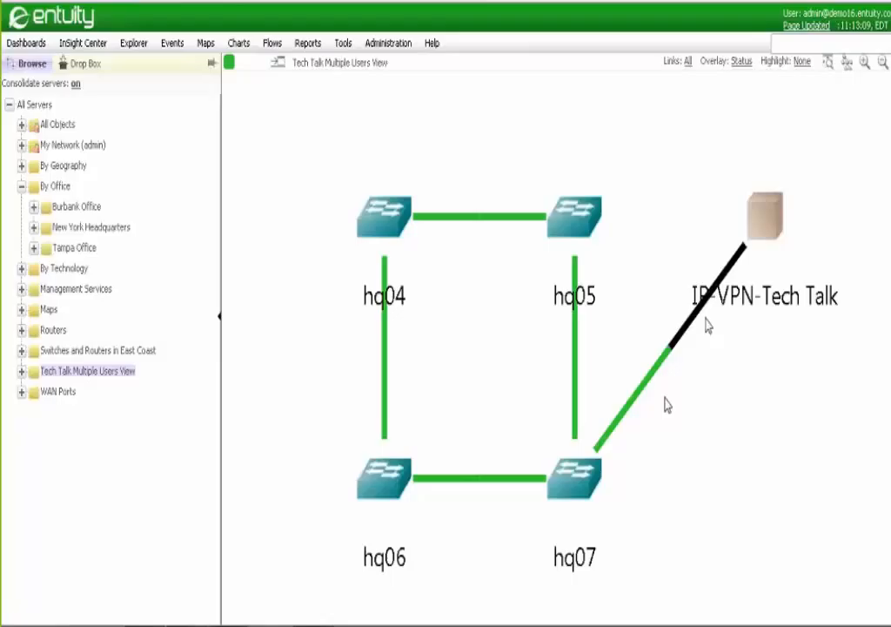
mouse_move(672, 384)
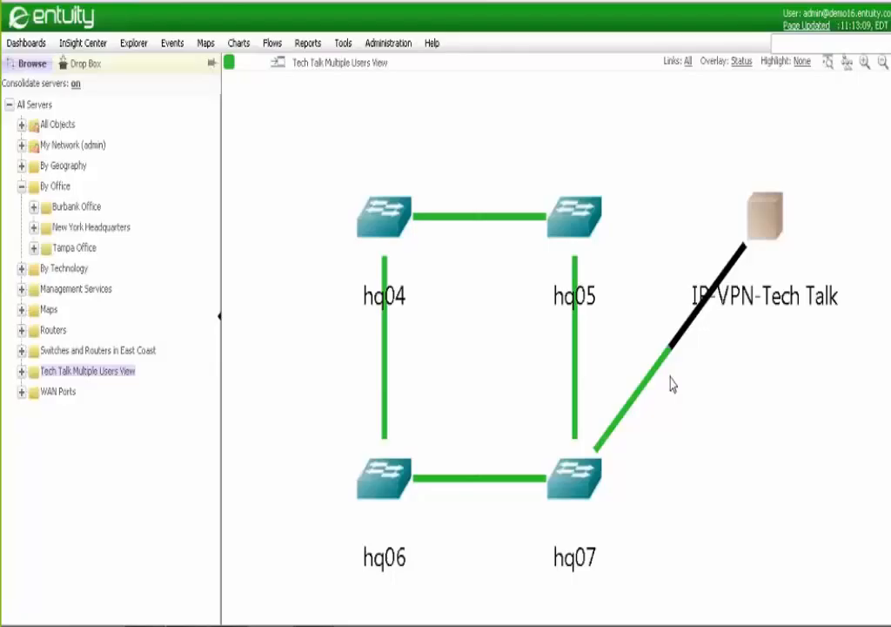
mouse_move(516, 381)
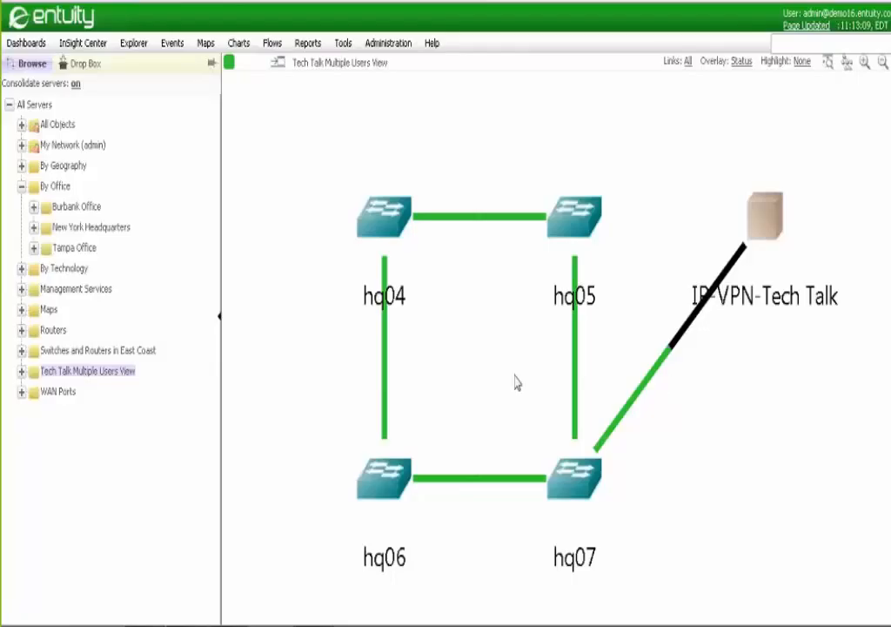
mouse_move(316, 371)
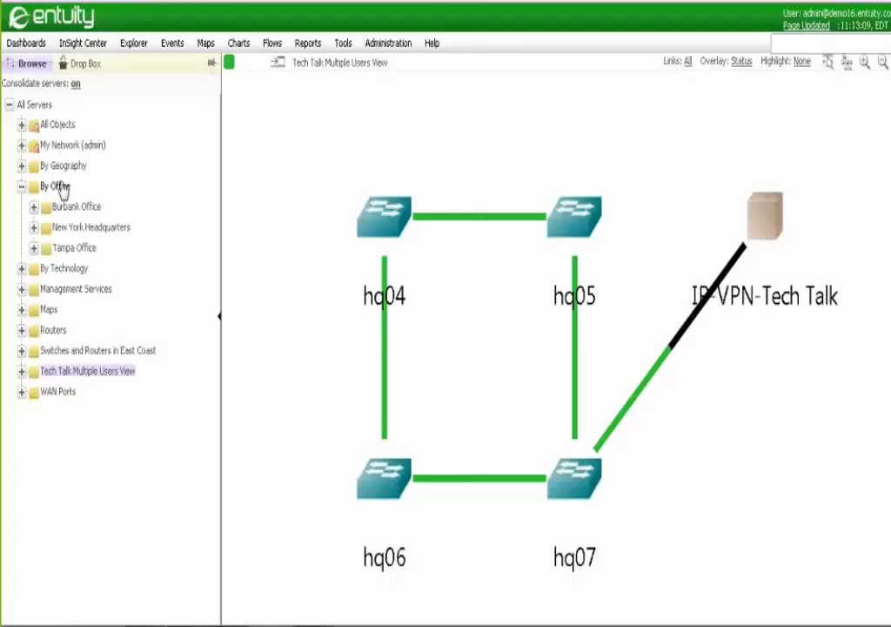
mouse_move(74, 248)
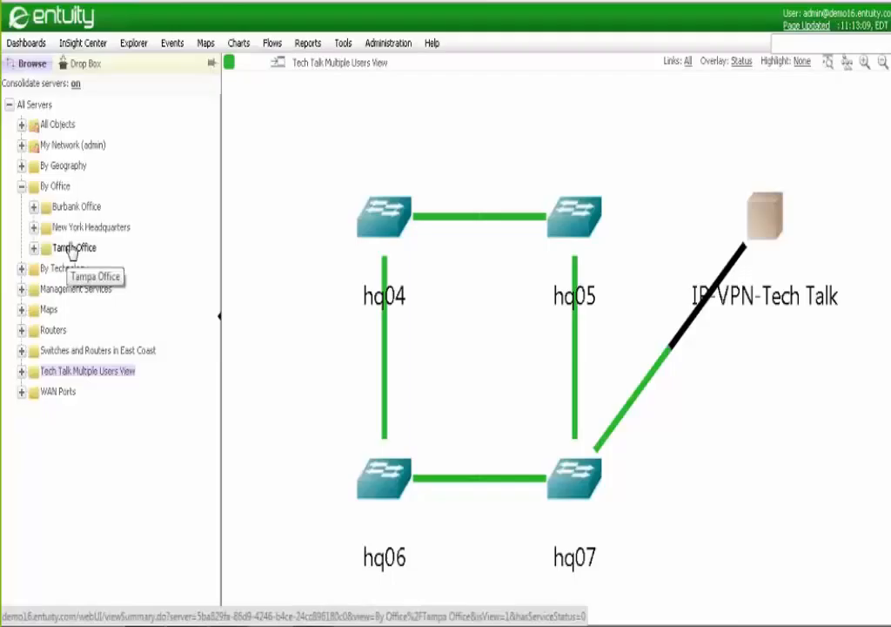
mouse_move(74, 253)
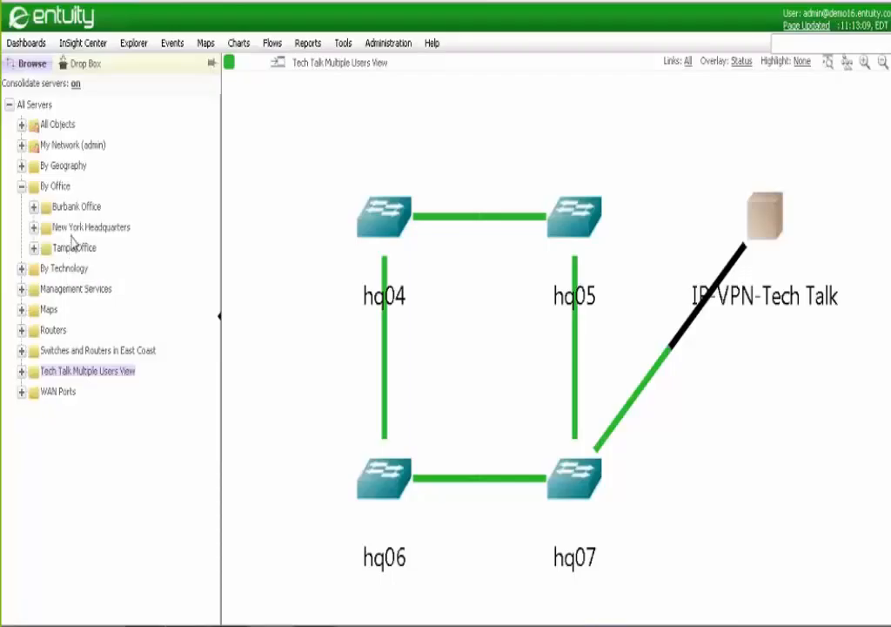
mouse_move(237, 233)
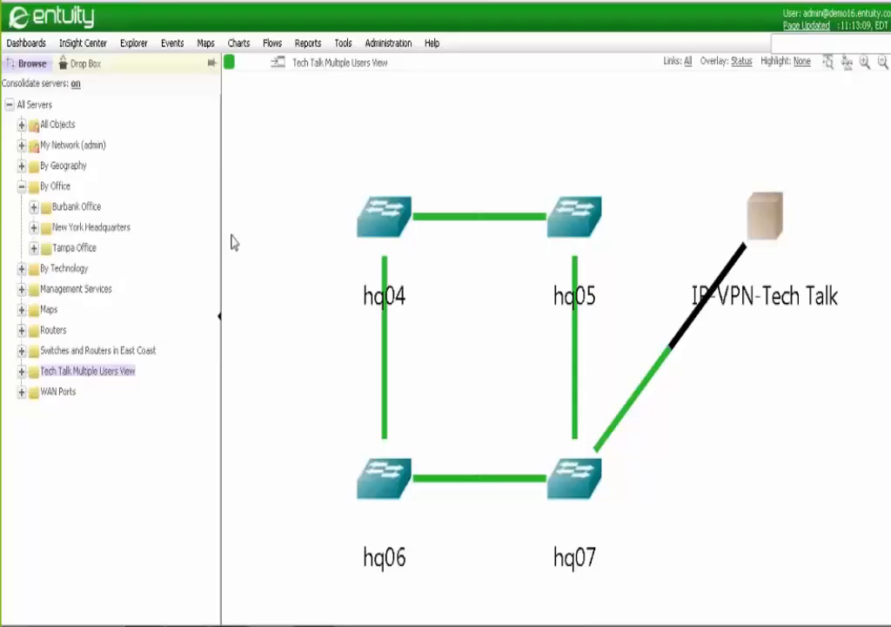
mouse_move(56, 186)
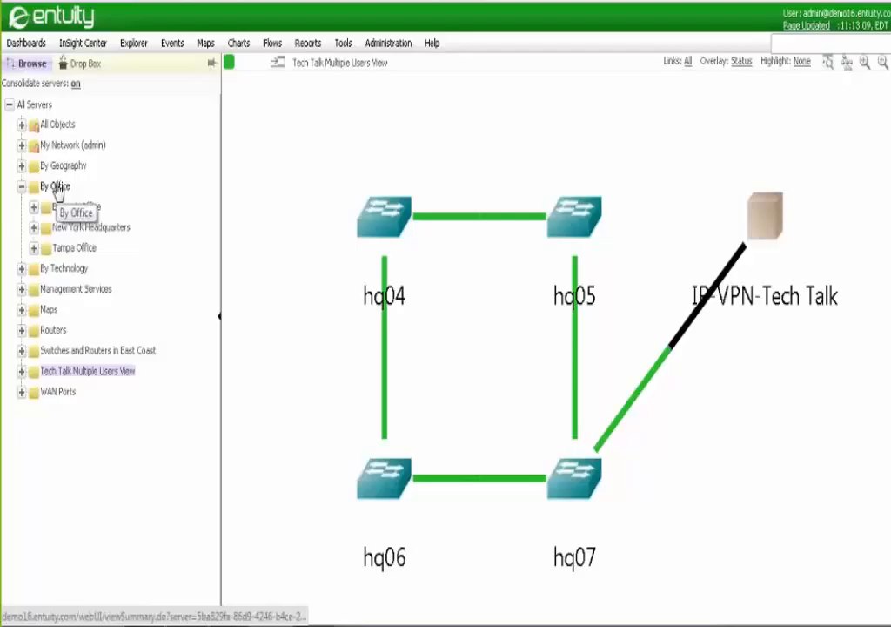
mouse_move(71, 207)
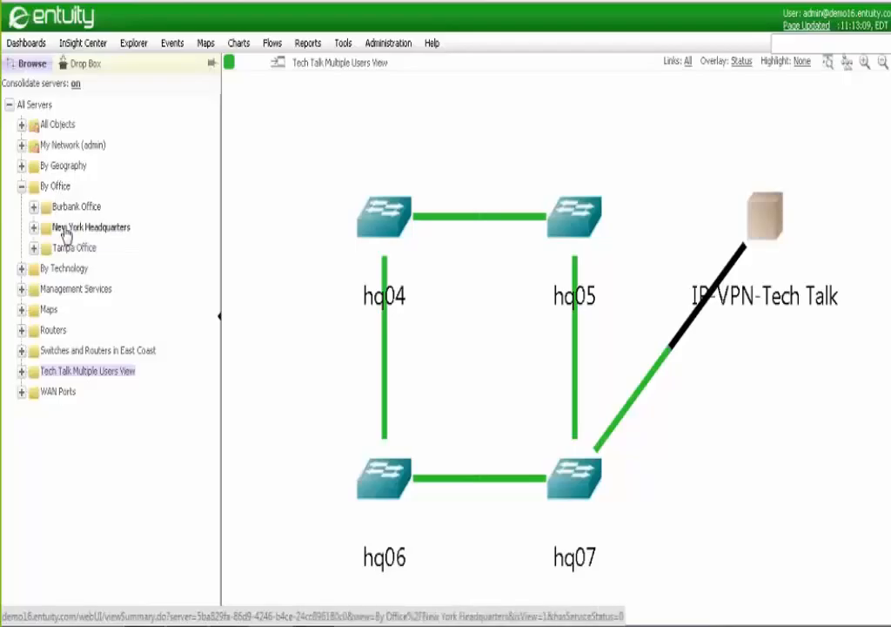
Select the By Office folder in the Browse tree
left_click(54, 185)
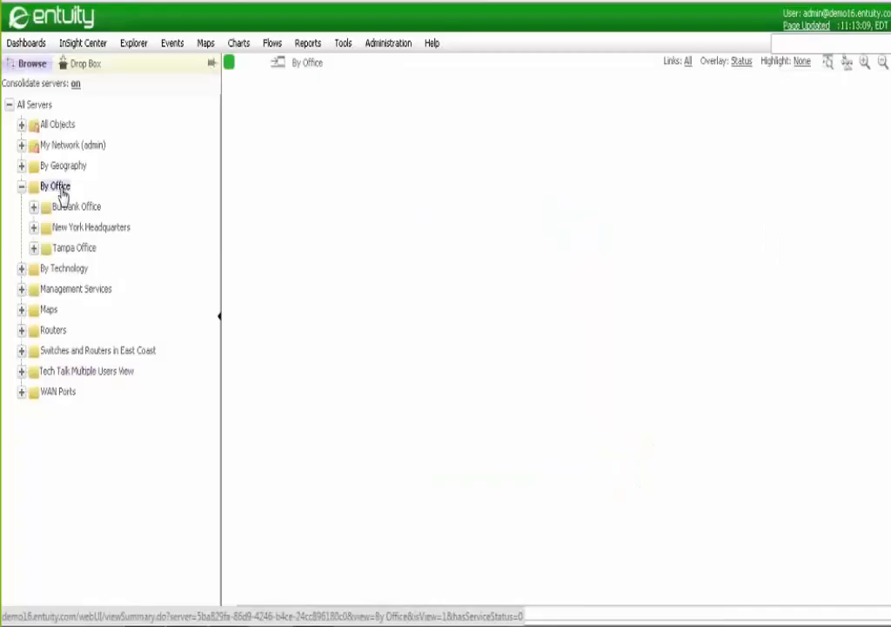
Let the By Office map load, then drill into New York Headquarters
left_click(55, 186)
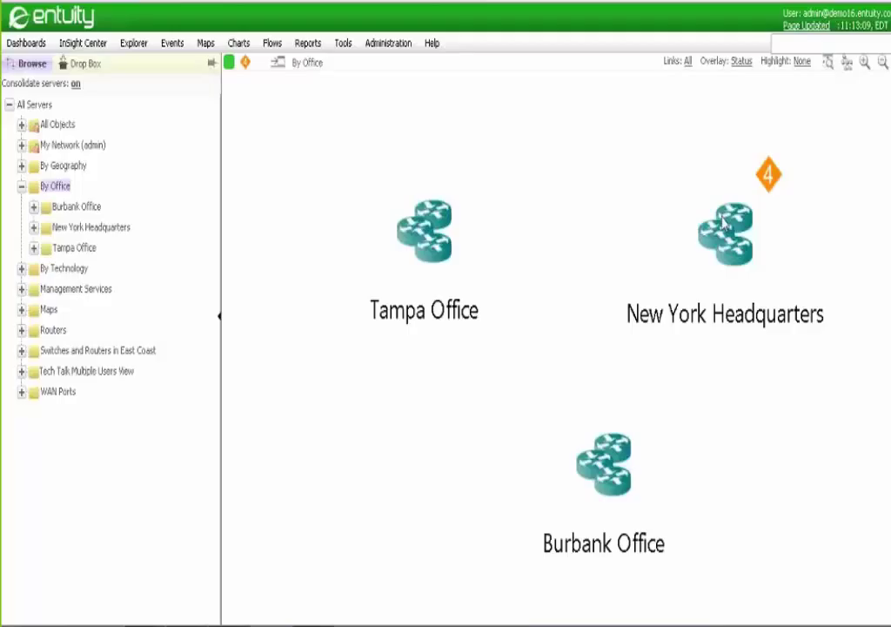
mouse_move(343, 344)
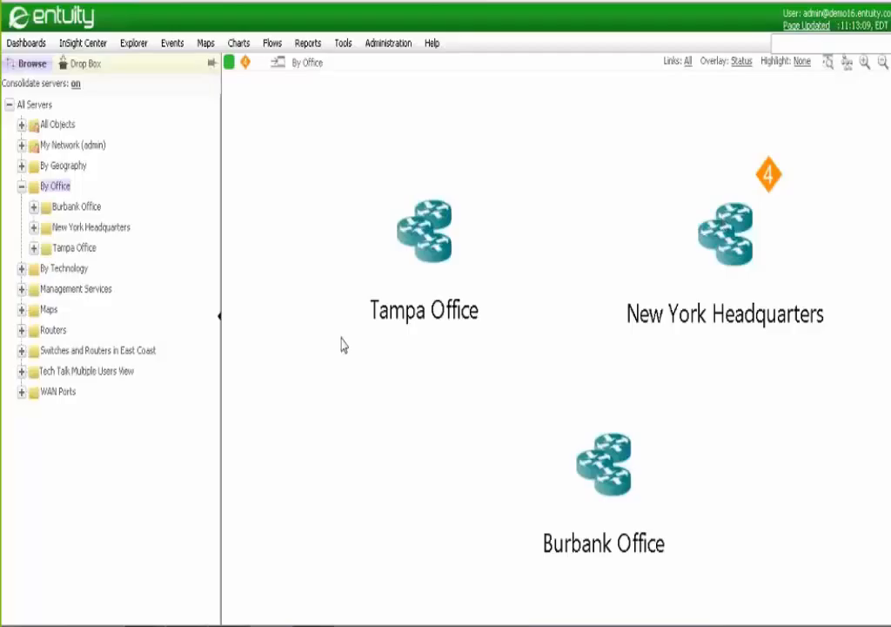
mouse_move(756, 261)
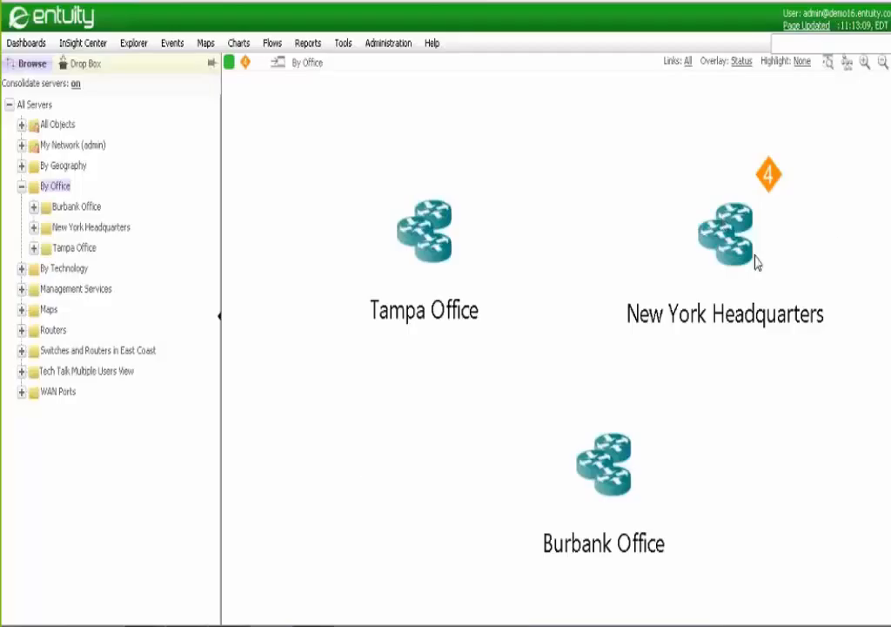
mouse_move(738, 248)
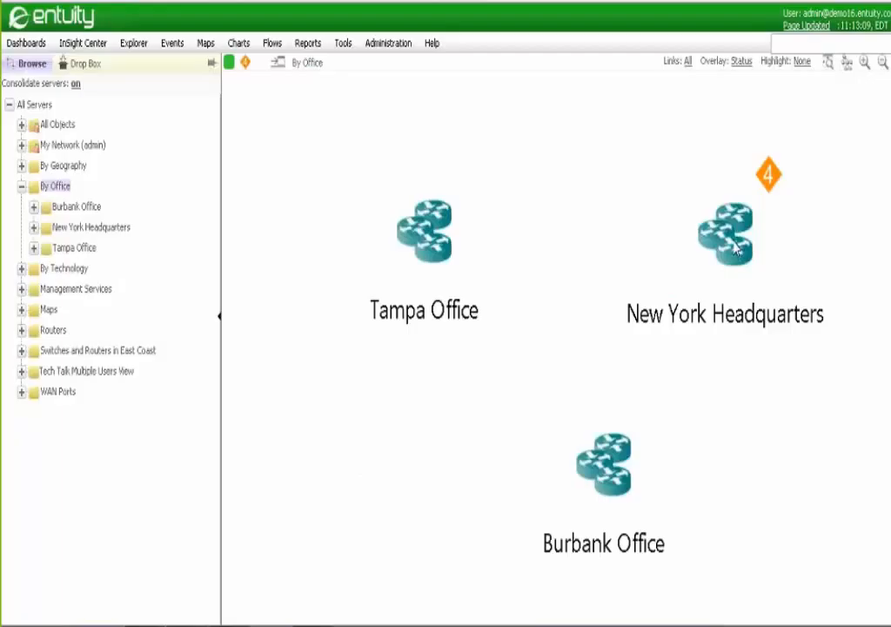
double_click(725, 231)
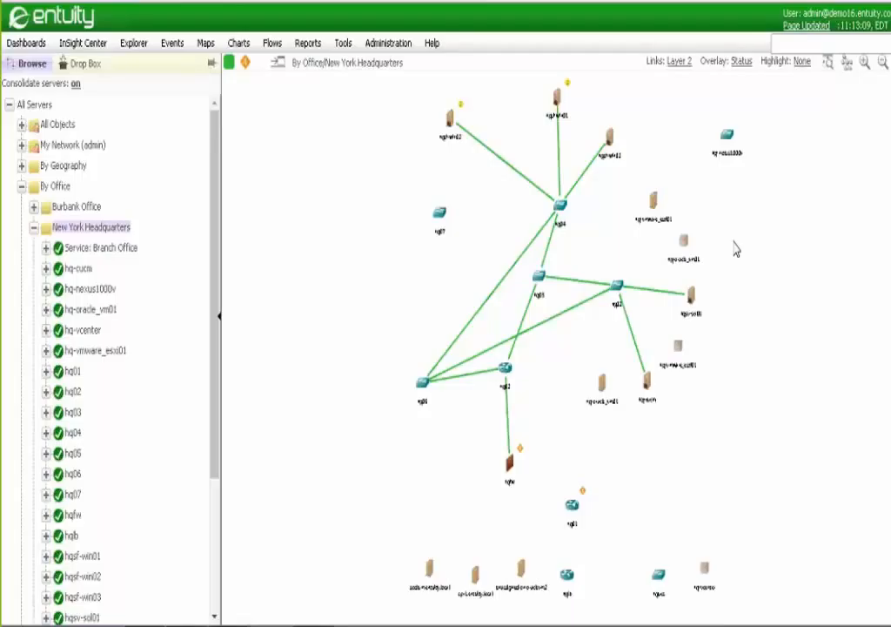
mouse_move(492, 393)
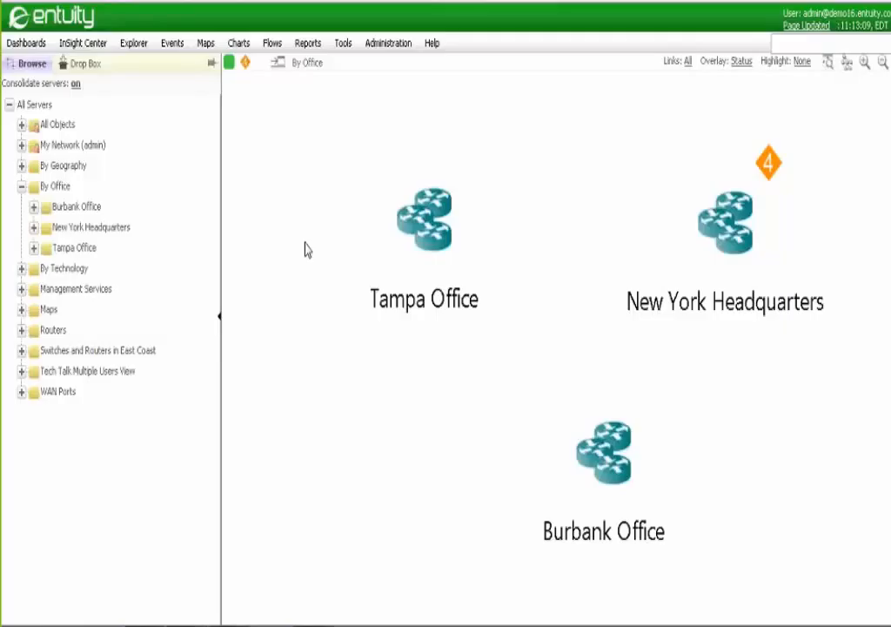
mouse_move(50, 371)
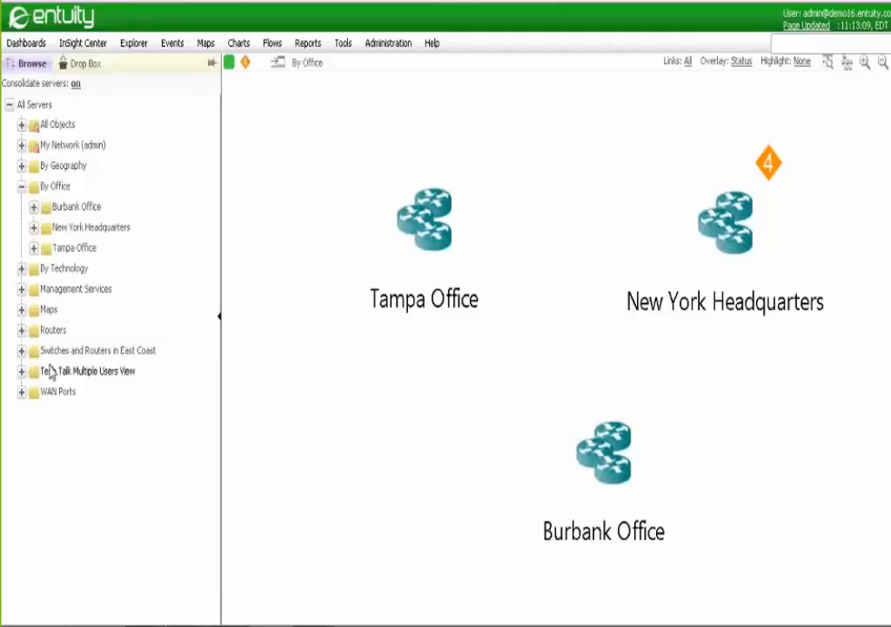
mouse_move(65, 268)
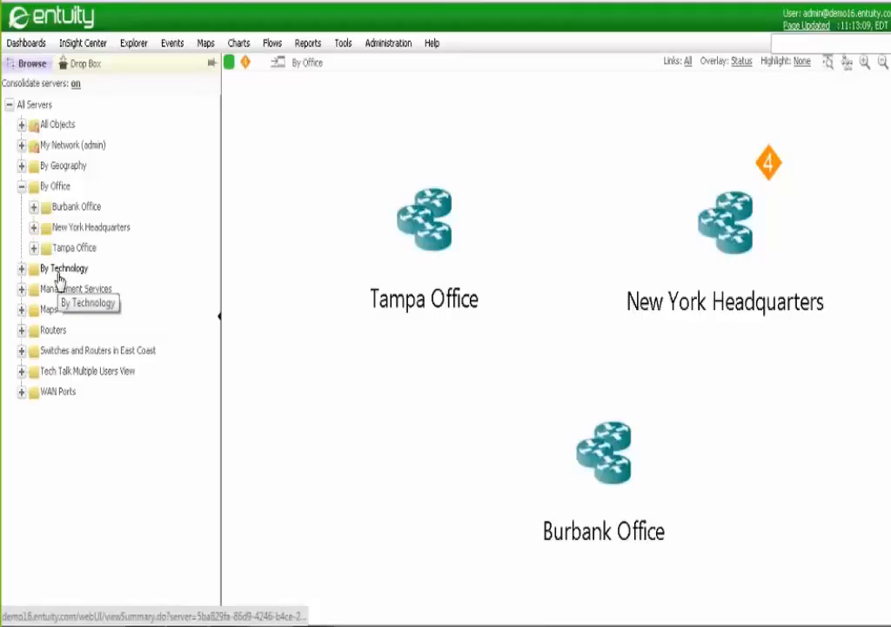
View the Firewalls & VPN map (hqfw, flfw, cafw), then return to By Technology
left_click(64, 269)
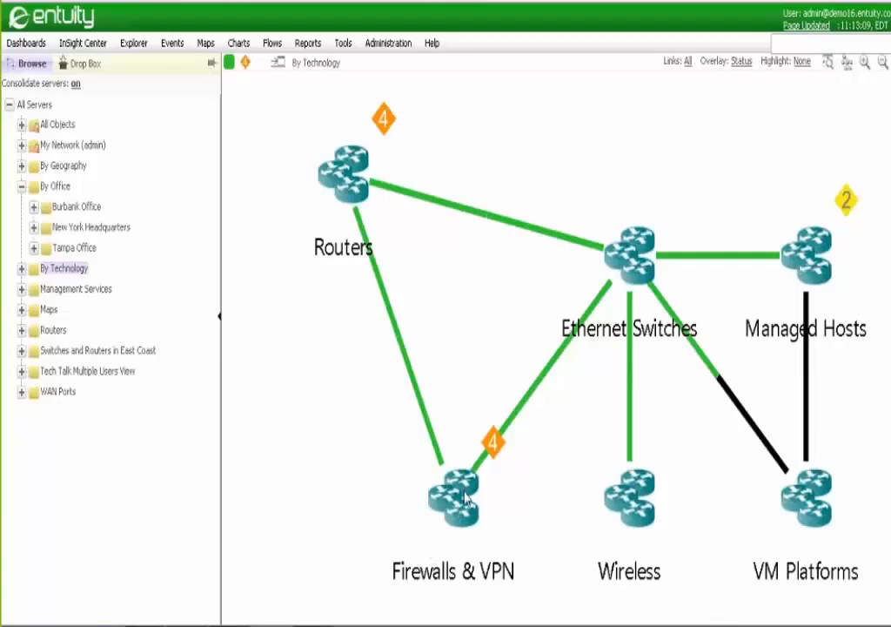
mouse_move(464, 505)
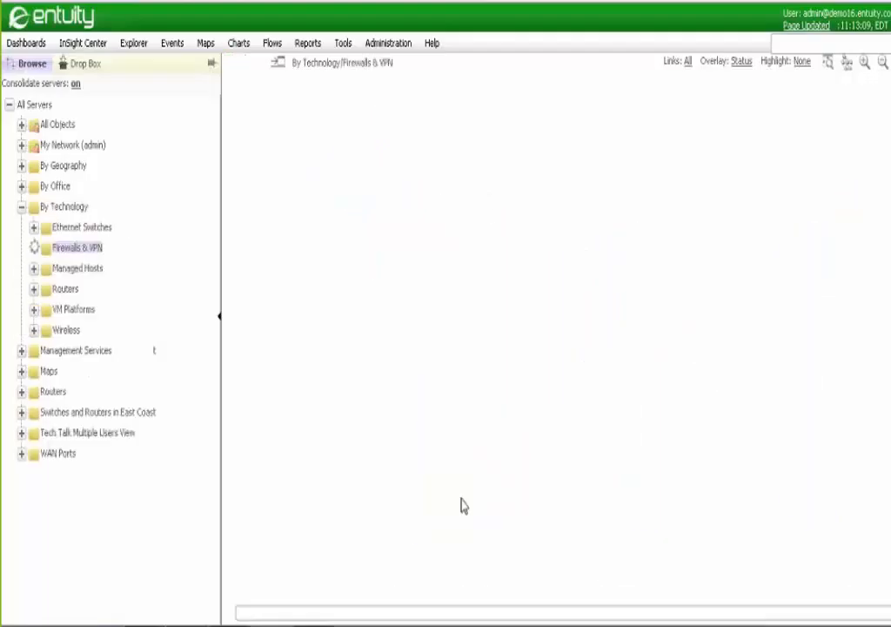
left_click(33, 247)
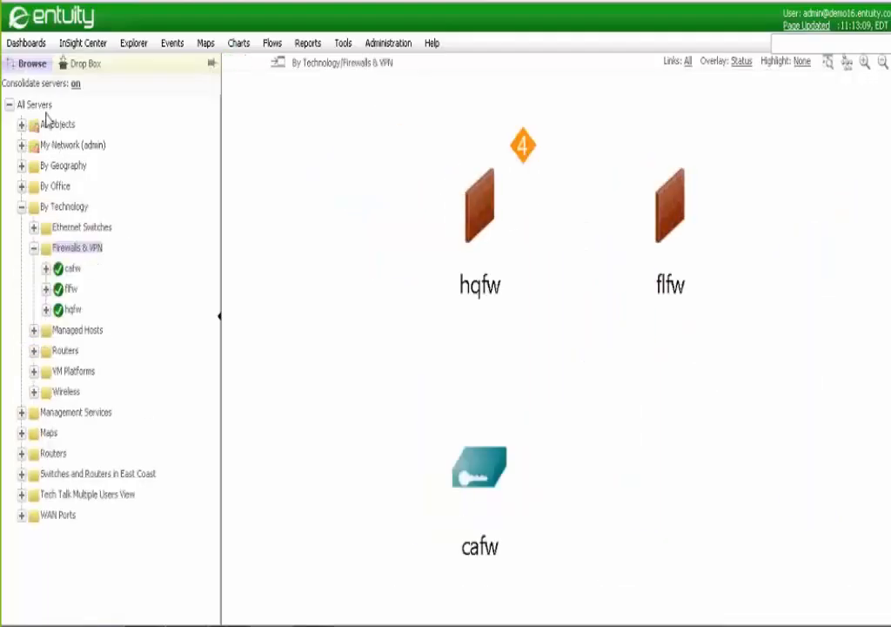
mouse_move(363, 299)
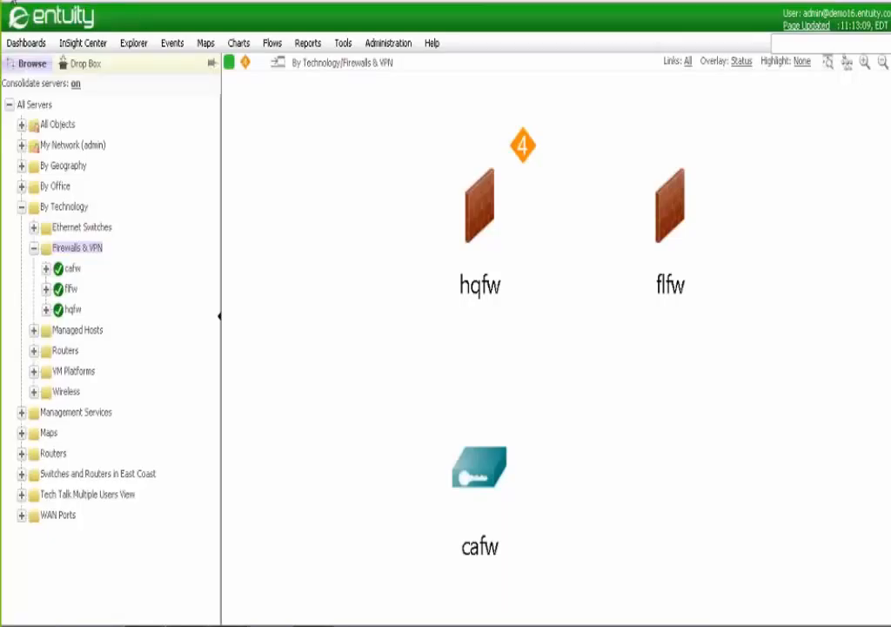
left_click(63, 206)
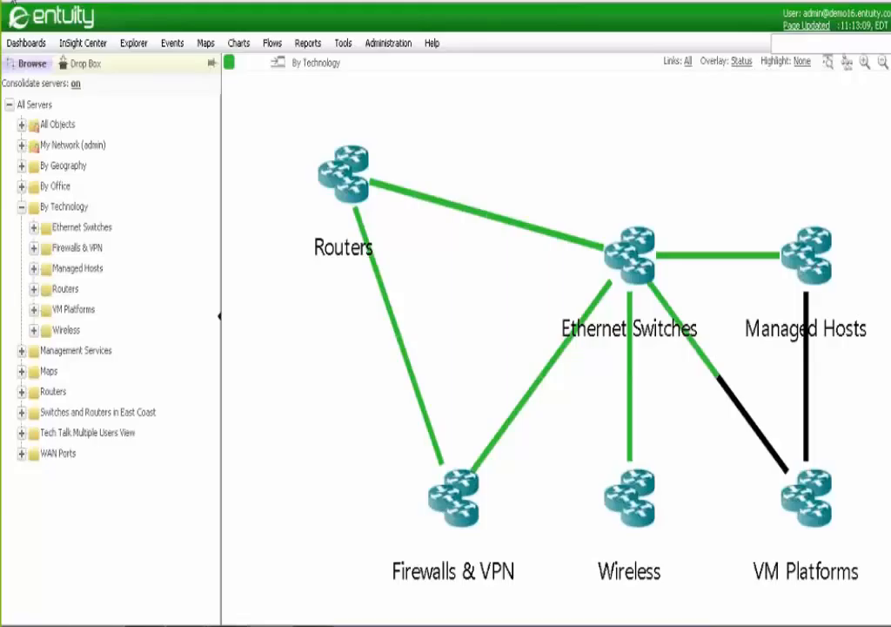
mouse_move(251, 194)
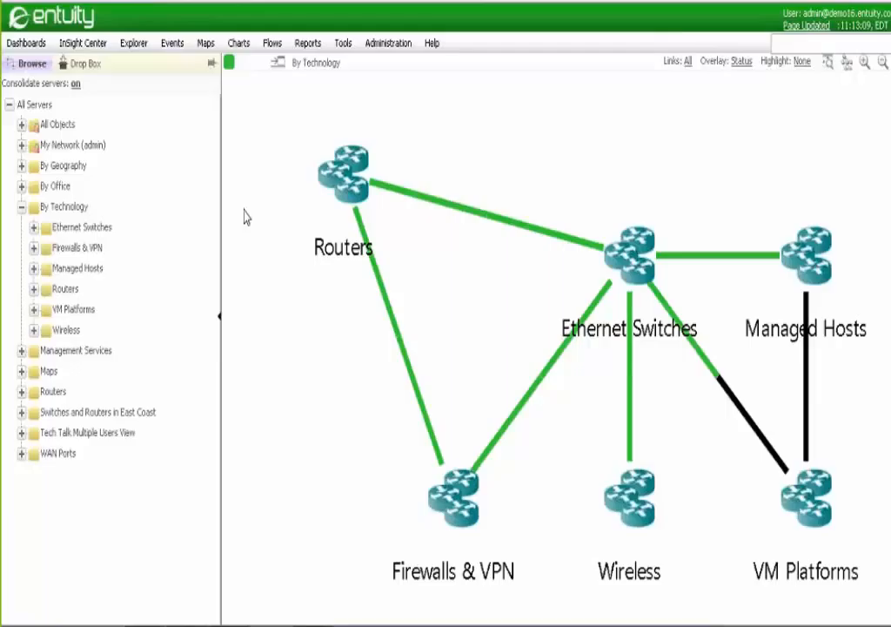
mouse_move(248, 228)
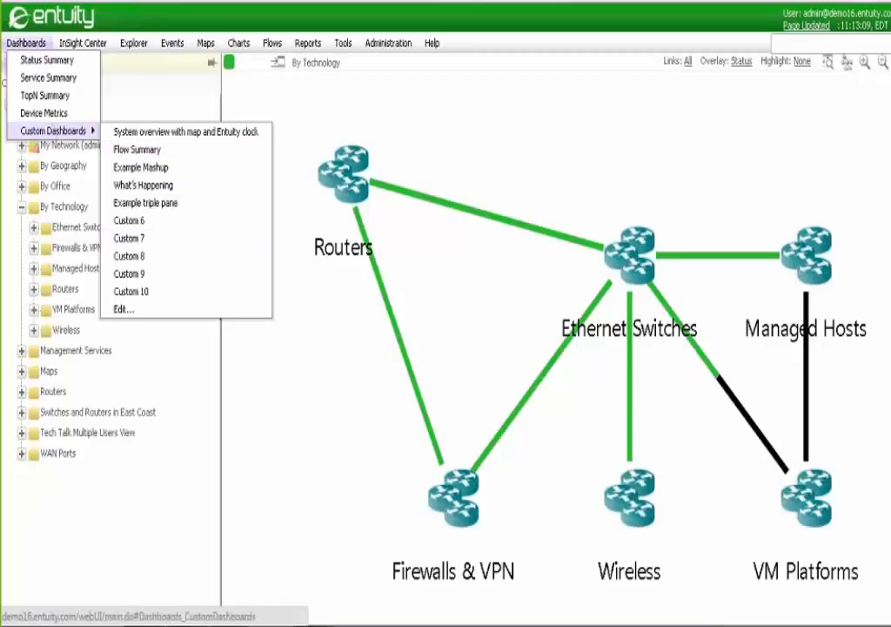
left_click(123, 308)
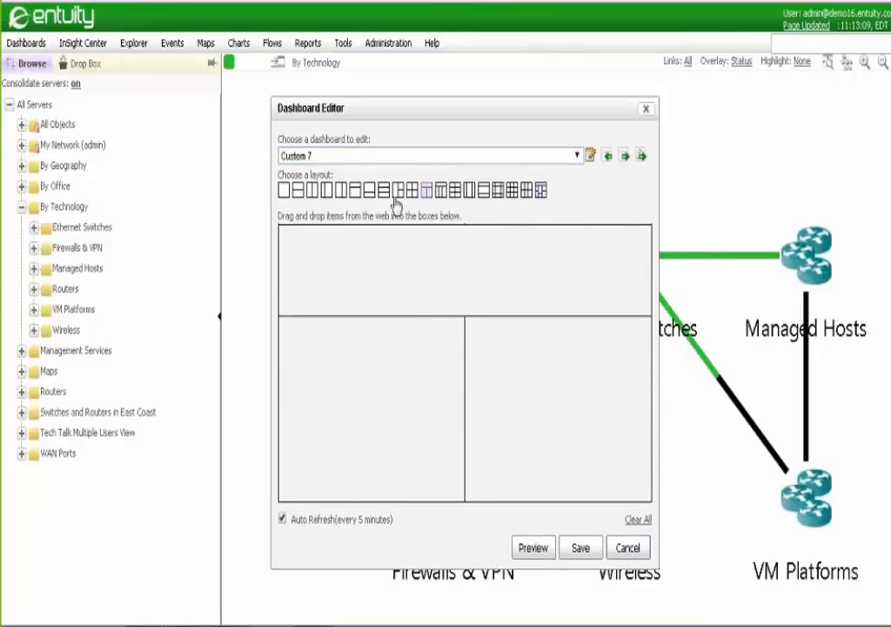
Give Custom 7 a 2x2 layout and drag the Burbank Office map into a pane
left_click(411, 190)
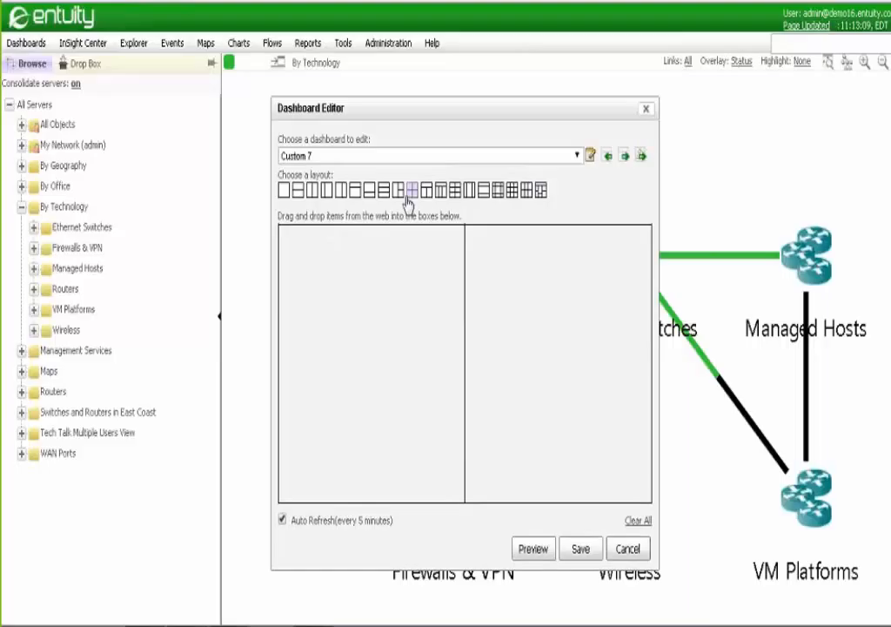
left_click(413, 190)
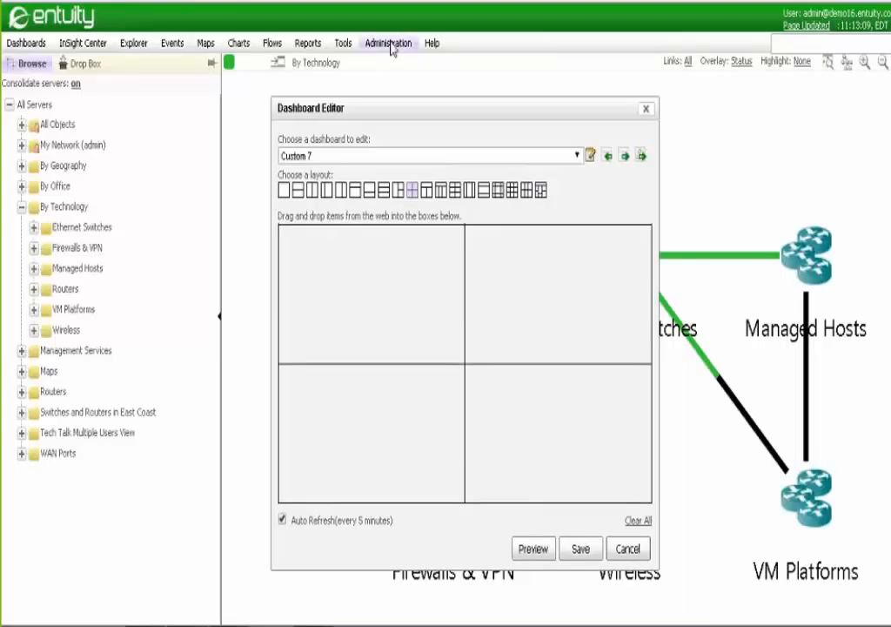
left_click_drag(466, 108, 575, 114)
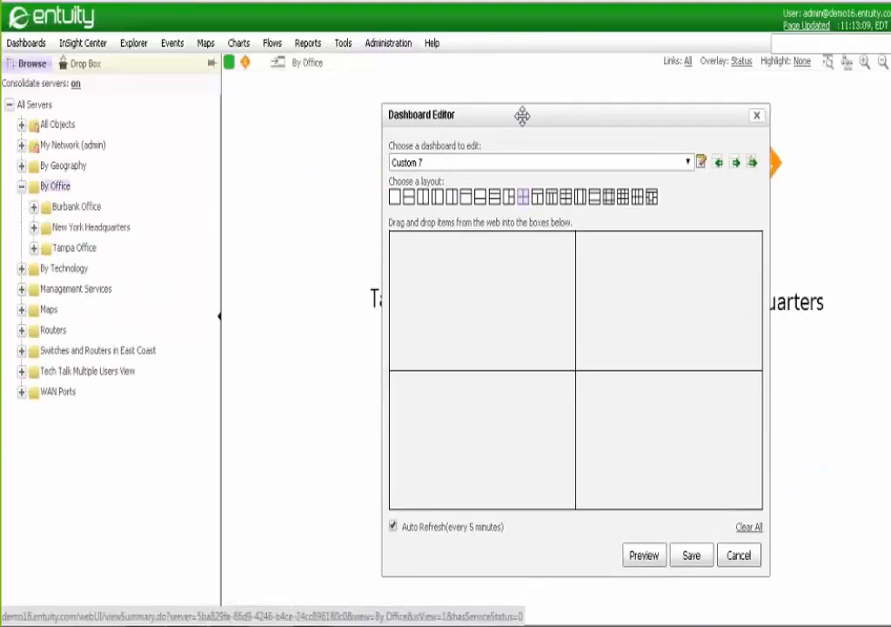
left_click_drag(523, 114, 228, 68)
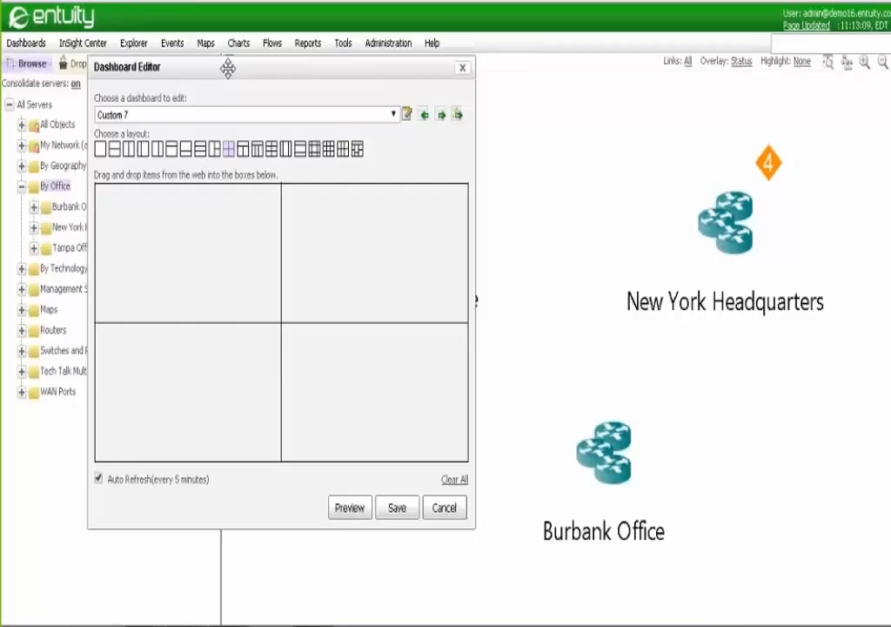
left_click_drag(229, 68, 492, 111)
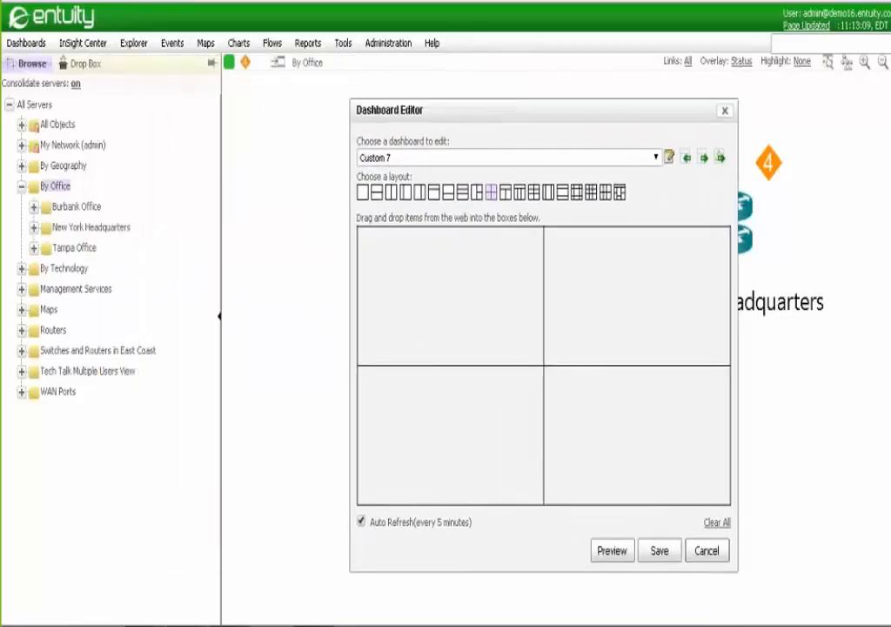
mouse_move(278, 62)
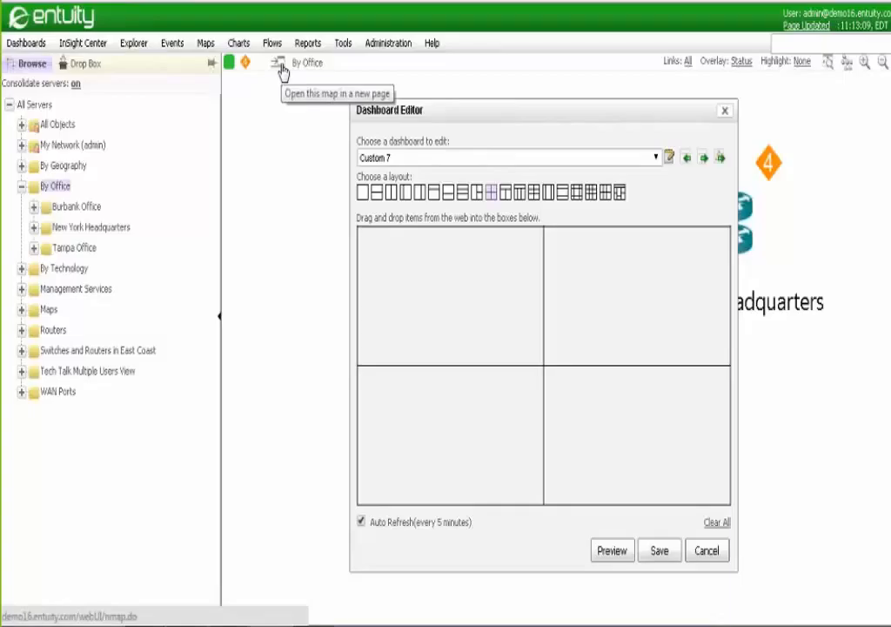
mouse_move(282, 68)
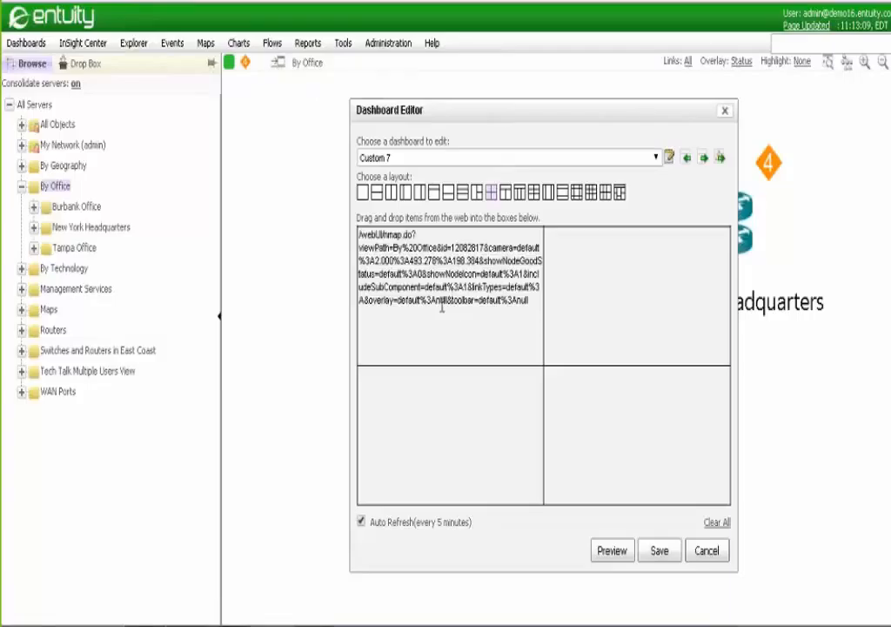
mouse_move(242, 291)
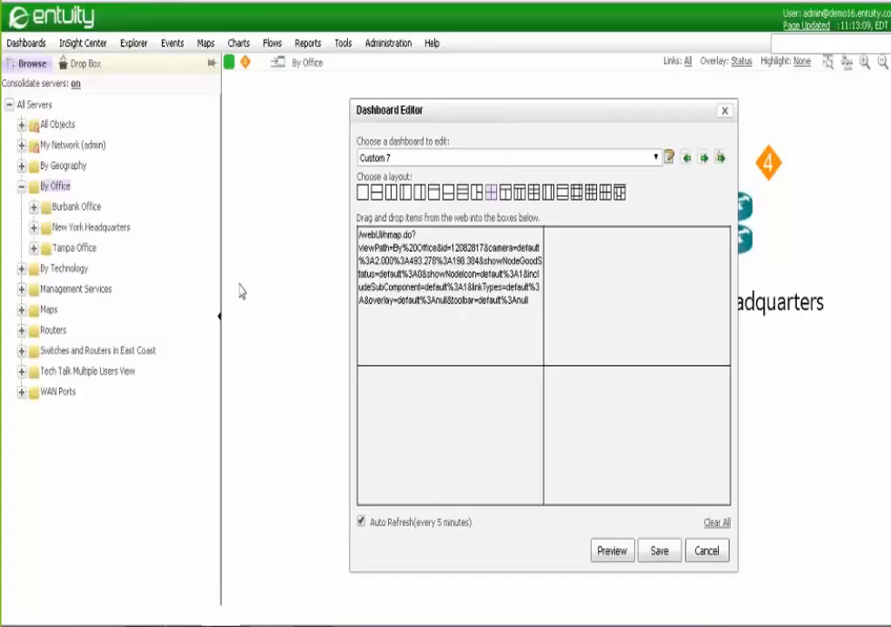
left_click(75, 206)
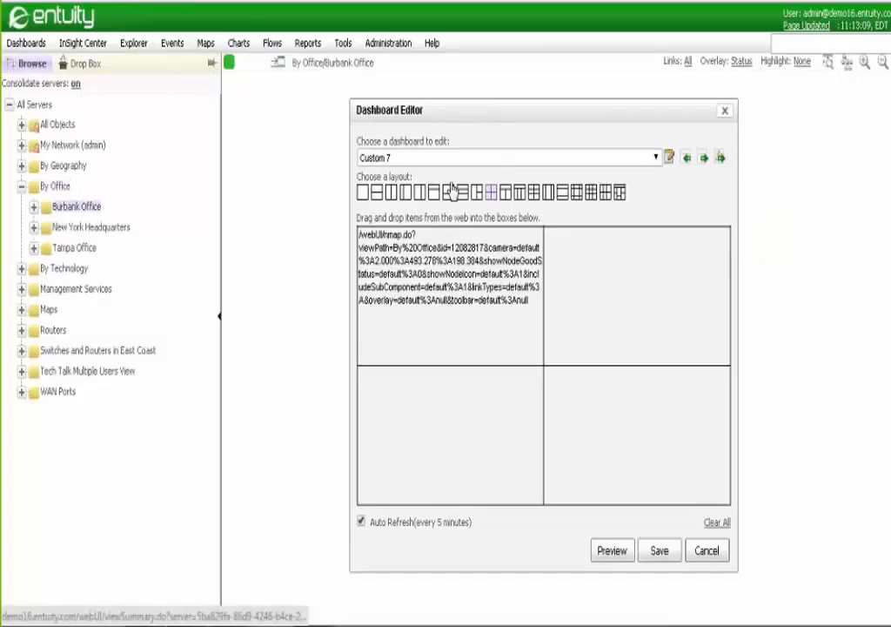
left_click_drag(539, 110, 571, 128)
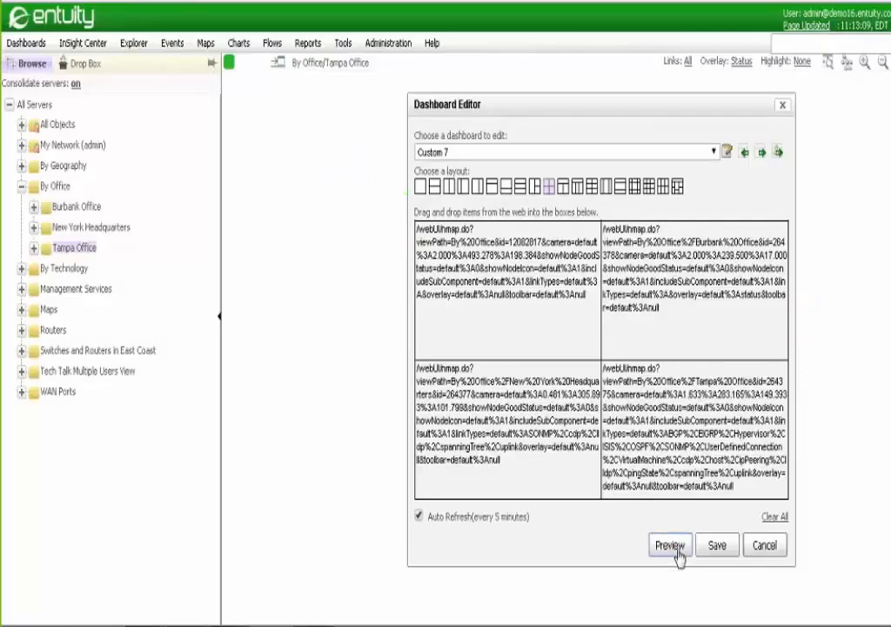
Preview the four-map Custom 7 dashboard, then save the layout
left_click(670, 544)
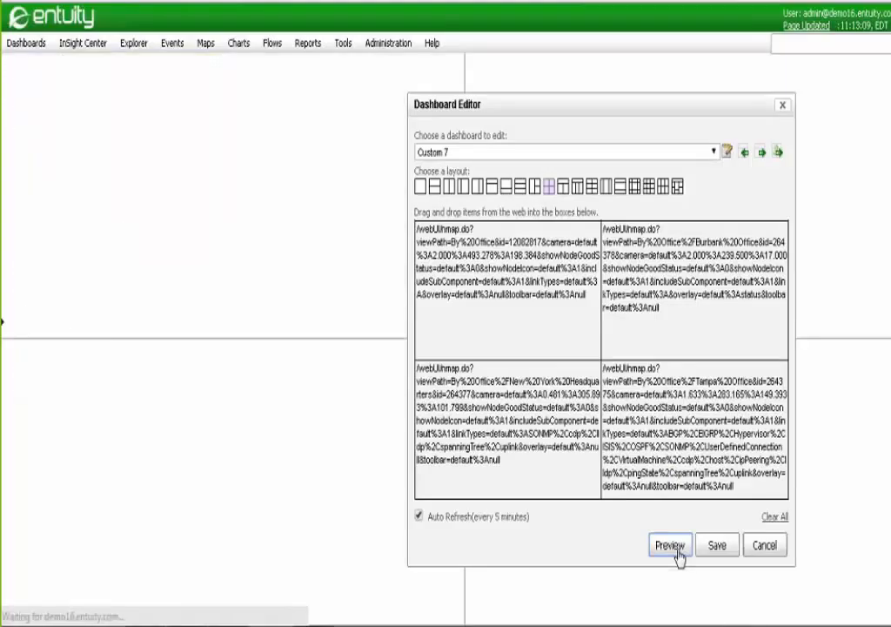
left_click(669, 544)
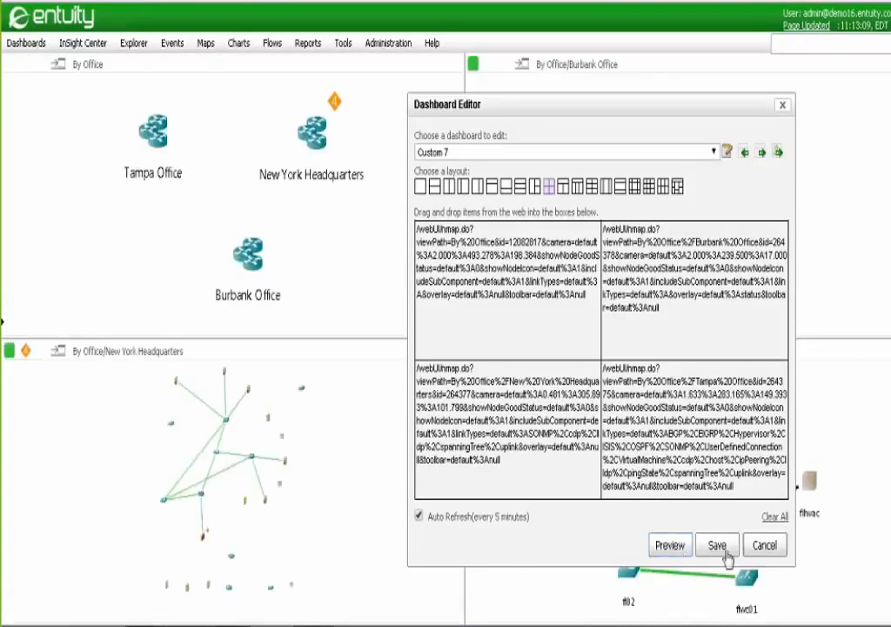
left_click(717, 544)
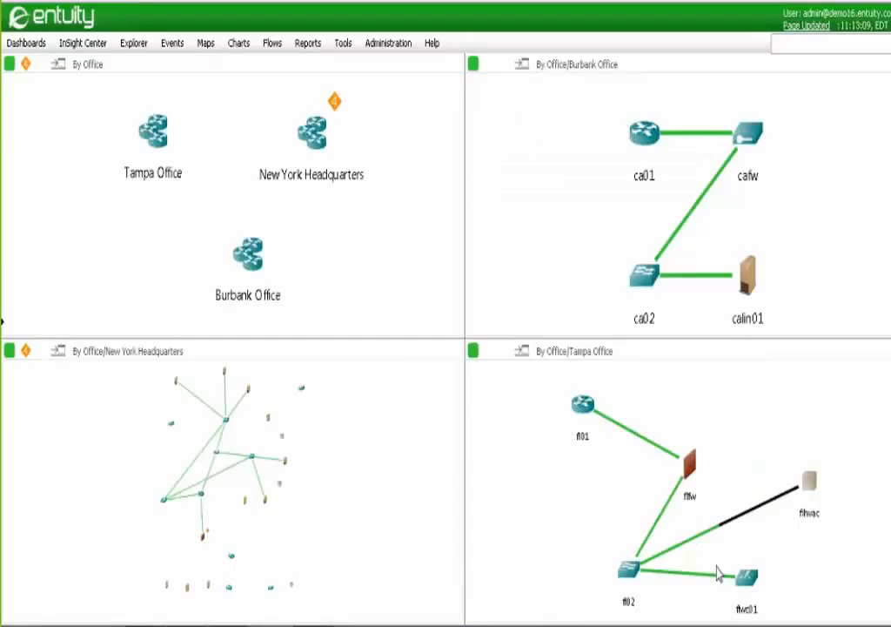
mouse_move(316, 164)
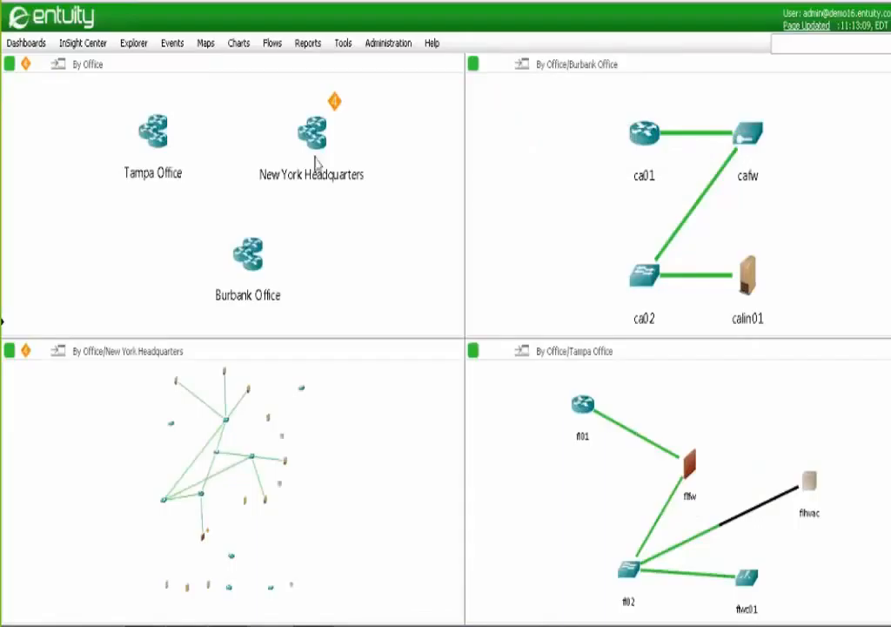
mouse_move(644, 399)
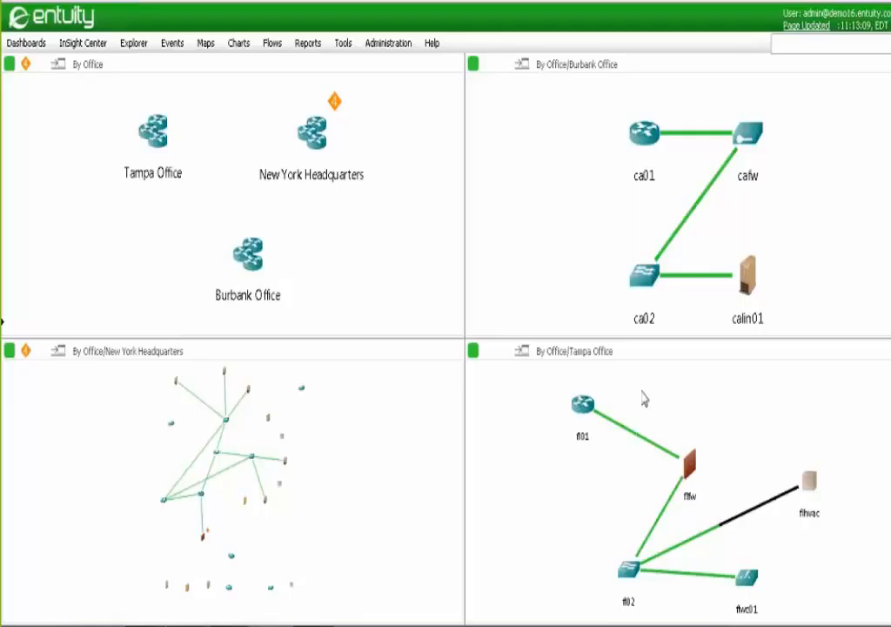
mouse_move(644, 401)
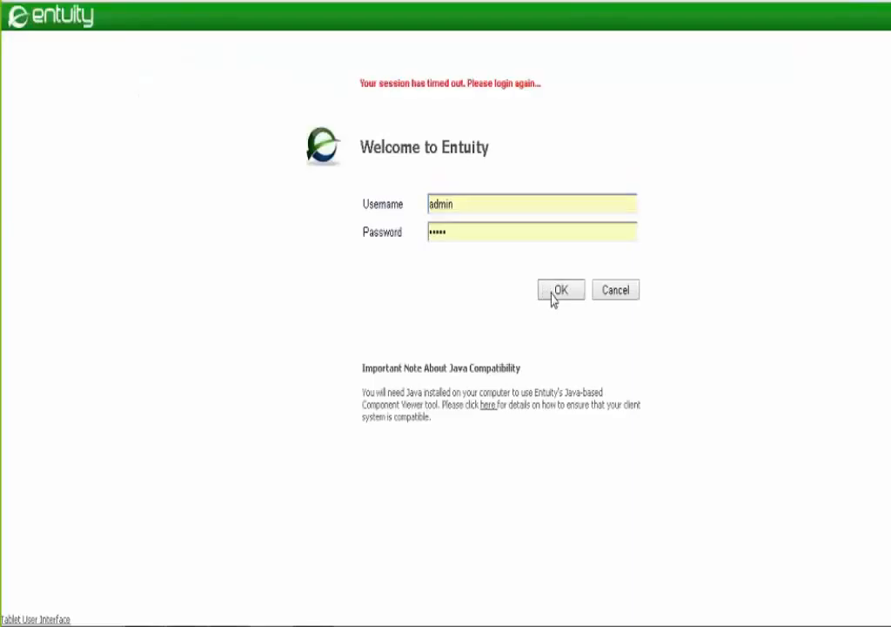
Log back in after the session timeout and show the All Servers root summary
left_click(561, 290)
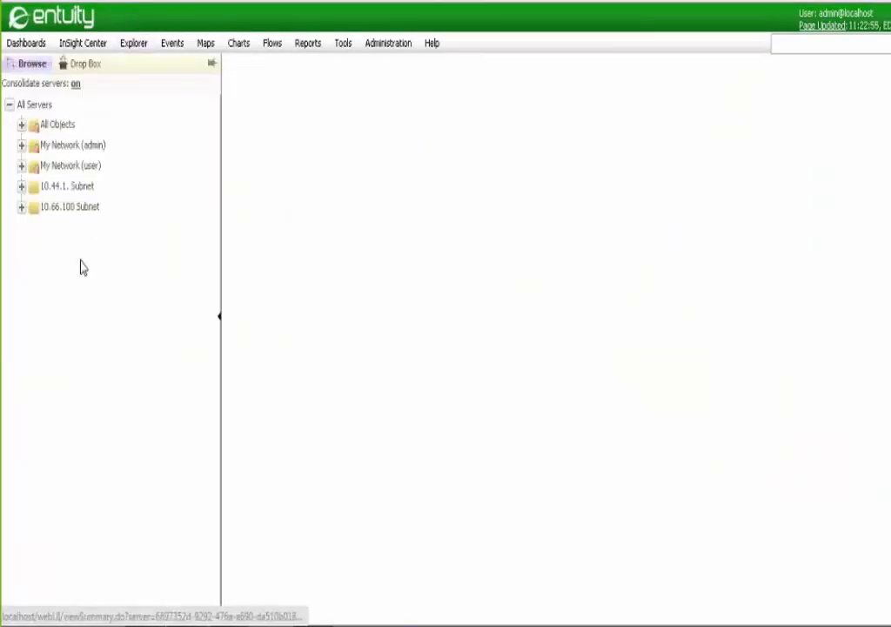
left_click(36, 105)
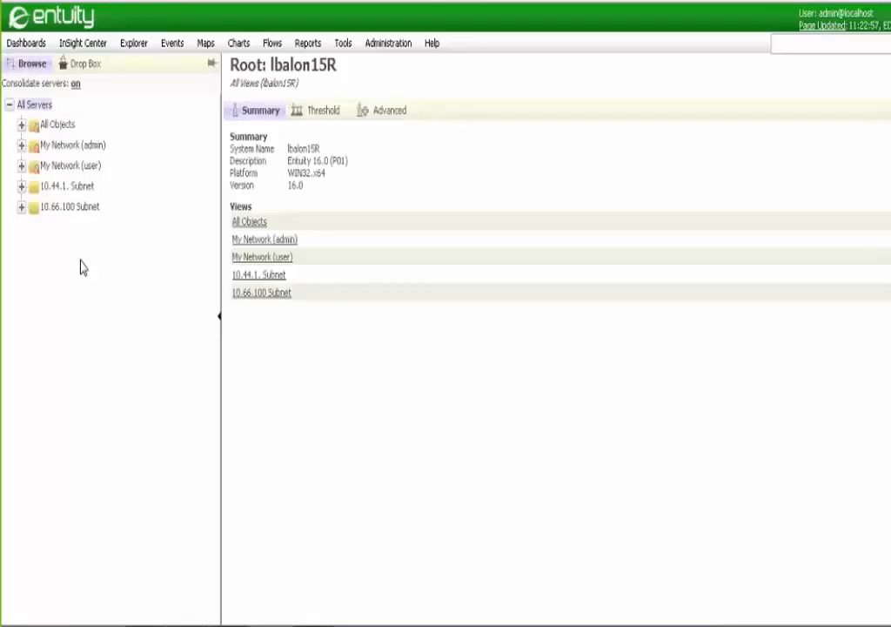
mouse_move(58, 124)
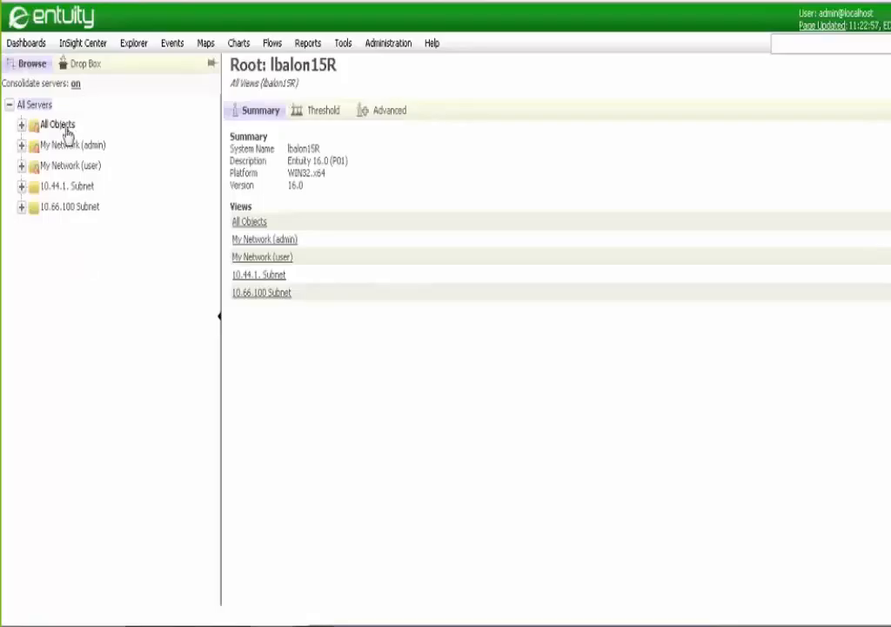
mouse_move(70, 165)
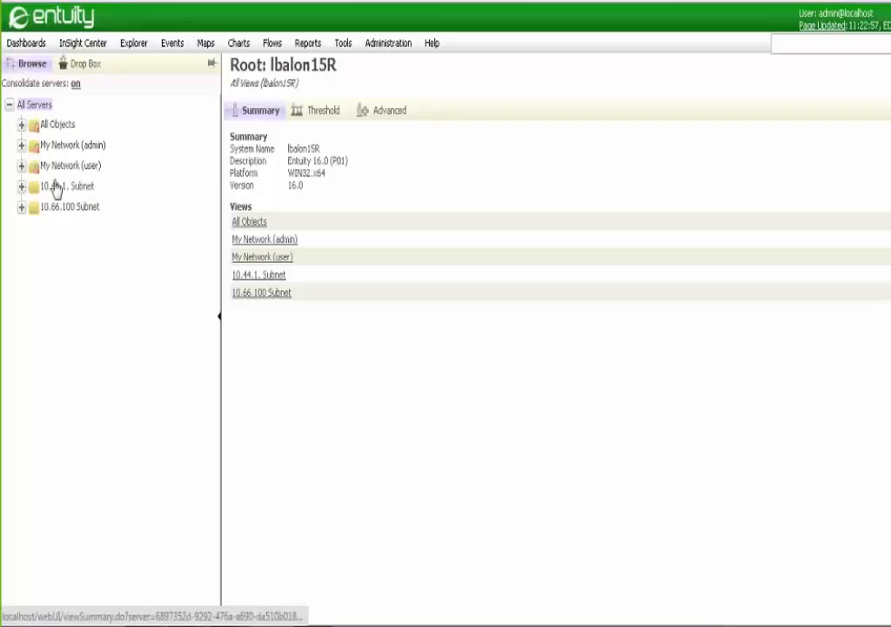
mouse_move(85, 166)
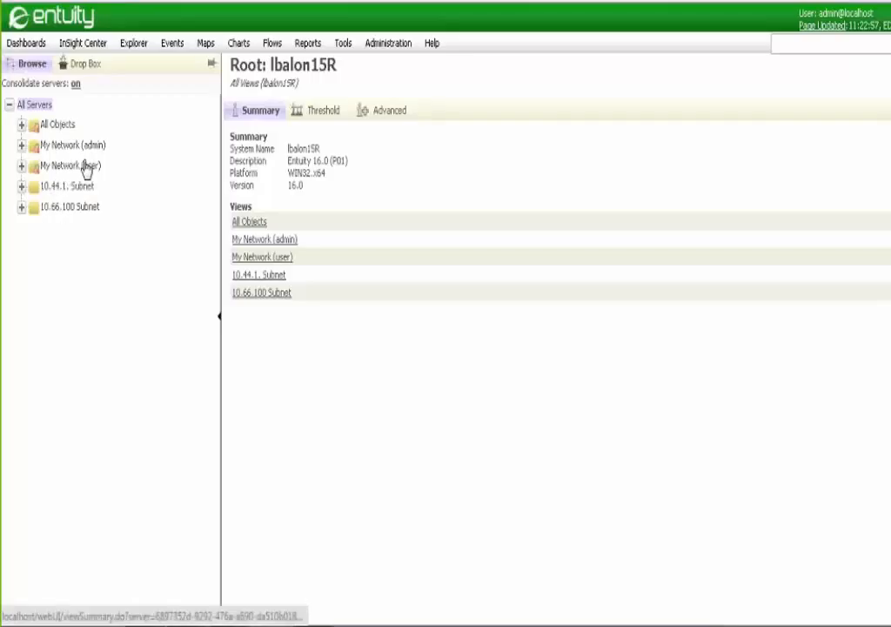
mouse_move(68, 216)
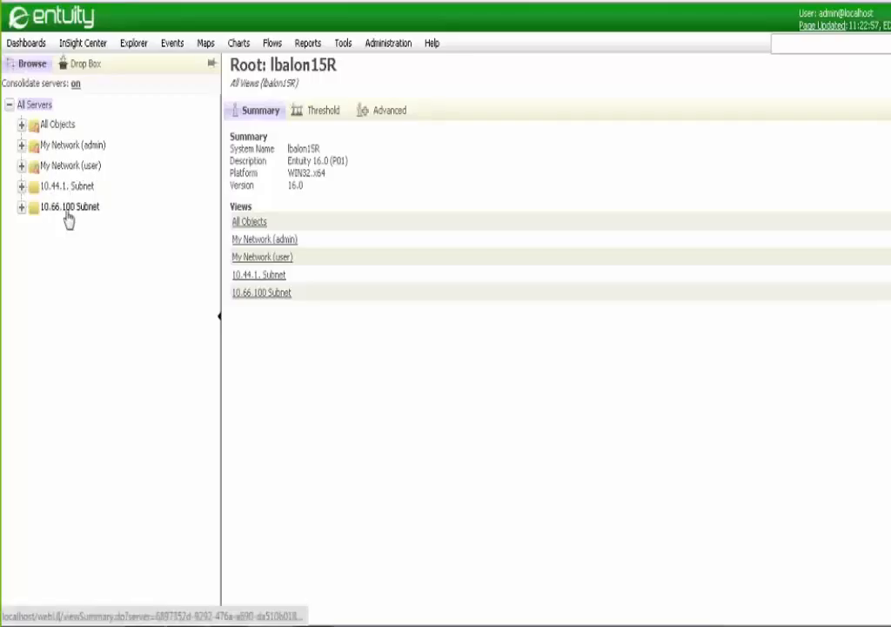
mouse_move(67, 206)
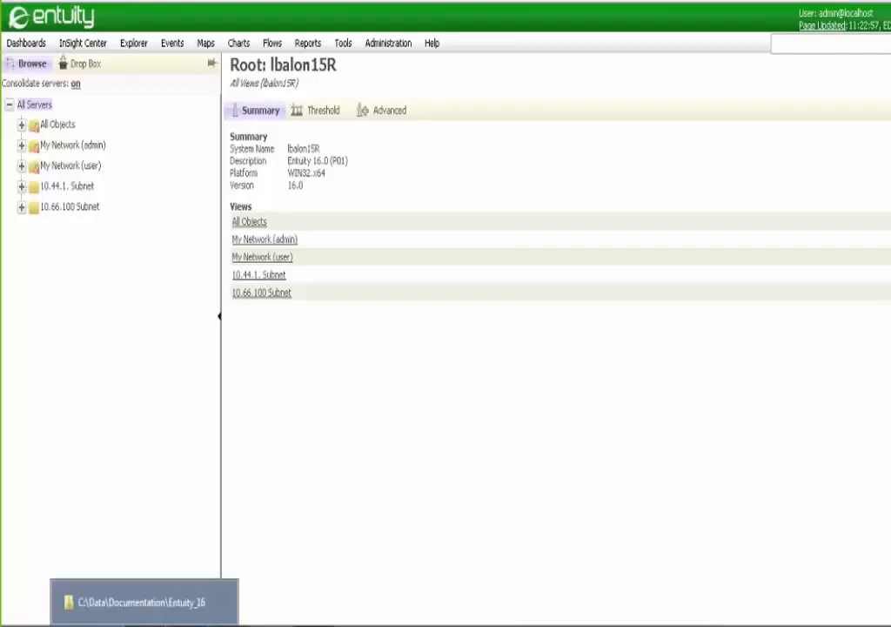
Bring up the Entuity installation folder window and open its maps folder
left_click(144, 600)
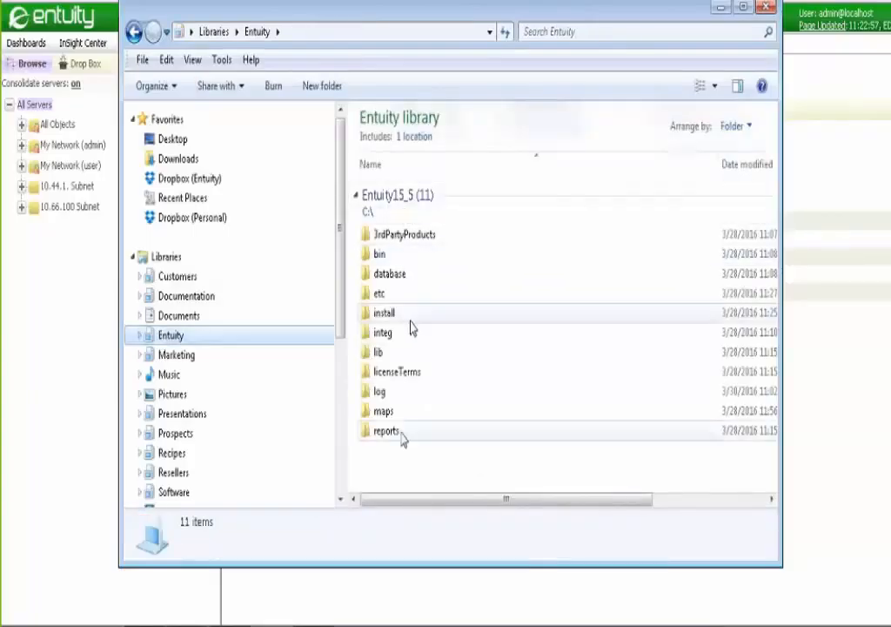
mouse_move(381, 411)
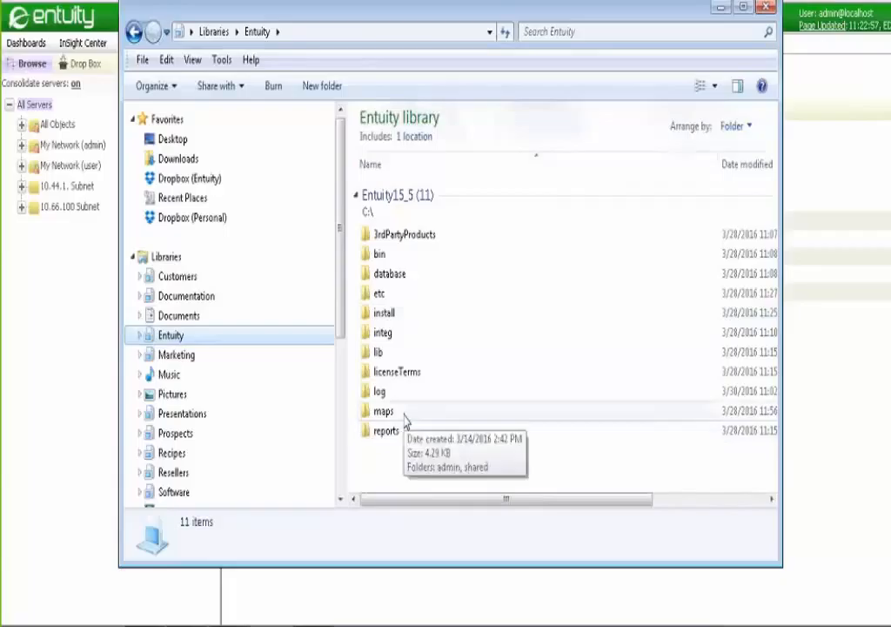
mouse_move(405, 421)
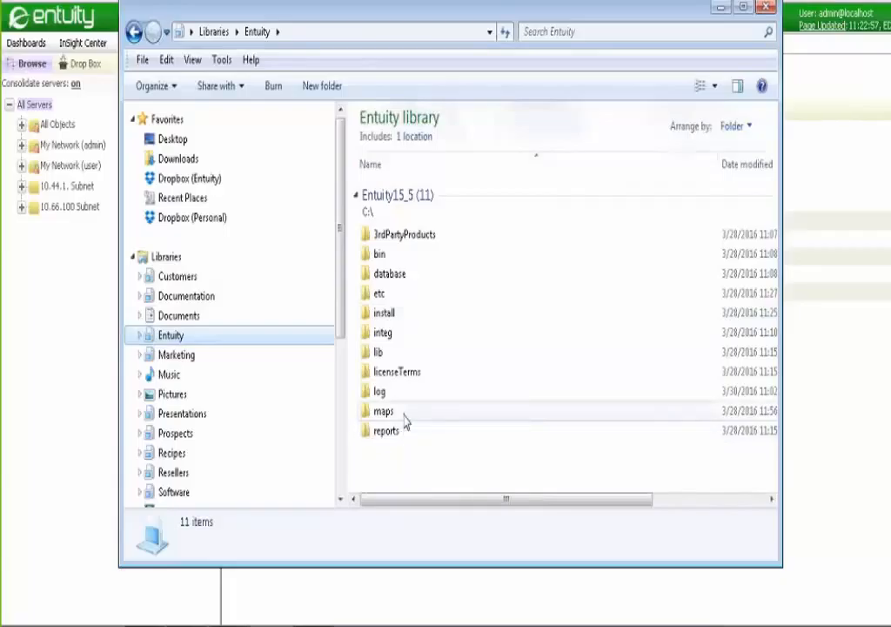
mouse_move(417, 421)
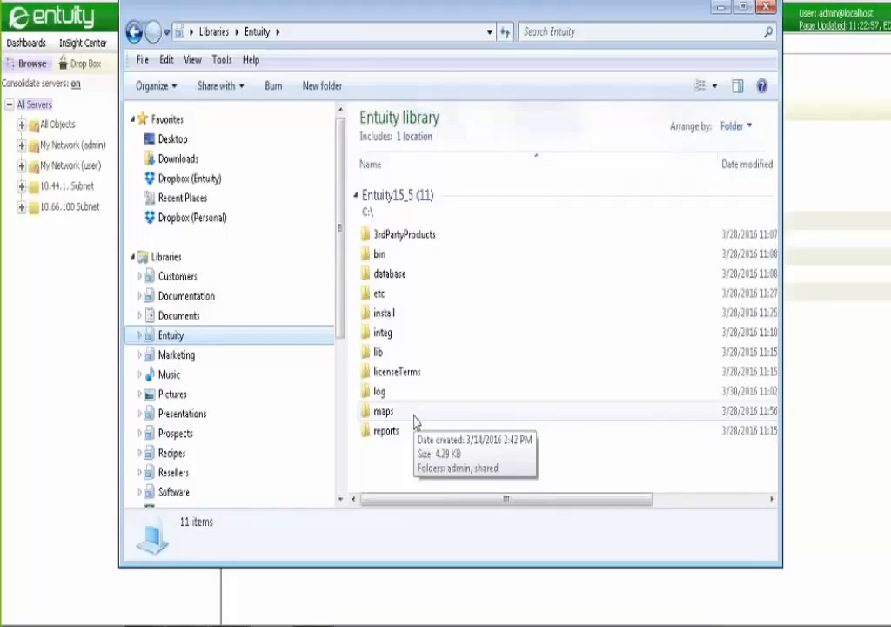
mouse_move(416, 422)
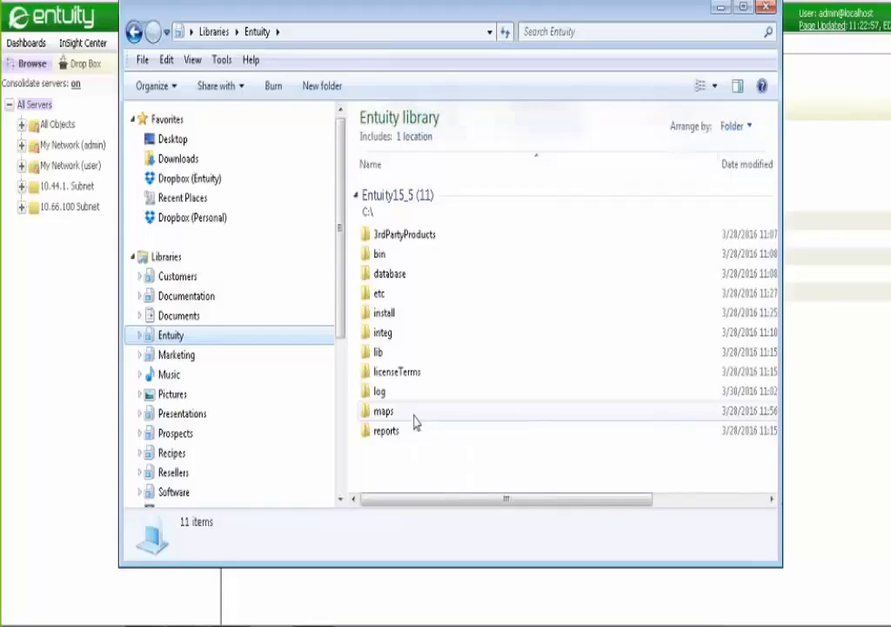
double_click(383, 410)
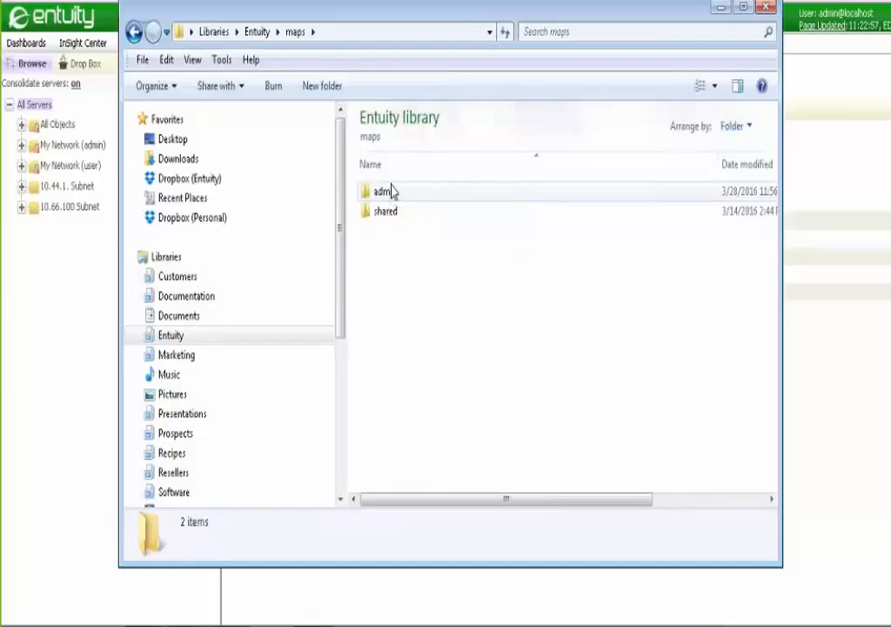
mouse_move(388, 191)
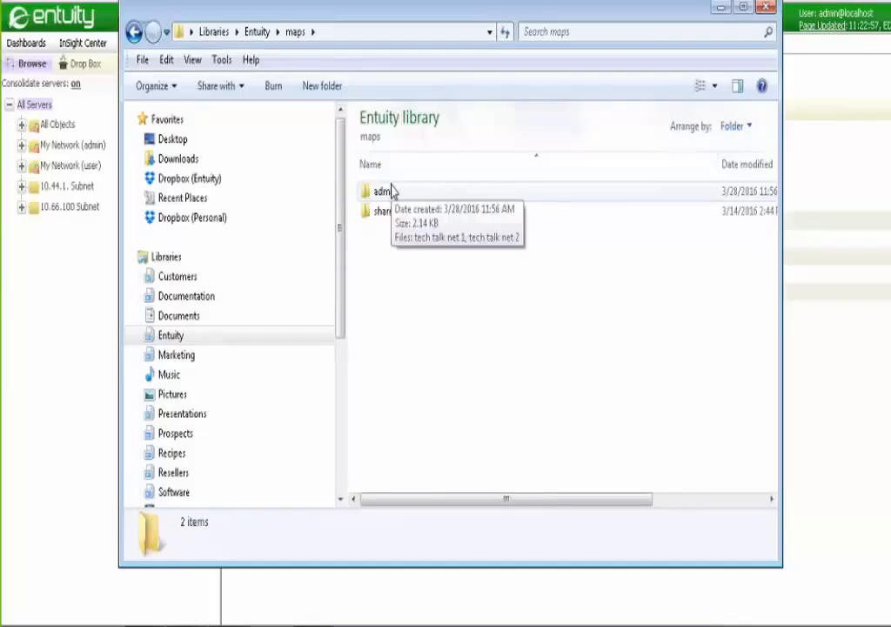
mouse_move(394, 256)
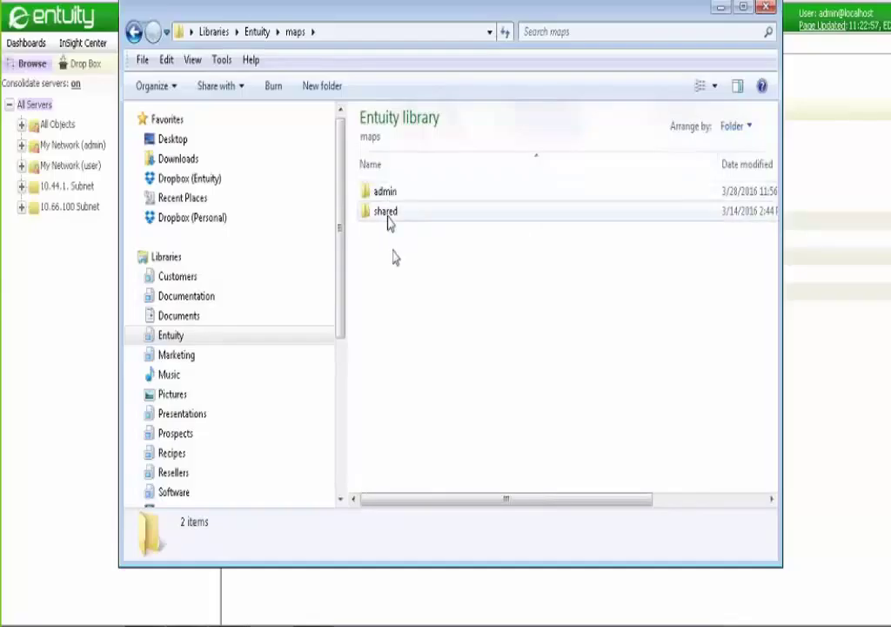
mouse_move(385, 211)
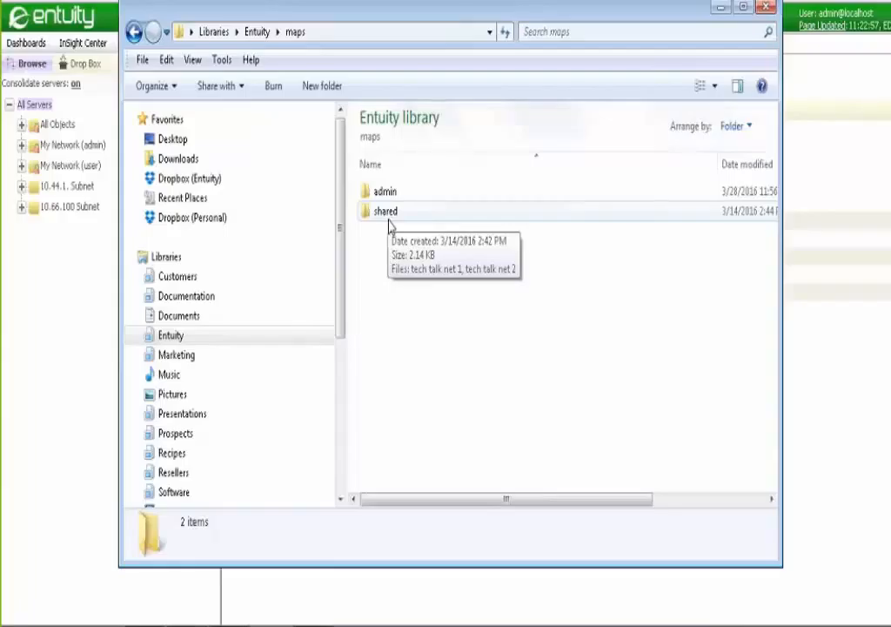
mouse_move(409, 281)
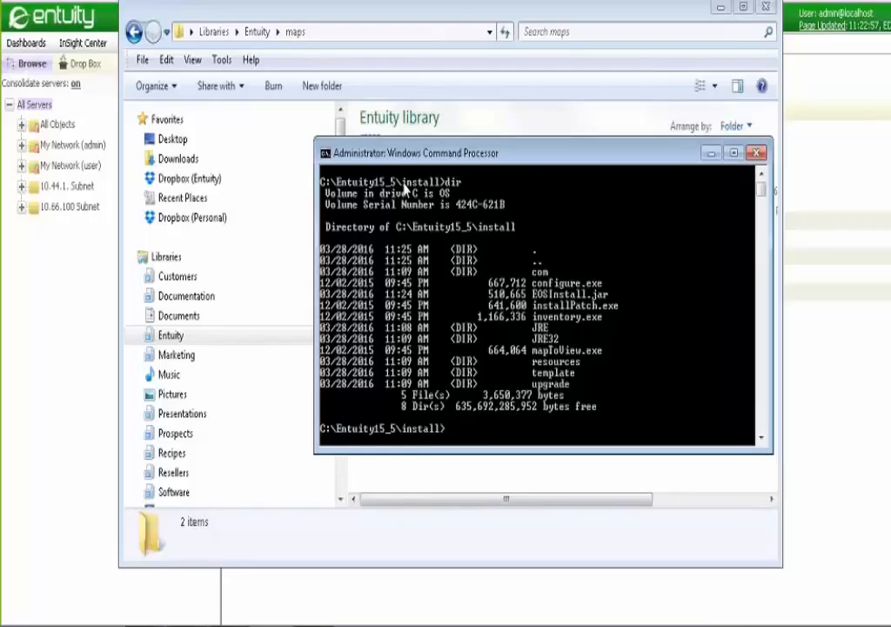
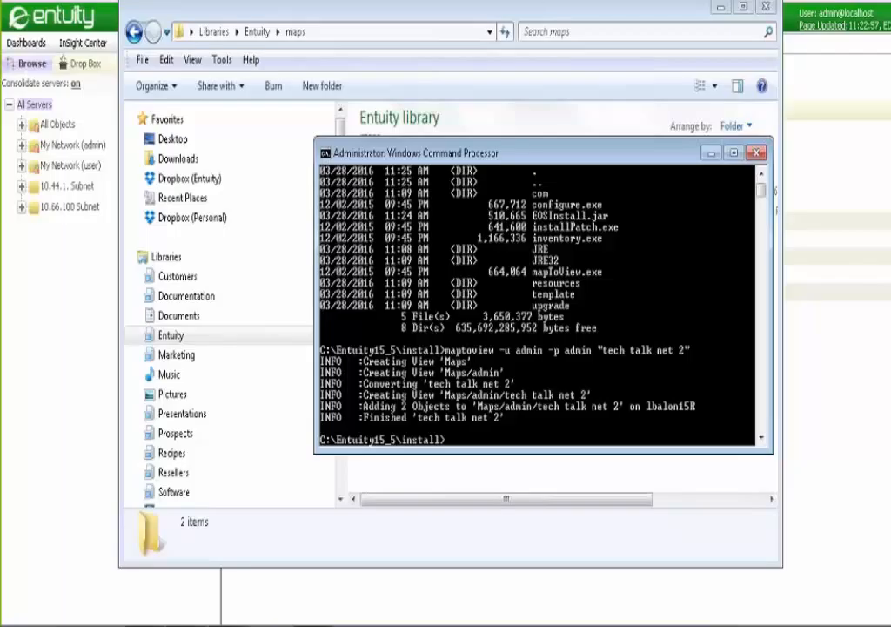
Close Command Prompt and Explorer, then open Maps > admin > tech talk net 2
left_click(755, 152)
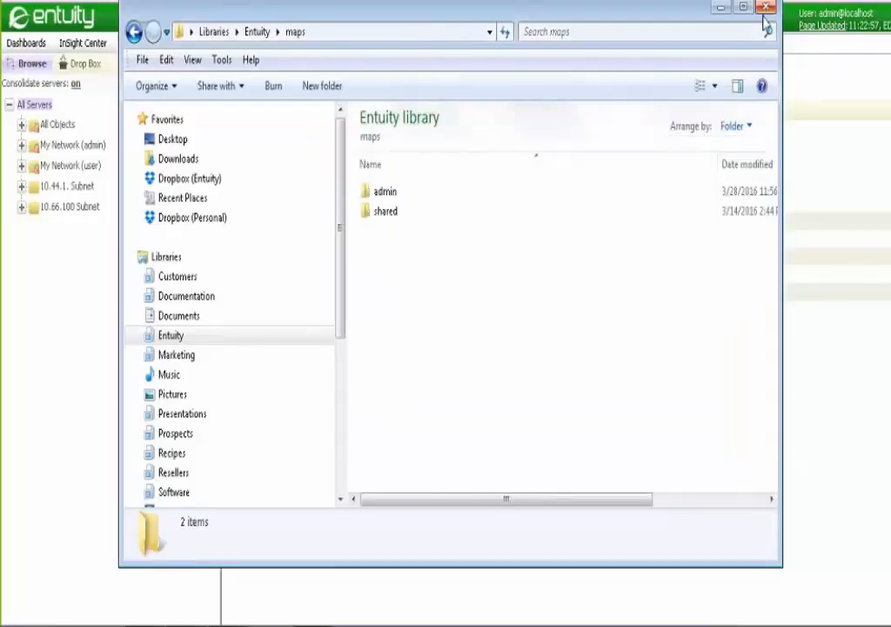
left_click(767, 7)
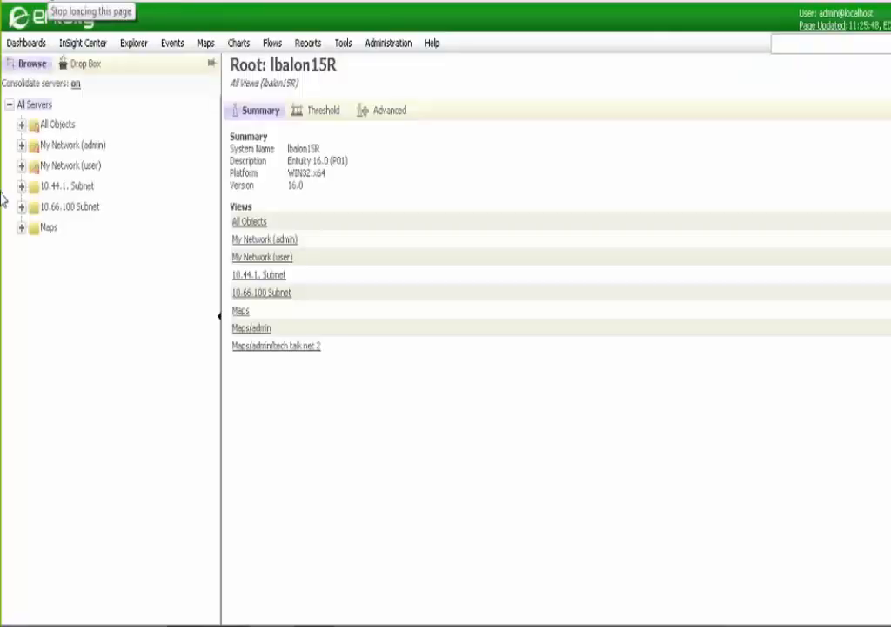
left_click(21, 227)
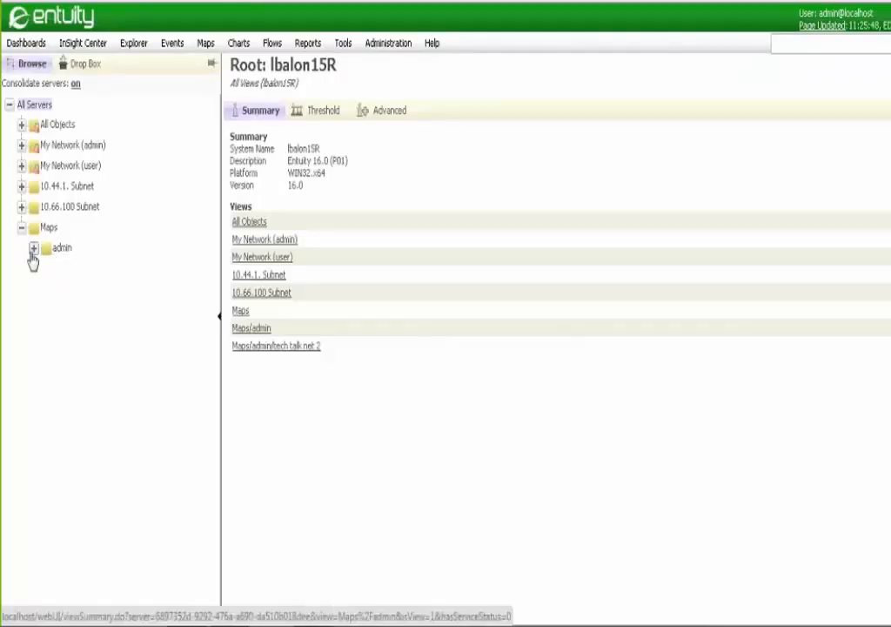
left_click(32, 247)
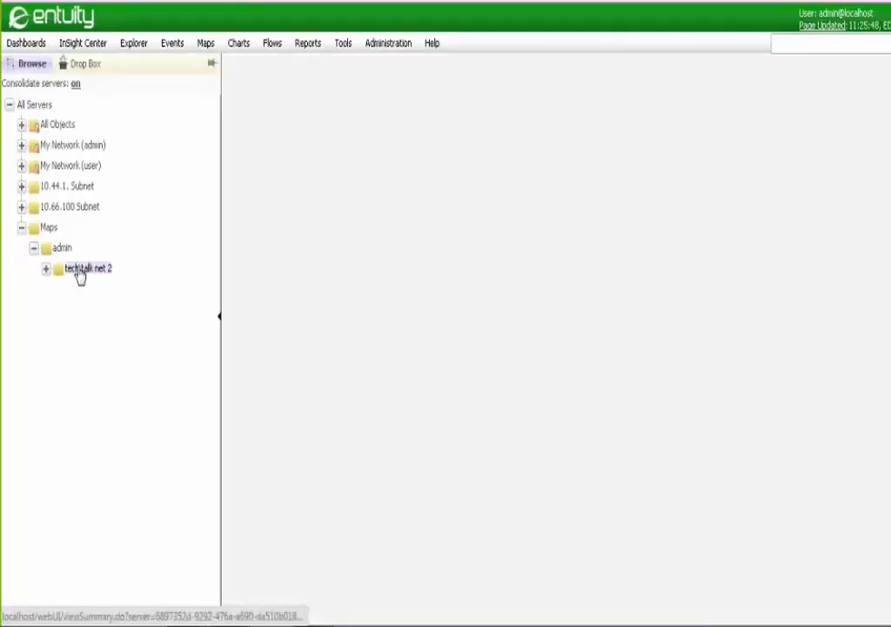
left_click(87, 268)
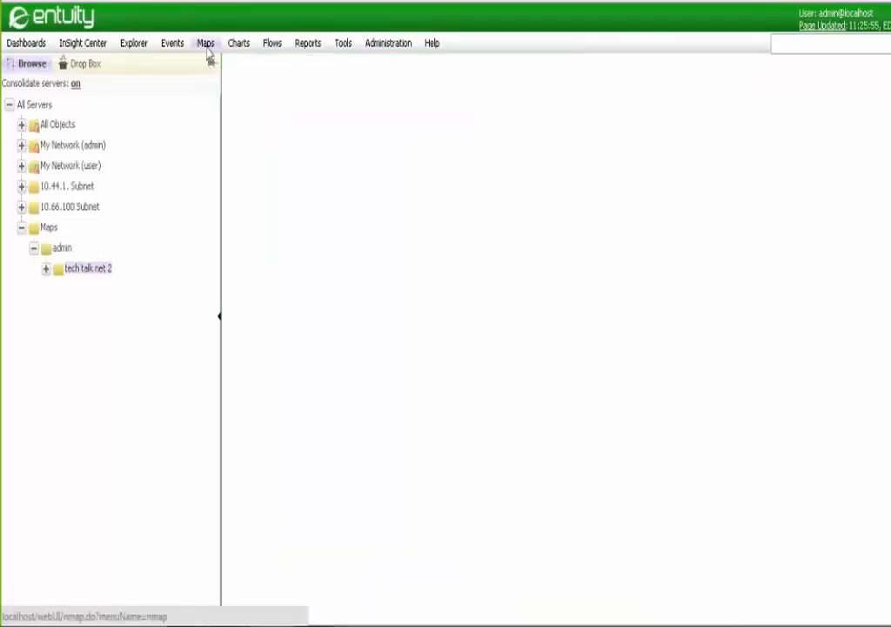
left_click(87, 268)
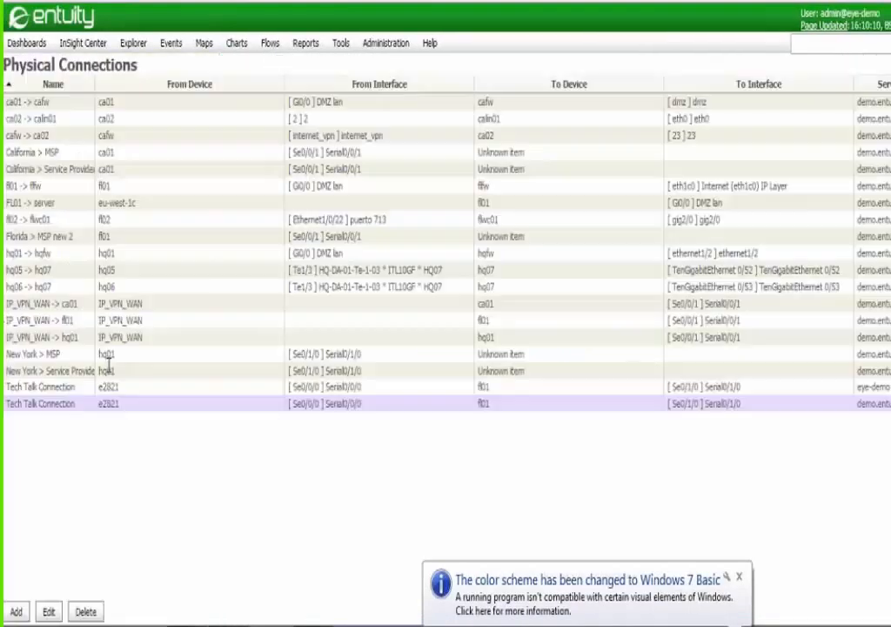
left_click(741, 577)
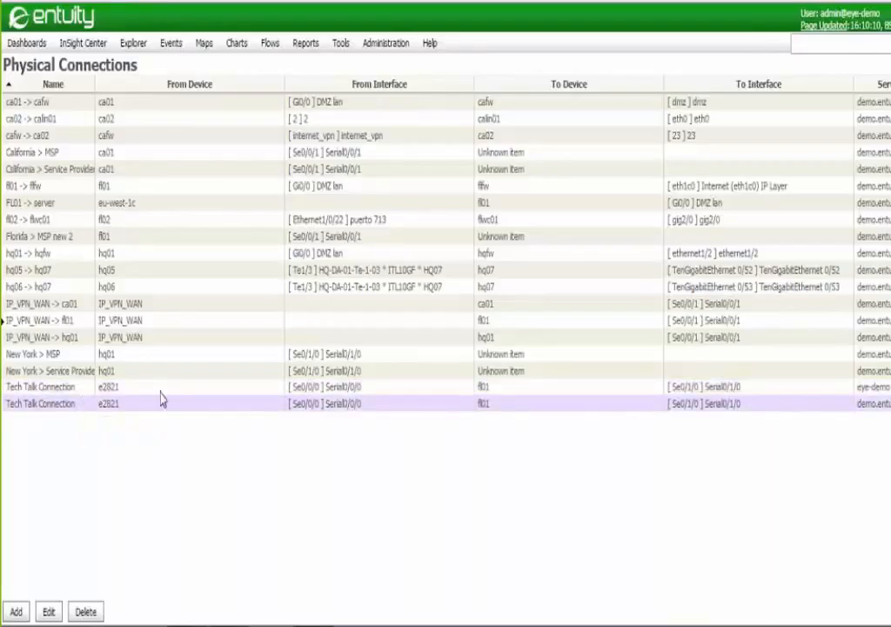
mouse_move(103, 417)
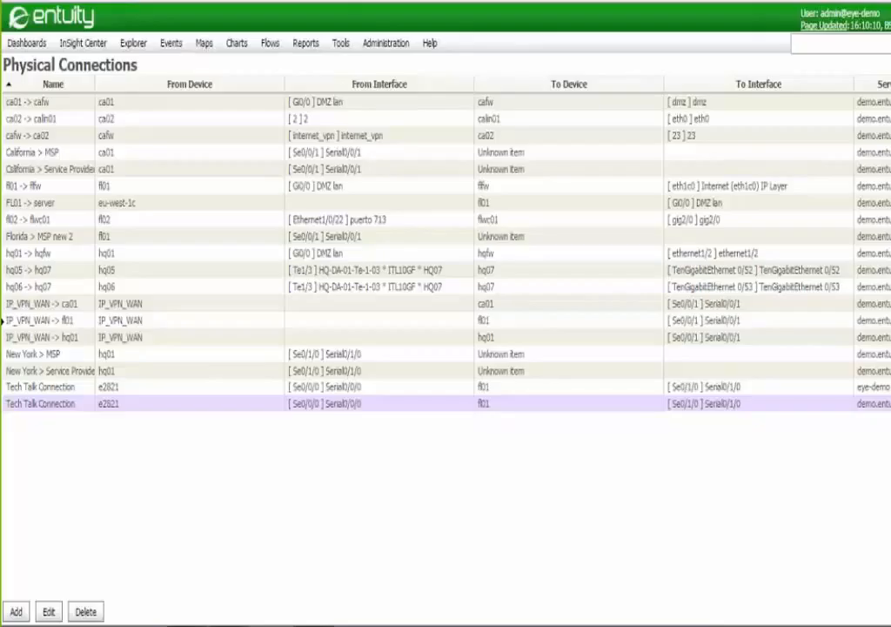
mouse_move(887, 435)
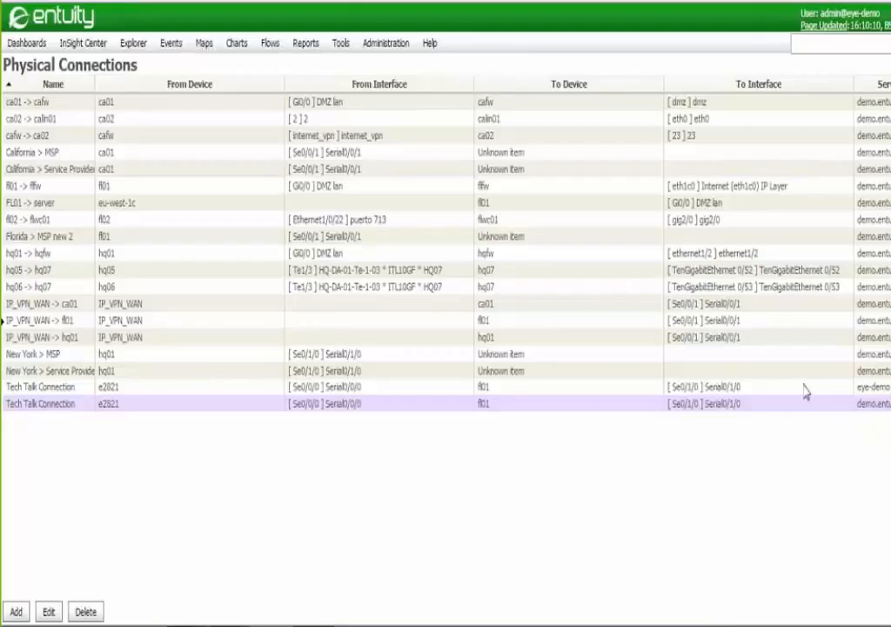
mouse_move(886, 430)
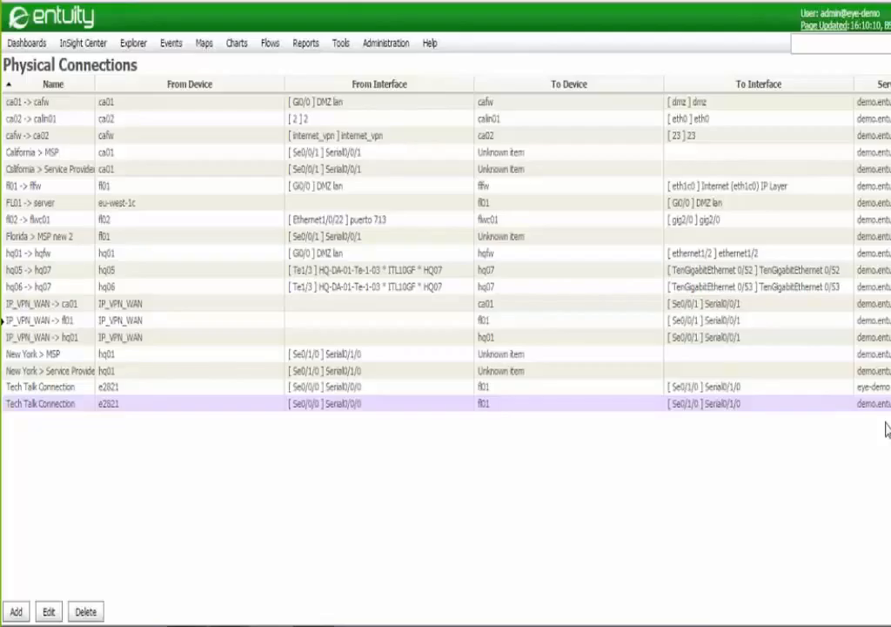
Open the My Network (admin) map and browse its background options to the maps folder
left_click(133, 42)
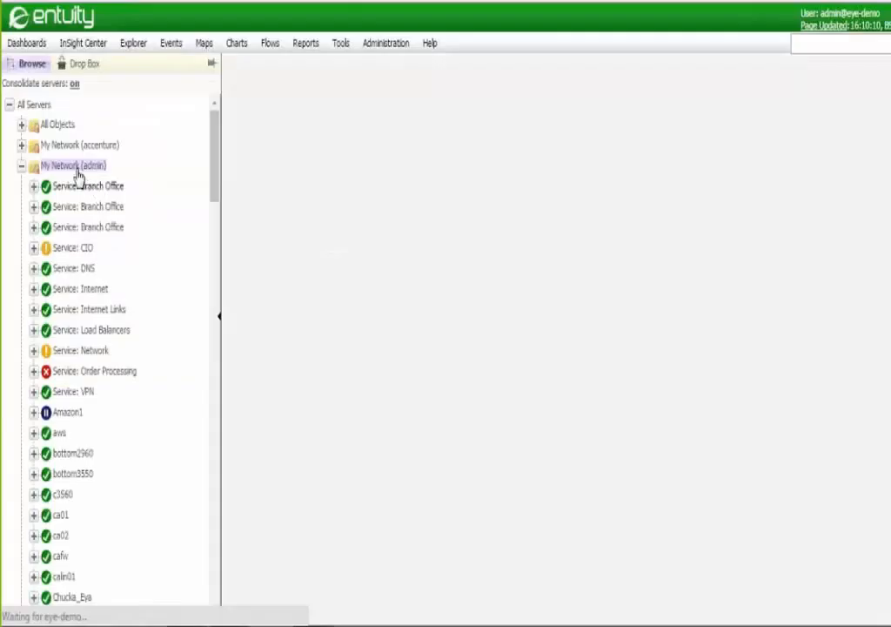
left_click(73, 166)
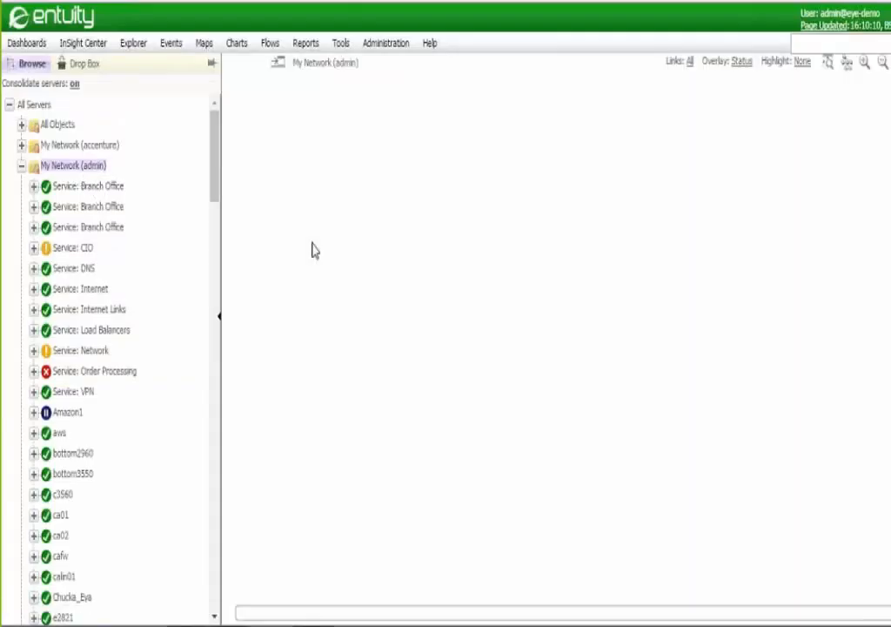
right_click(315, 250)
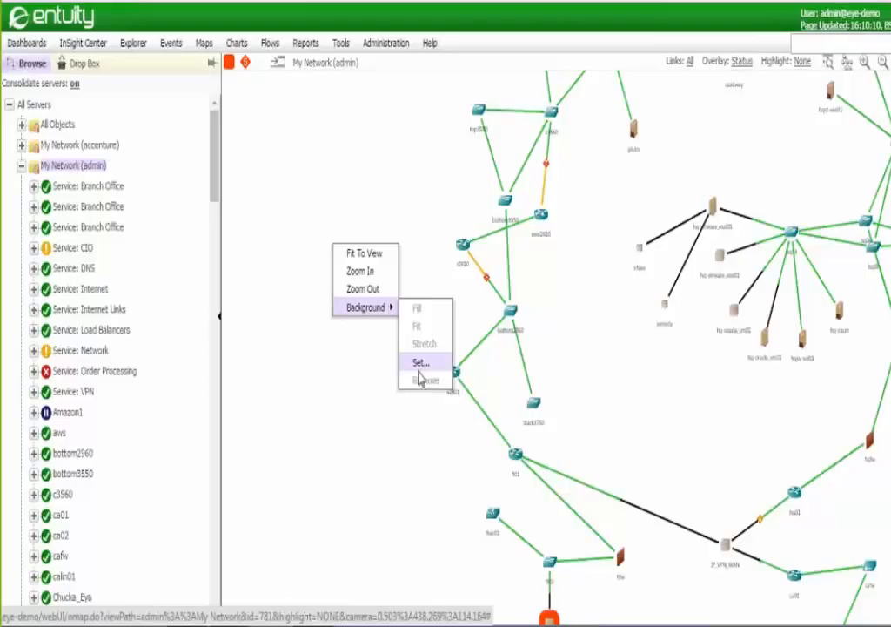
mouse_move(431, 318)
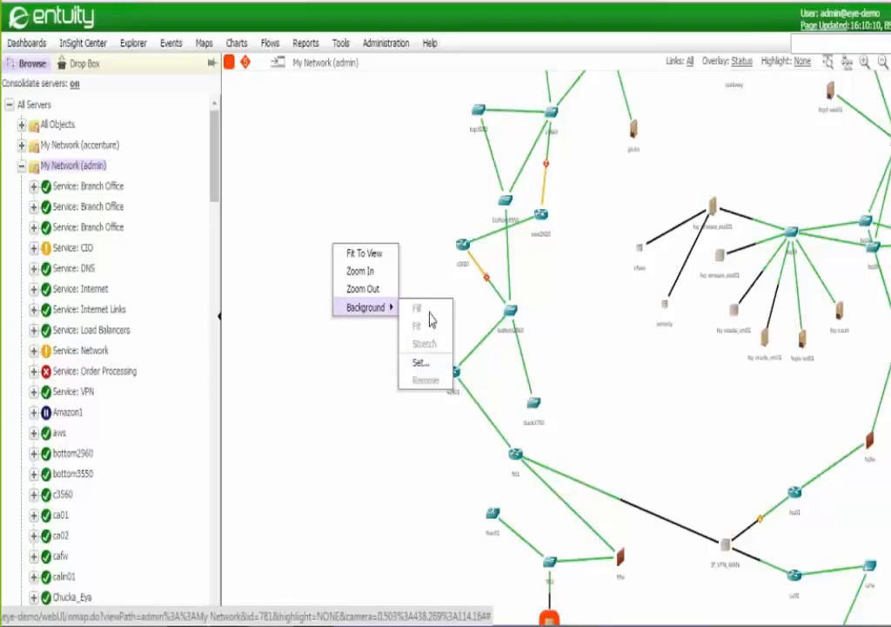
mouse_move(421, 363)
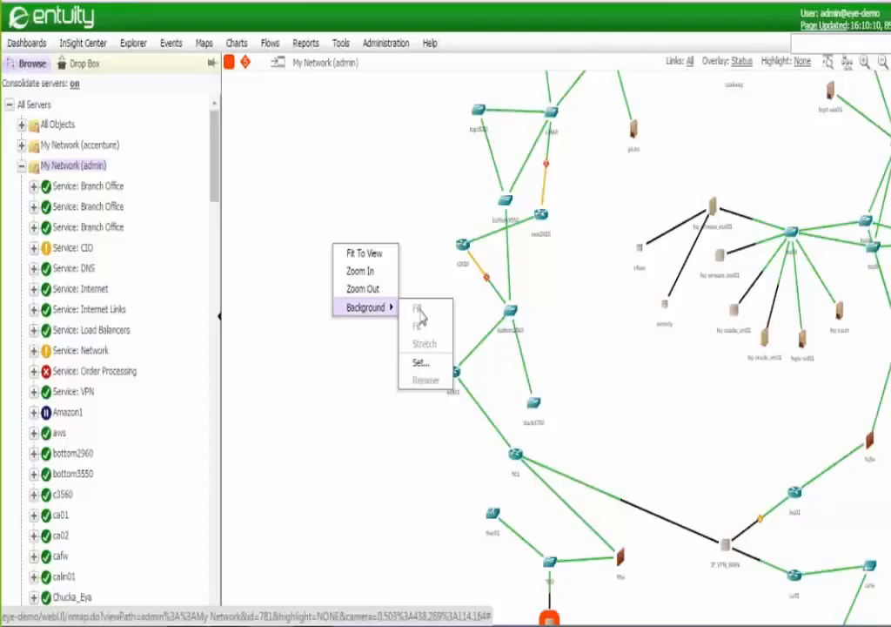
left_click(369, 365)
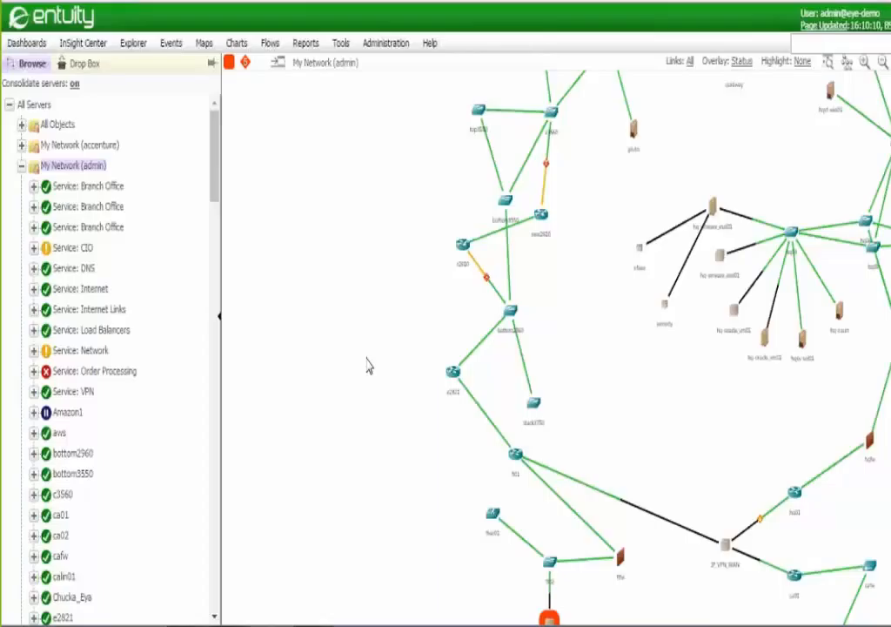
mouse_move(366, 263)
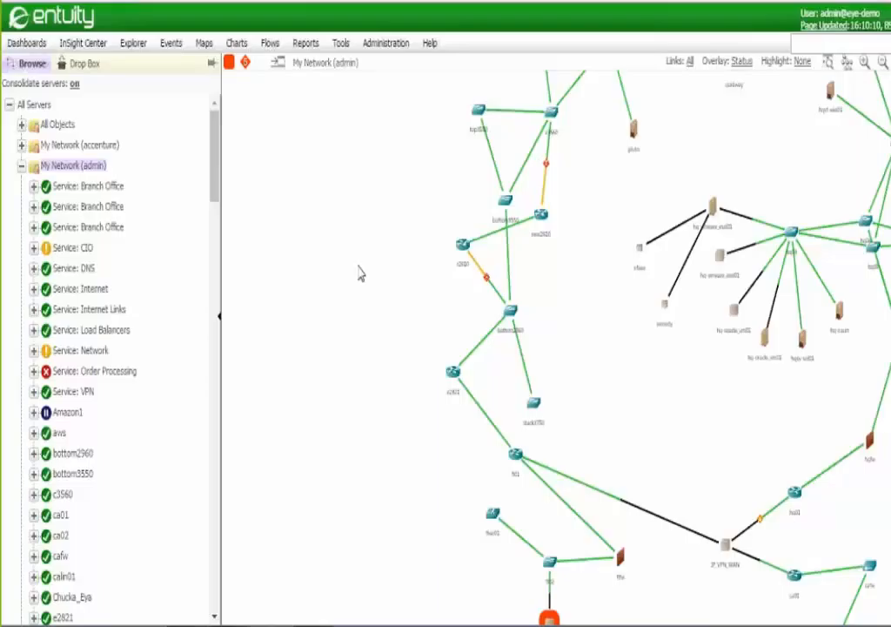
mouse_move(835, 111)
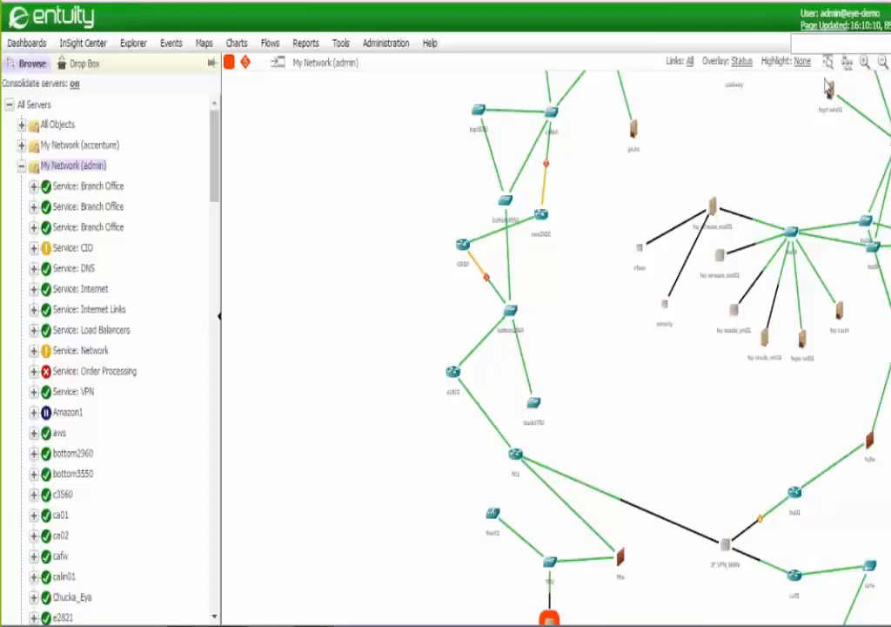
mouse_move(849, 72)
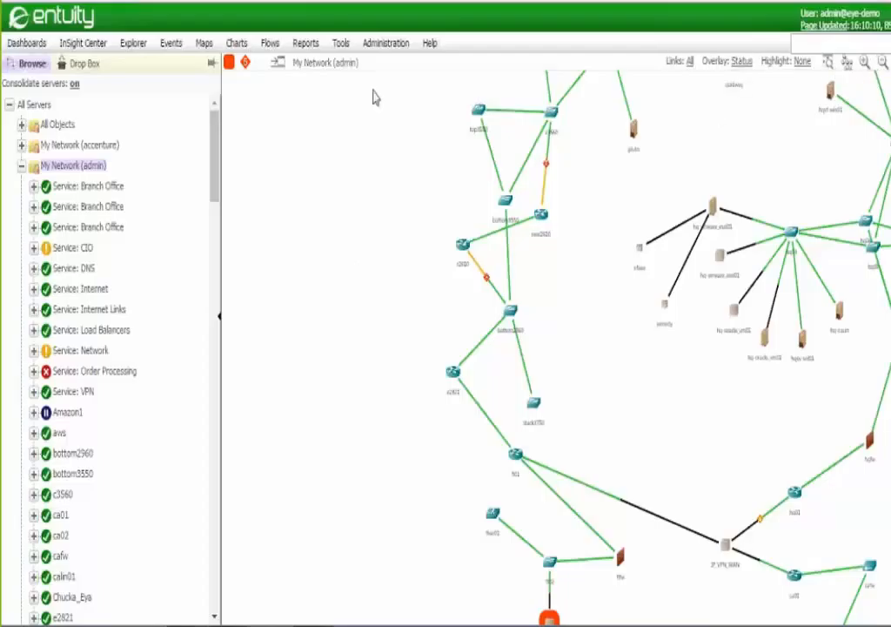
mouse_move(318, 191)
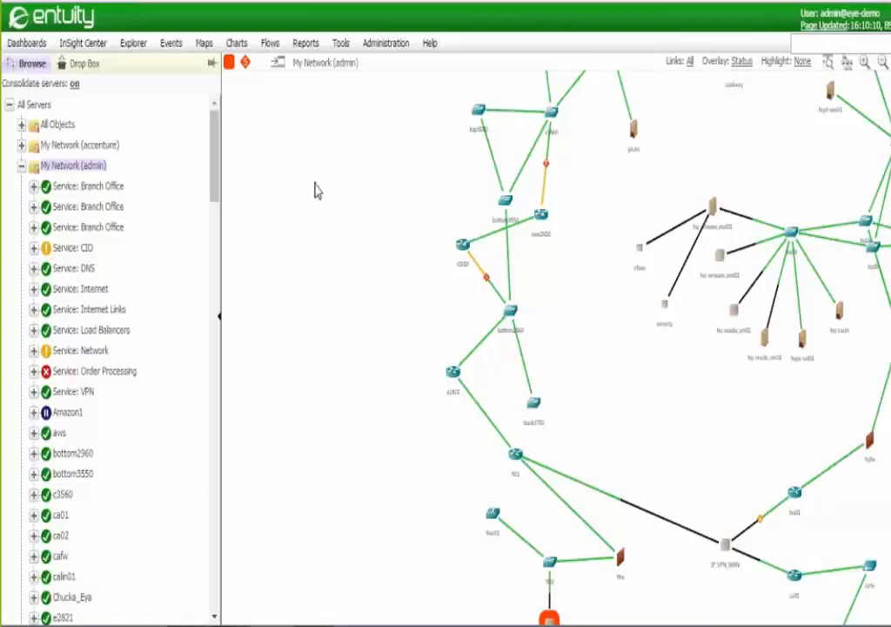
mouse_move(294, 203)
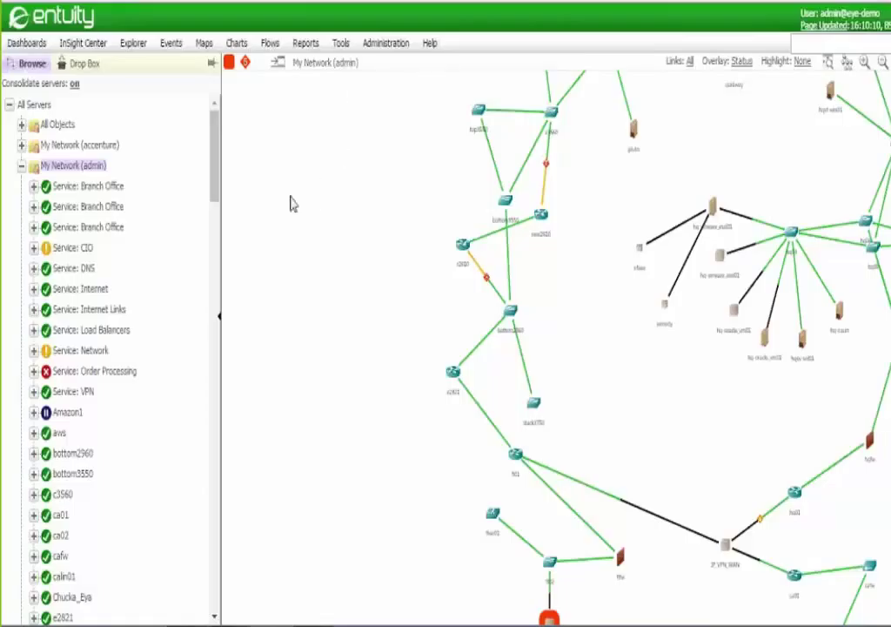
mouse_move(302, 186)
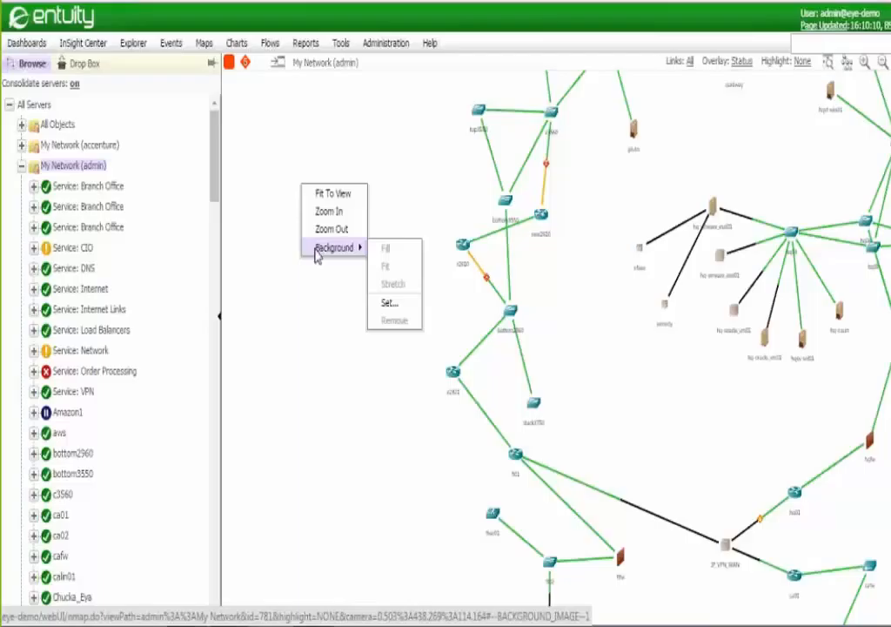
left_click(355, 401)
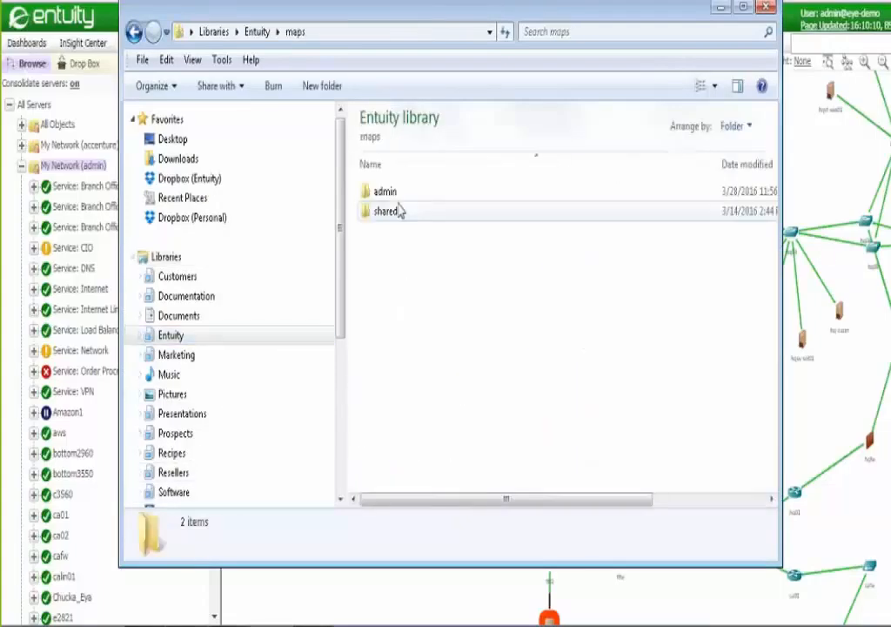
double_click(386, 211)
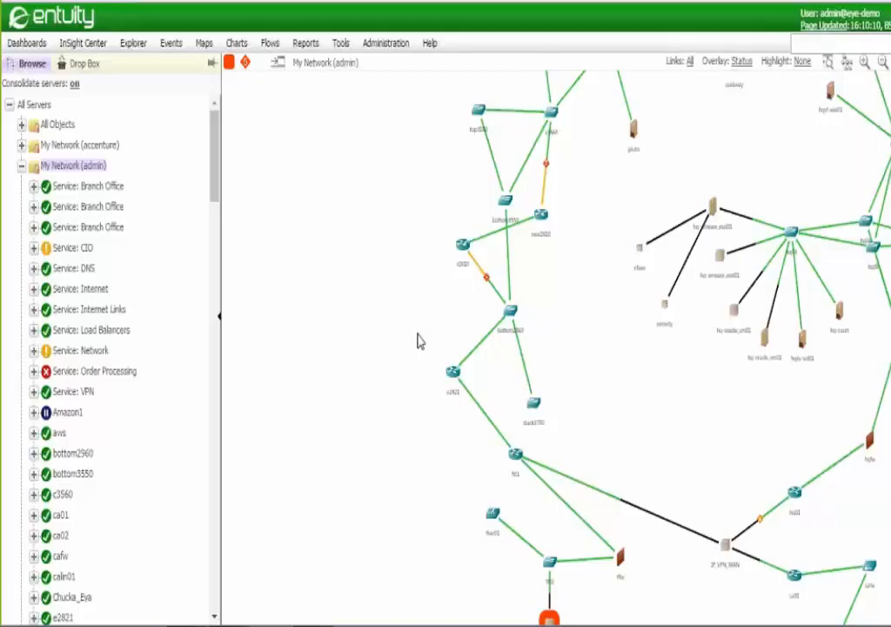
mouse_move(420, 341)
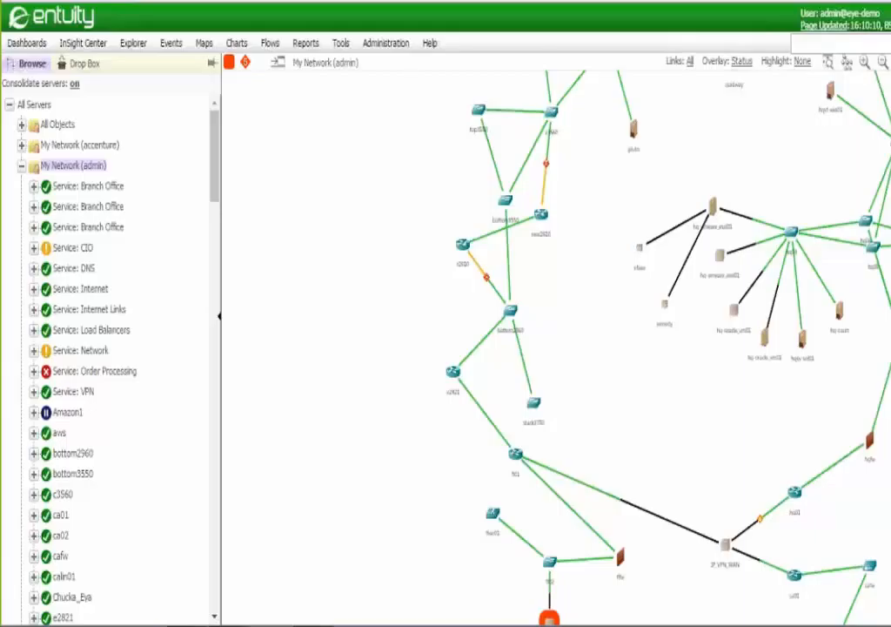